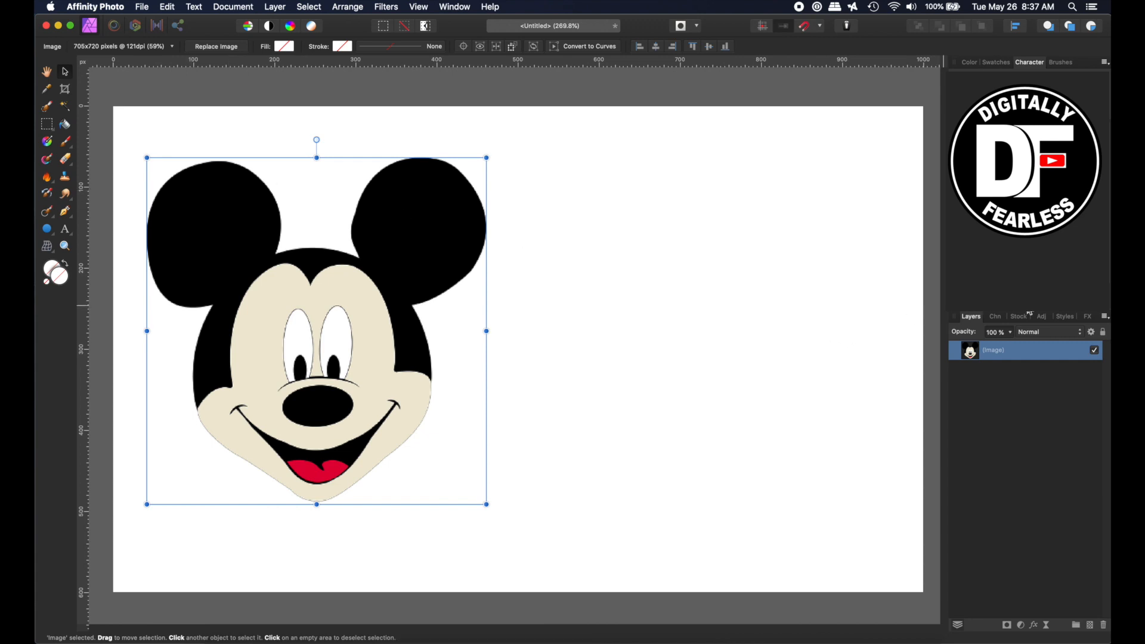
# Step: Lock the Mickey image layer and zoom in on Mickey's head
pyautogui.click(1102, 331)
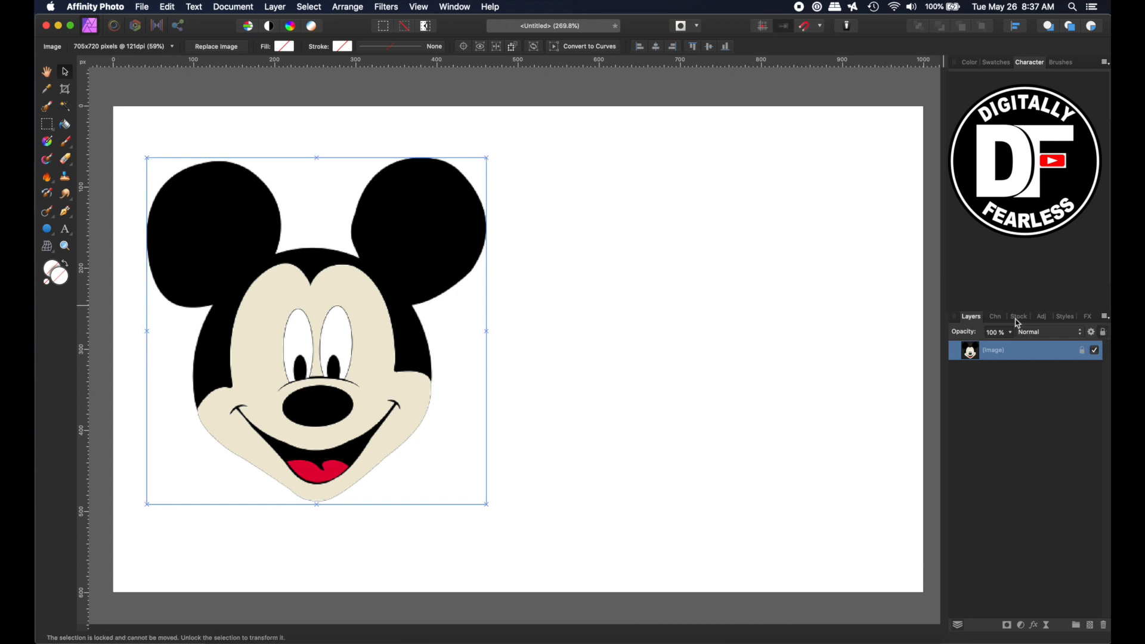
pyautogui.click(65, 246)
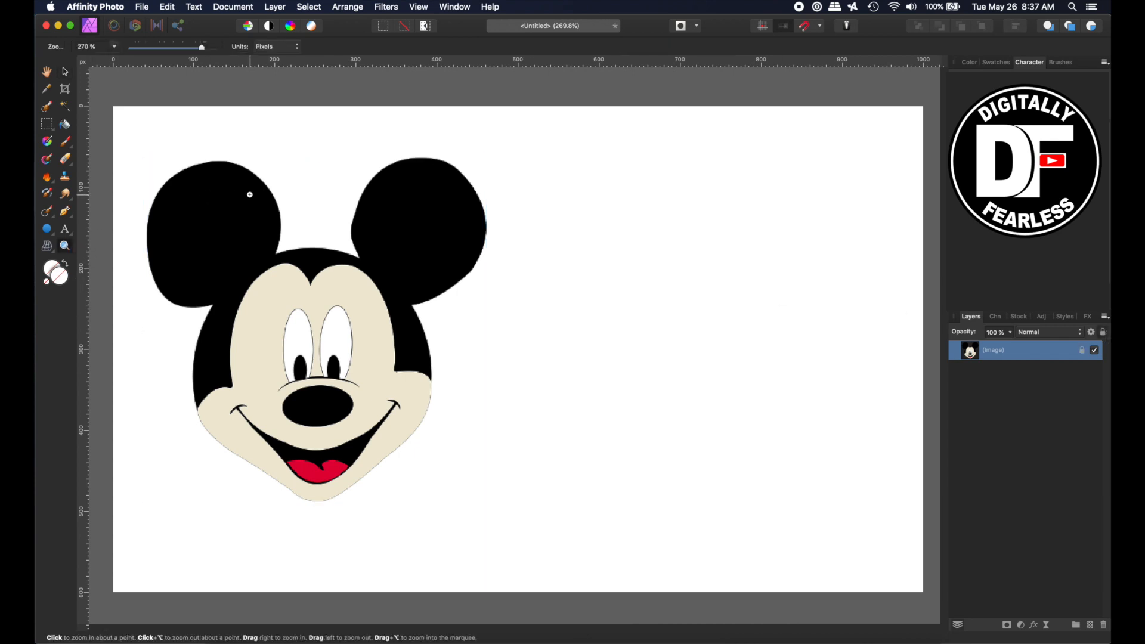
pyautogui.click(250, 195)
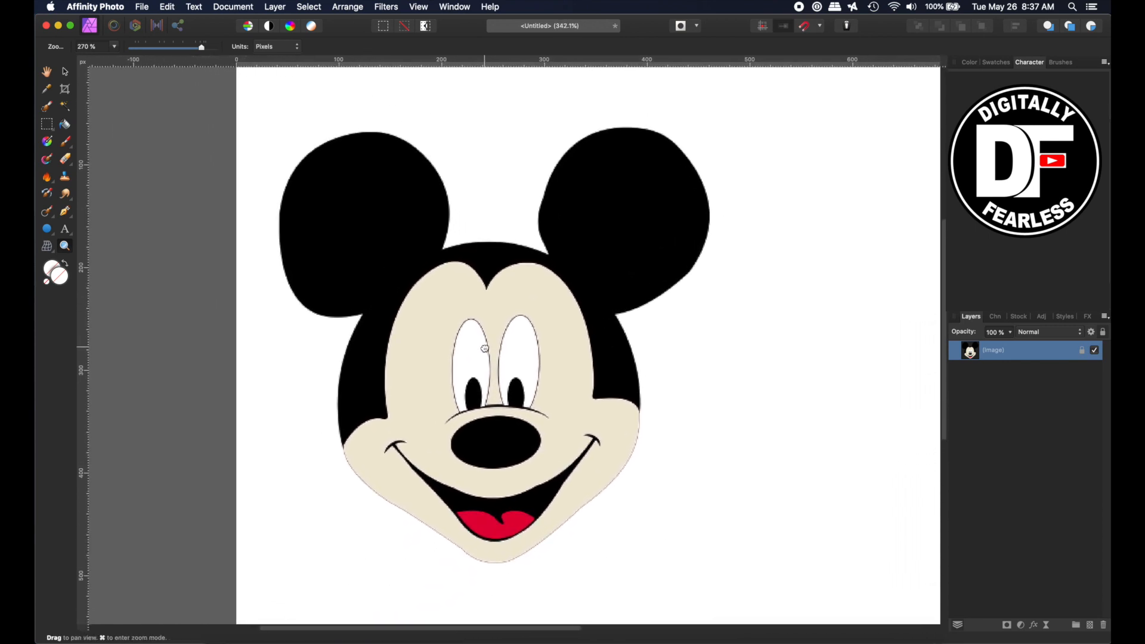
pyautogui.click(64, 247)
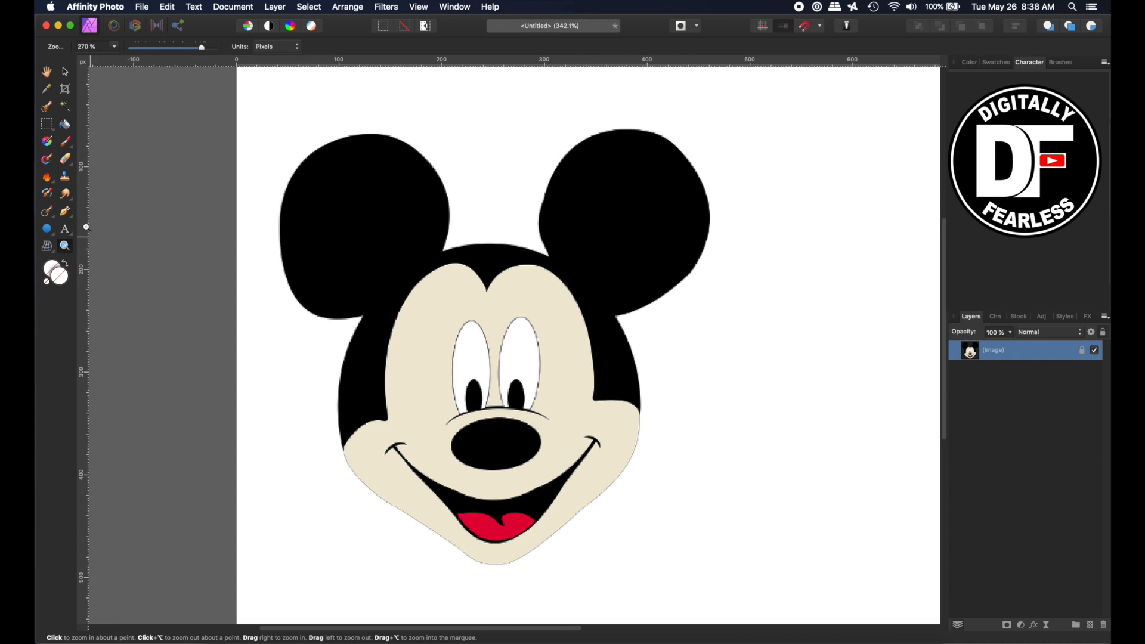
pyautogui.moveTo(47, 229)
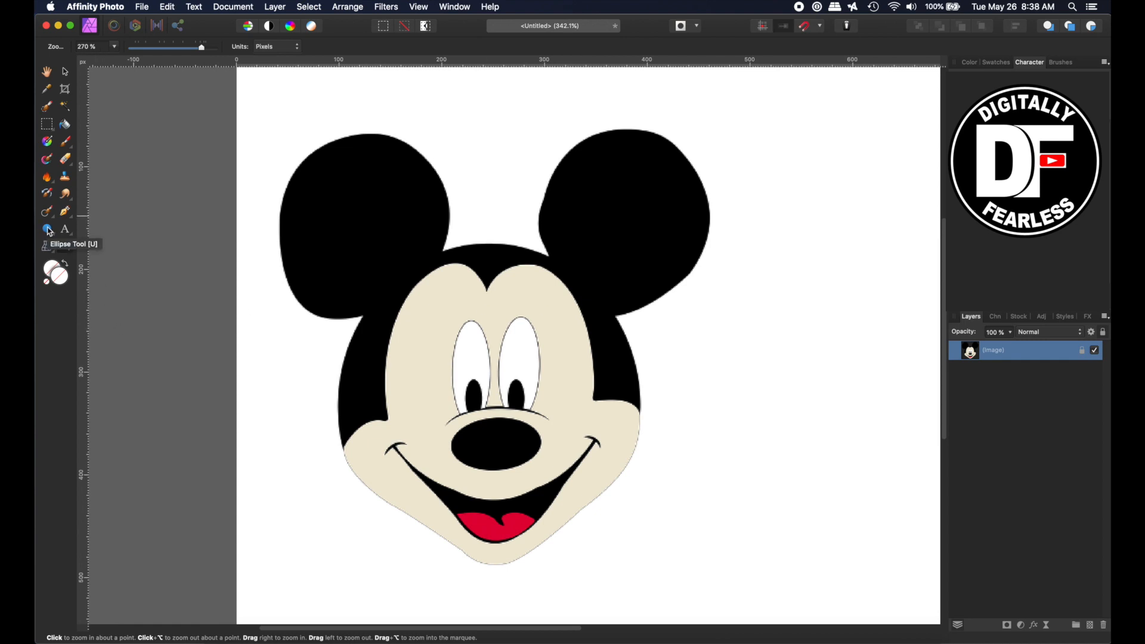
pyautogui.moveTo(46, 231)
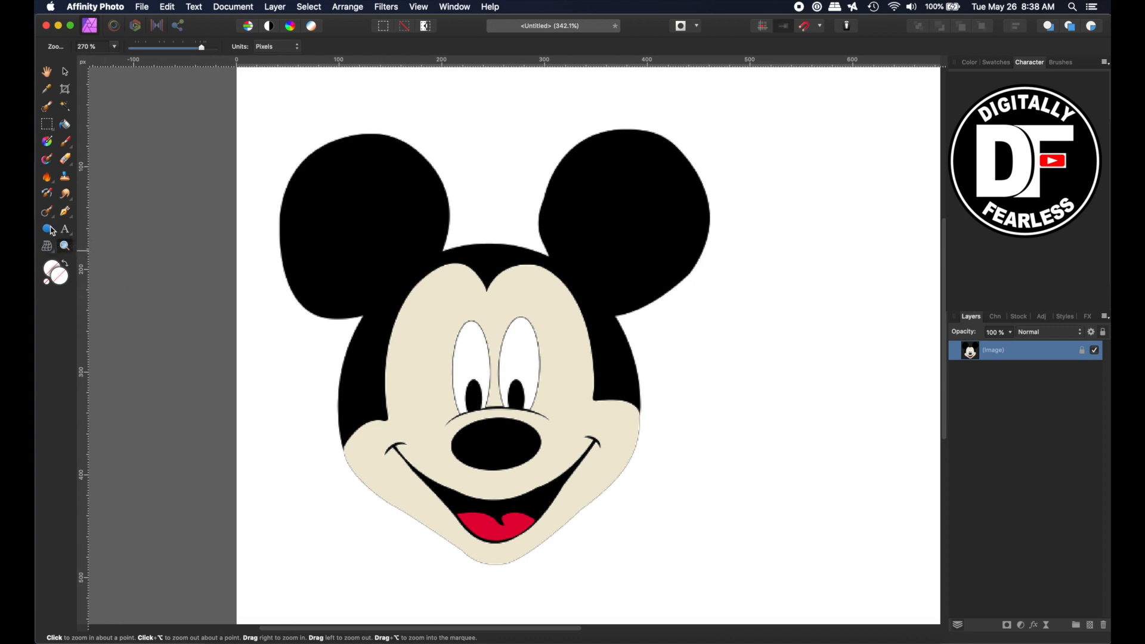
# Step: Draw an ellipse over the left ear, fill it green, and set opacity about 66%
pyautogui.click(47, 229)
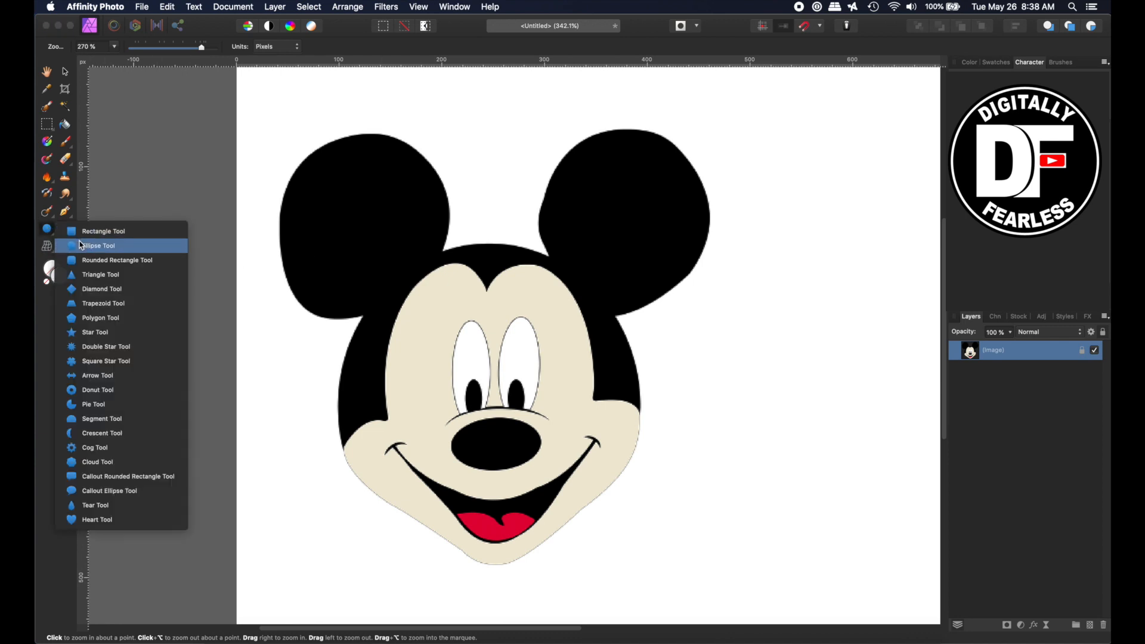
pyautogui.click(99, 245)
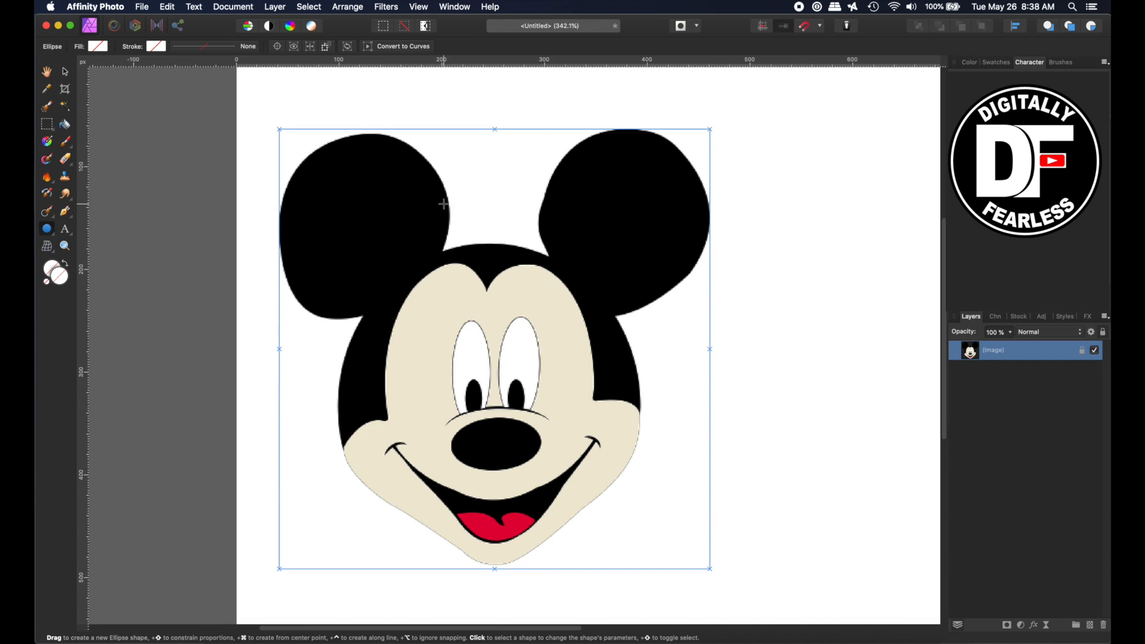
pyautogui.moveTo(355, 132)
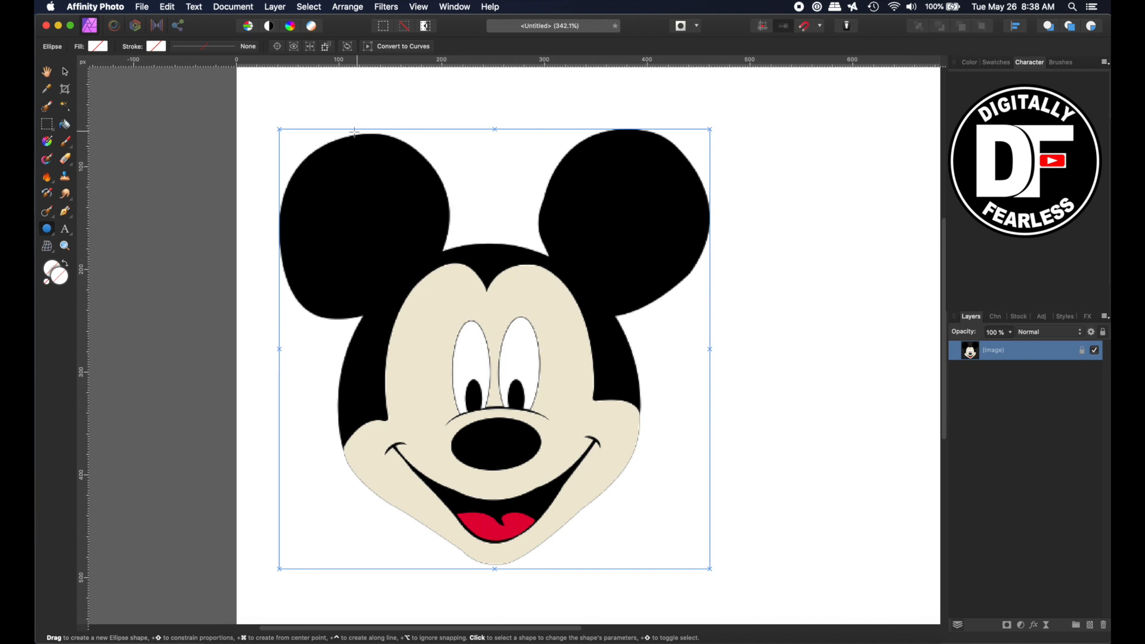
pyautogui.moveTo(290, 138); pyautogui.dragTo(344, 232)
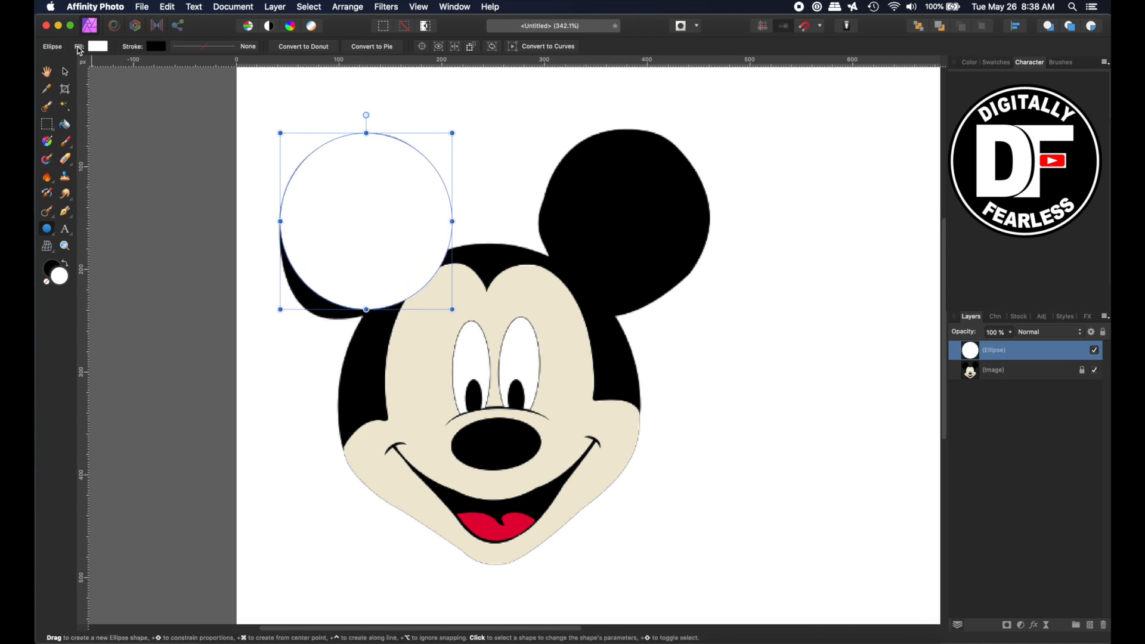
pyautogui.click(97, 46)
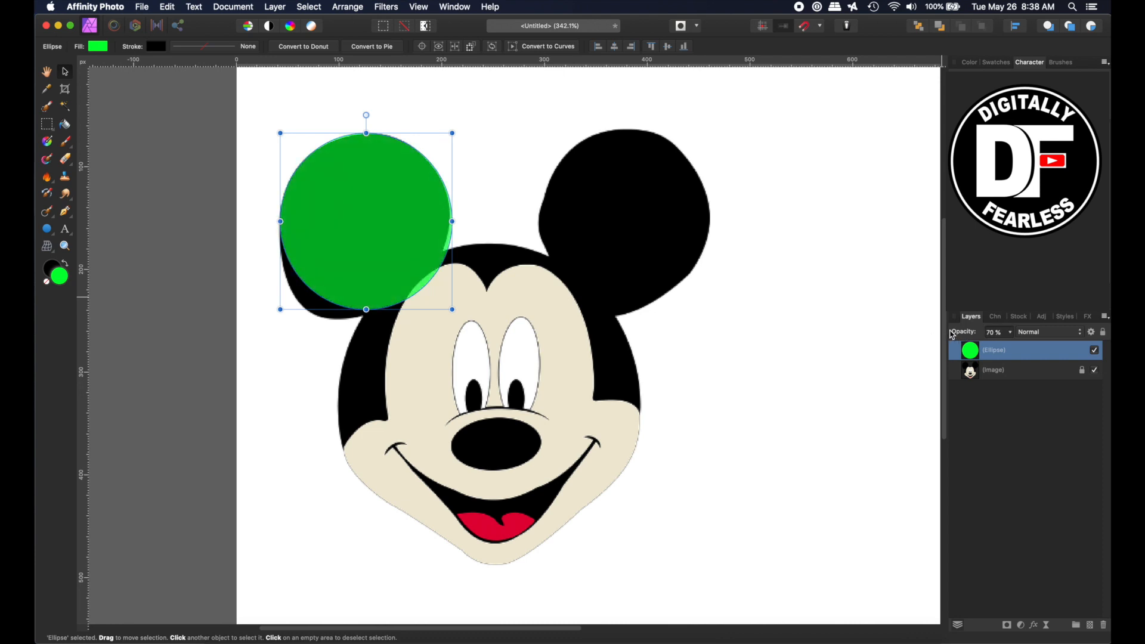
pyautogui.moveTo(452, 221); pyautogui.dragTo(446, 222)
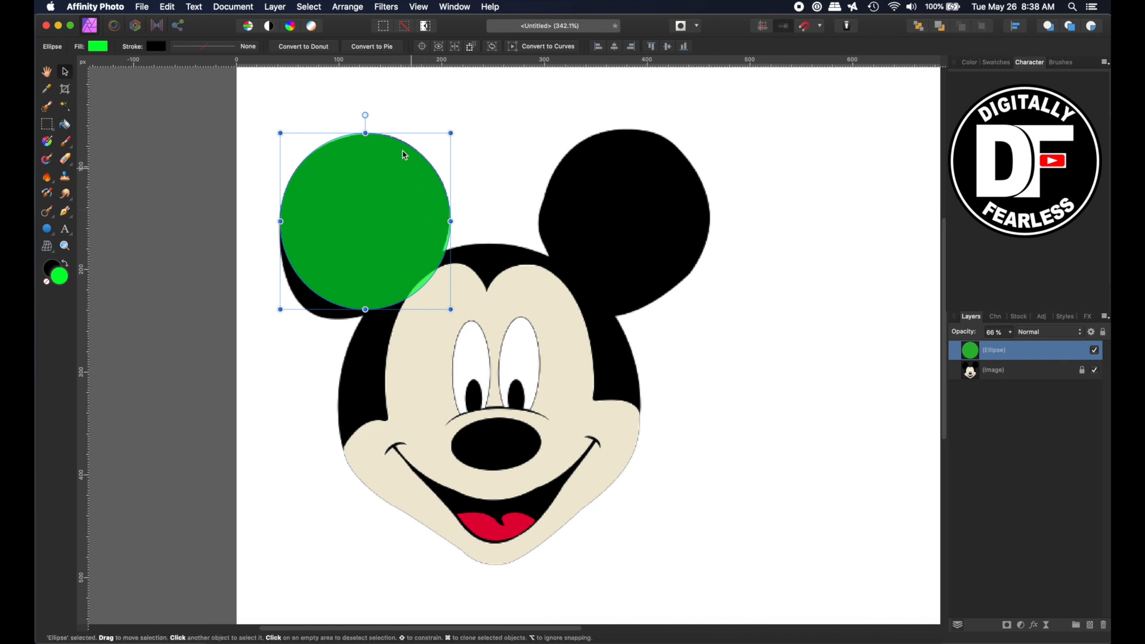
pyautogui.moveTo(418, 315)
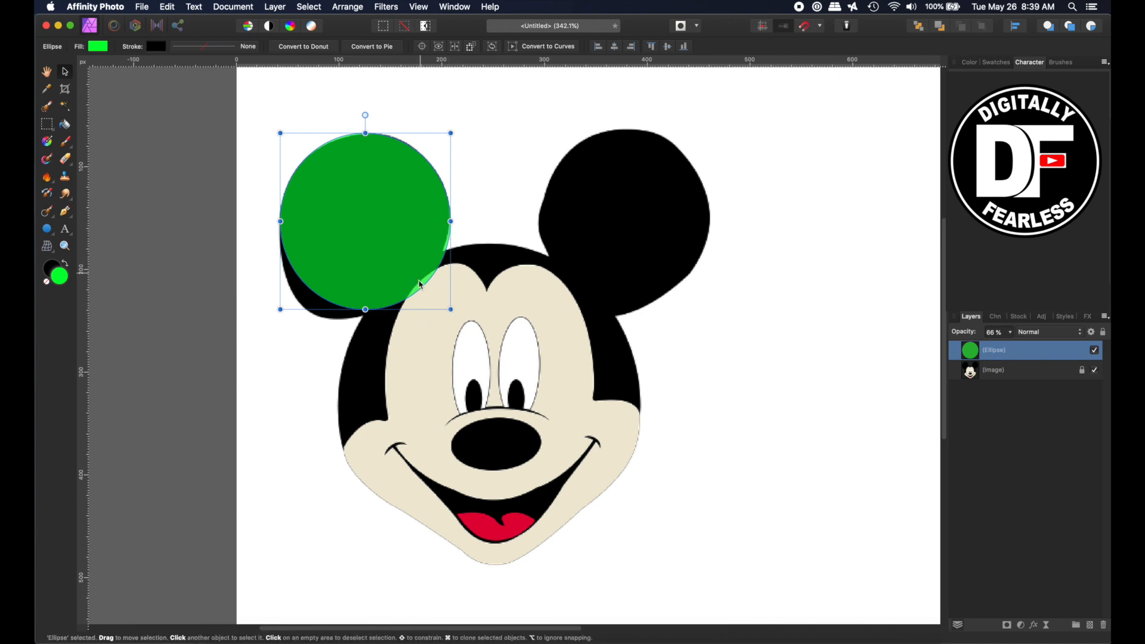
pyautogui.moveTo(285, 273)
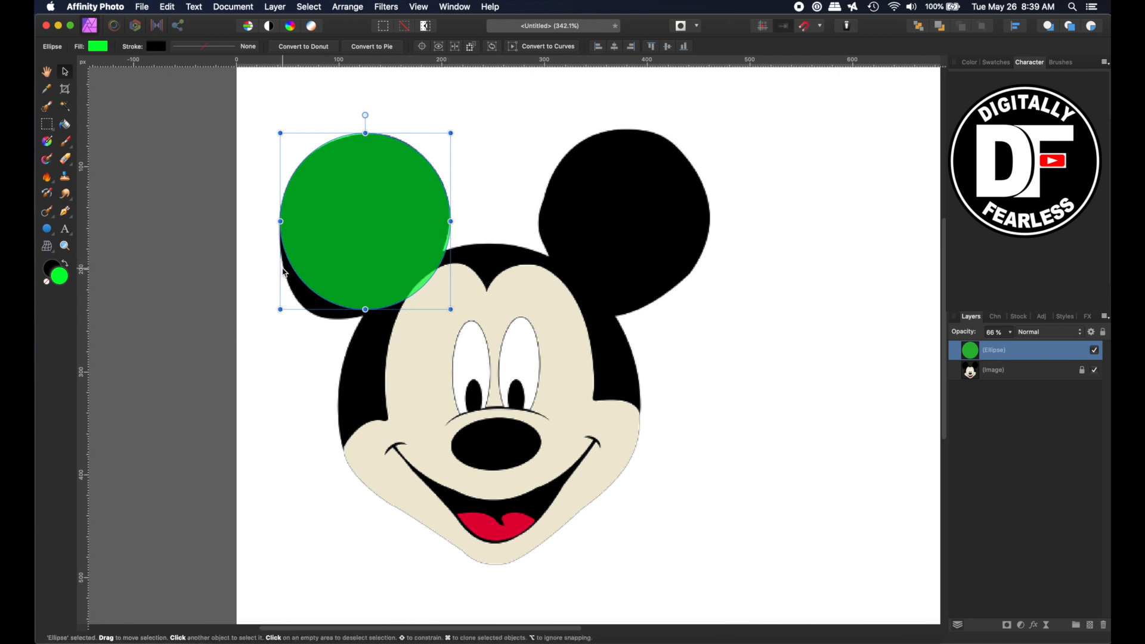
pyautogui.moveTo(556, 55)
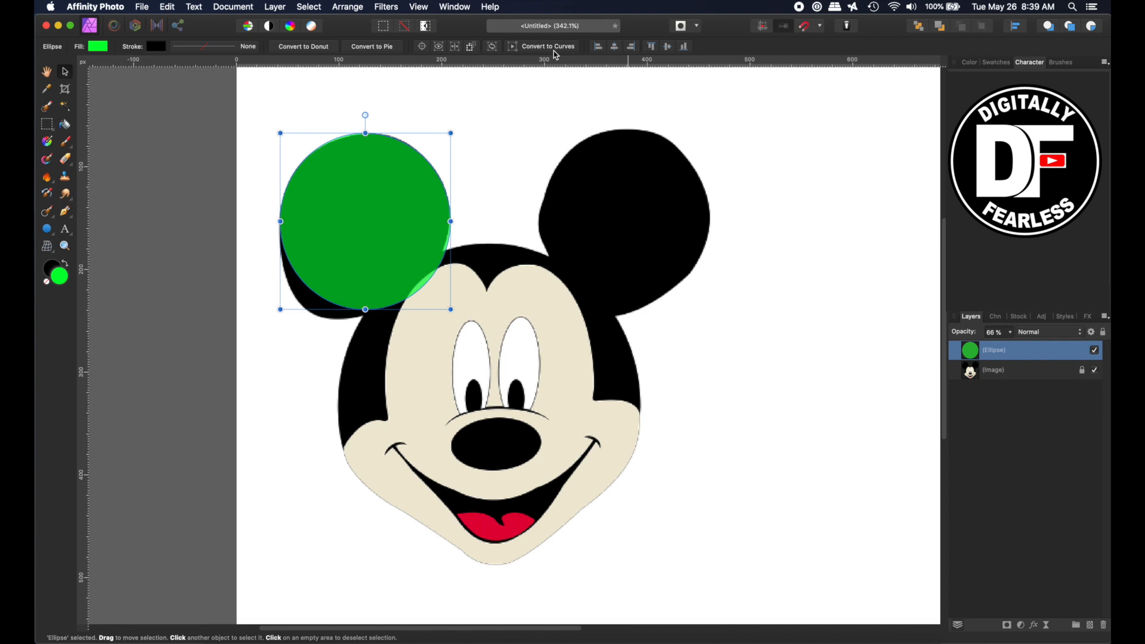
# Step: Convert the circle to curves and move its nodes to match the left ear outline
pyautogui.click(546, 46)
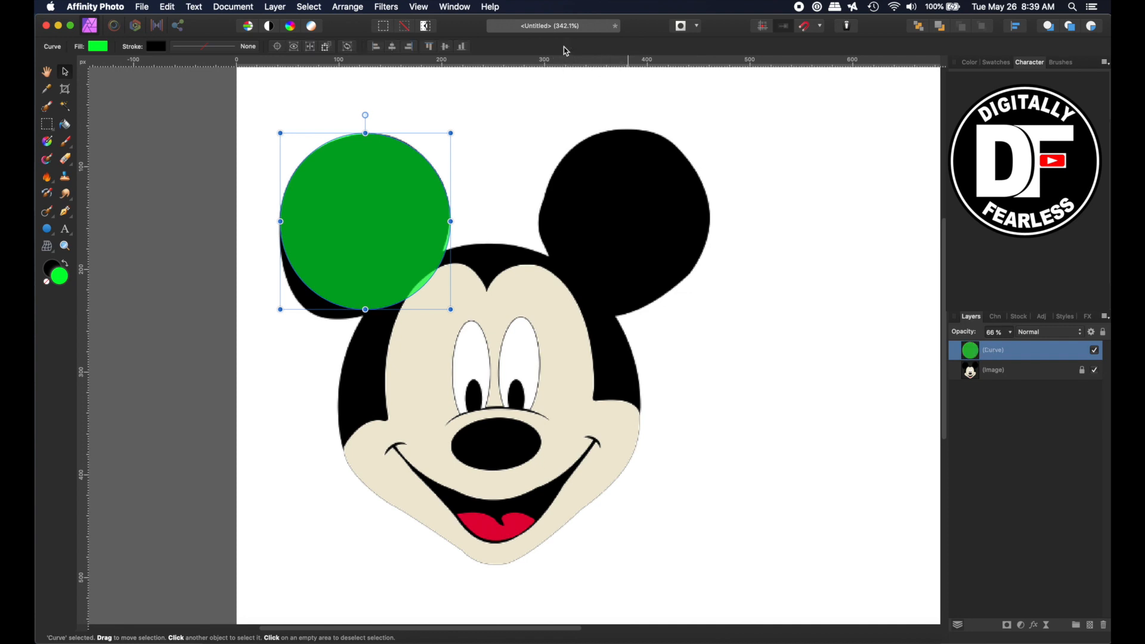
pyautogui.moveTo(67, 212)
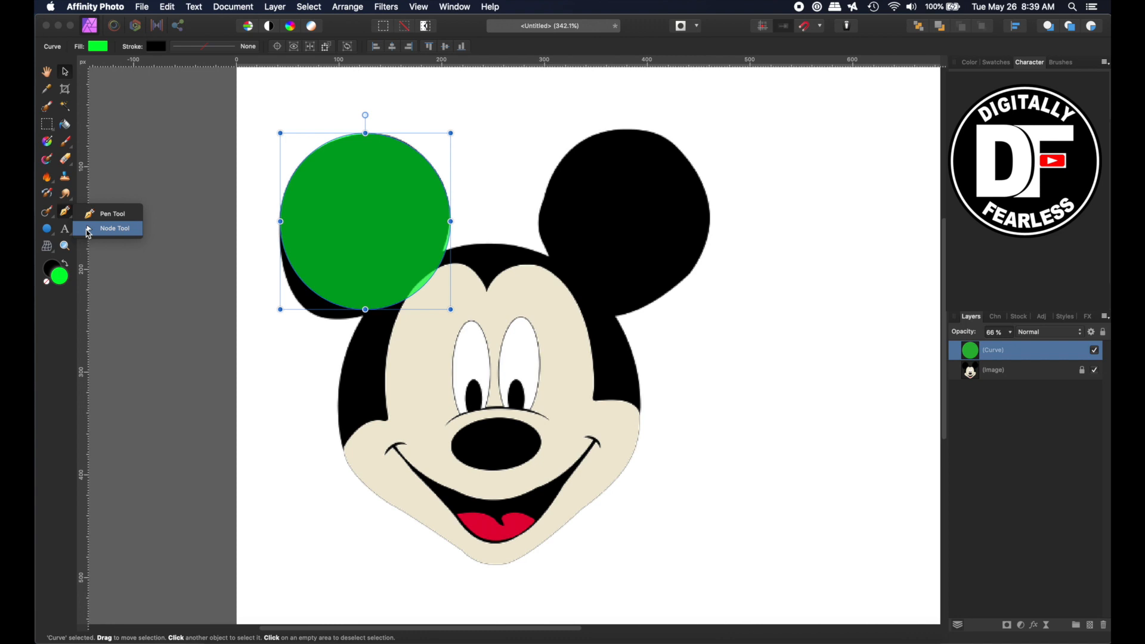
pyautogui.click(114, 228)
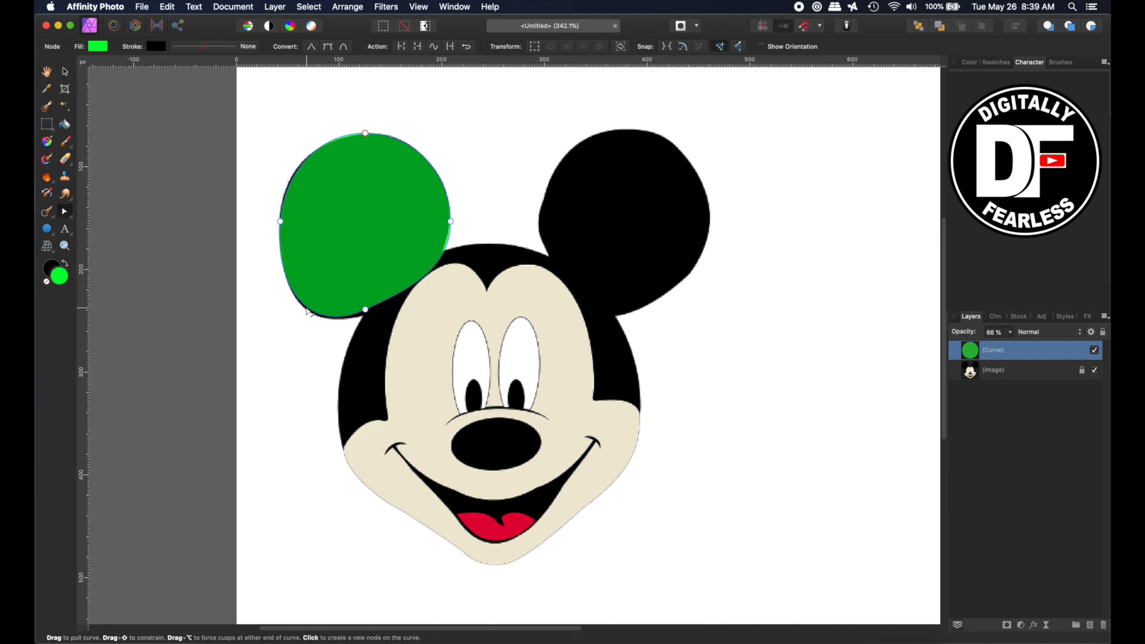
pyautogui.click(365, 308)
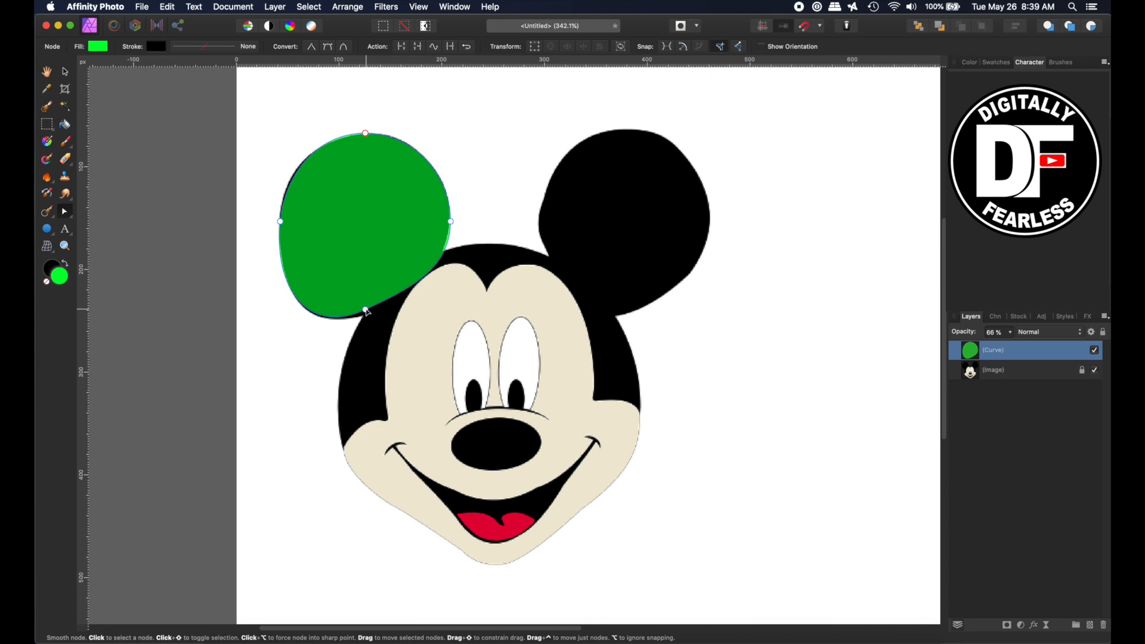
pyautogui.click(366, 313)
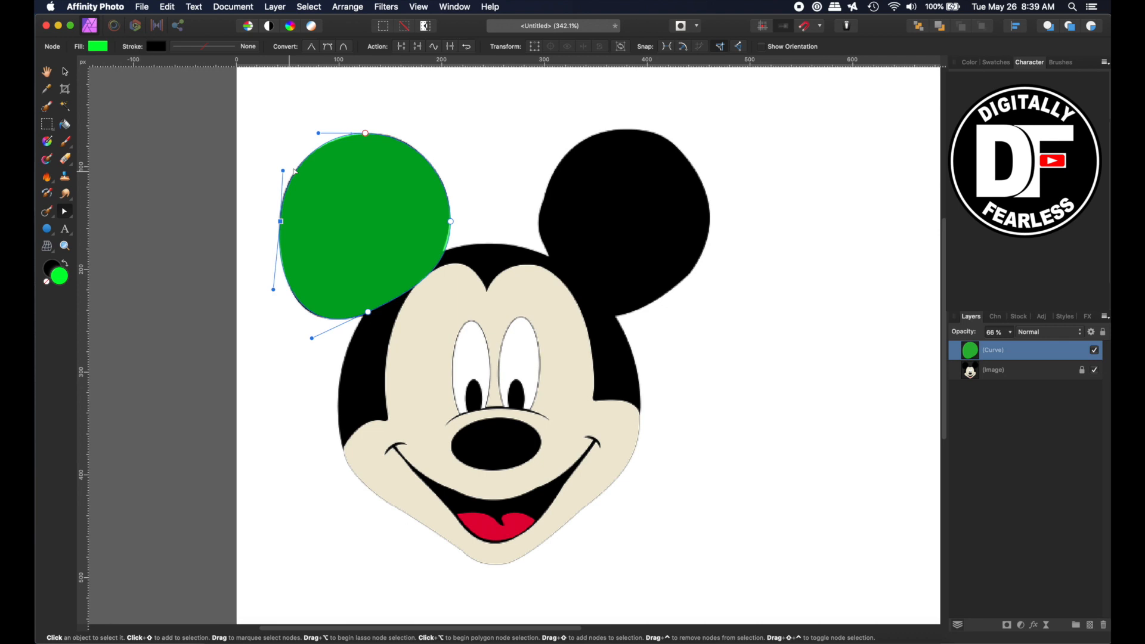
pyautogui.click(64, 71)
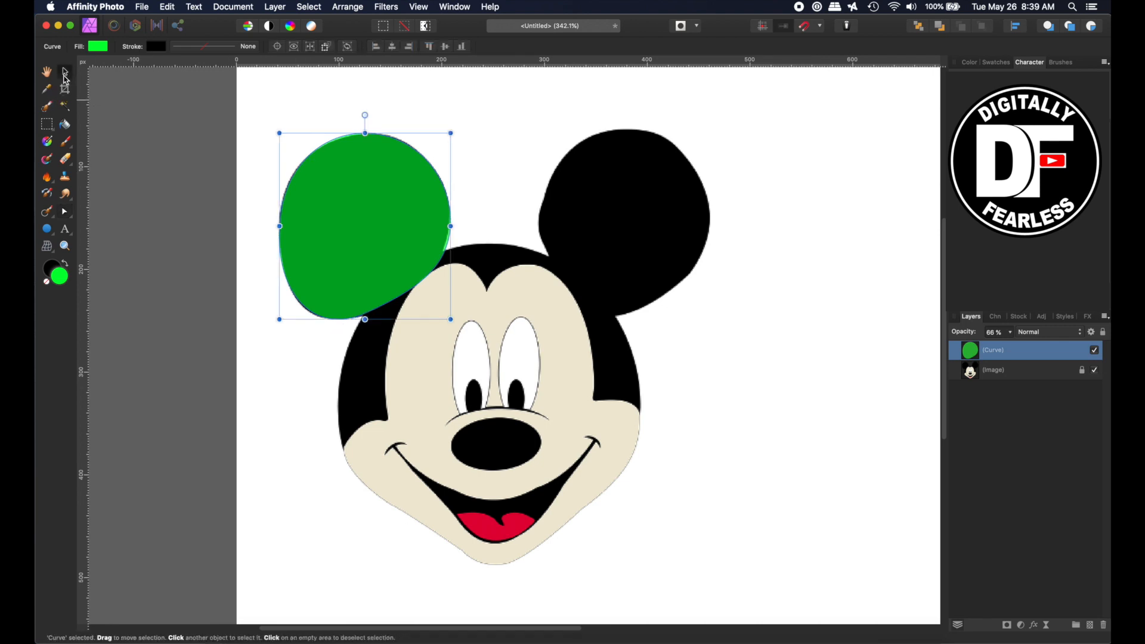
pyautogui.moveTo(88, 86)
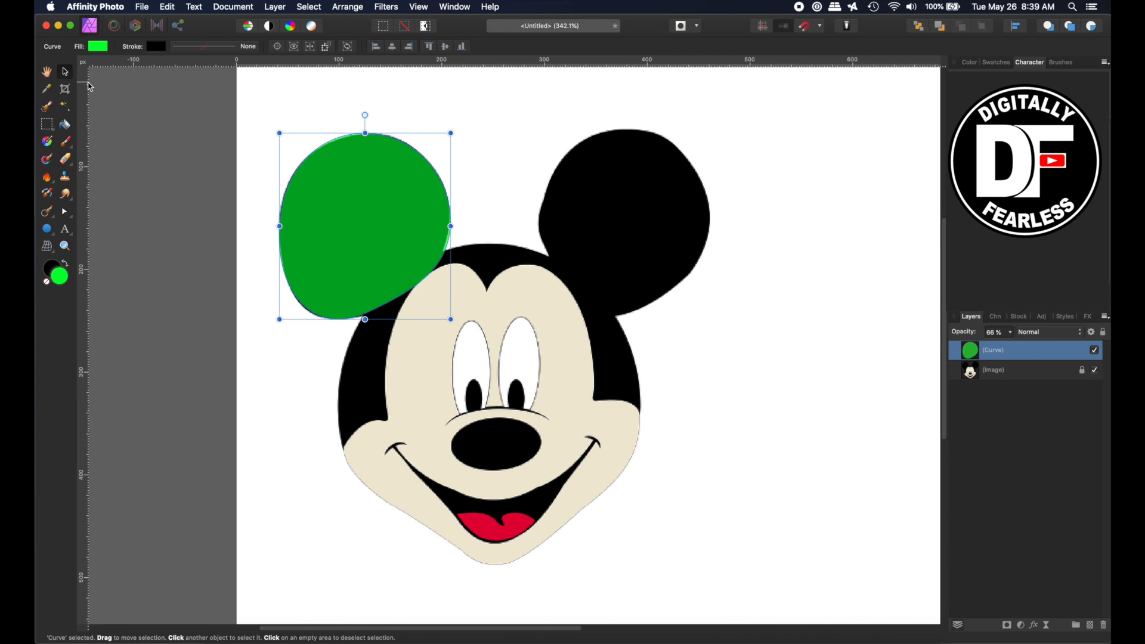
pyautogui.moveTo(361, 189)
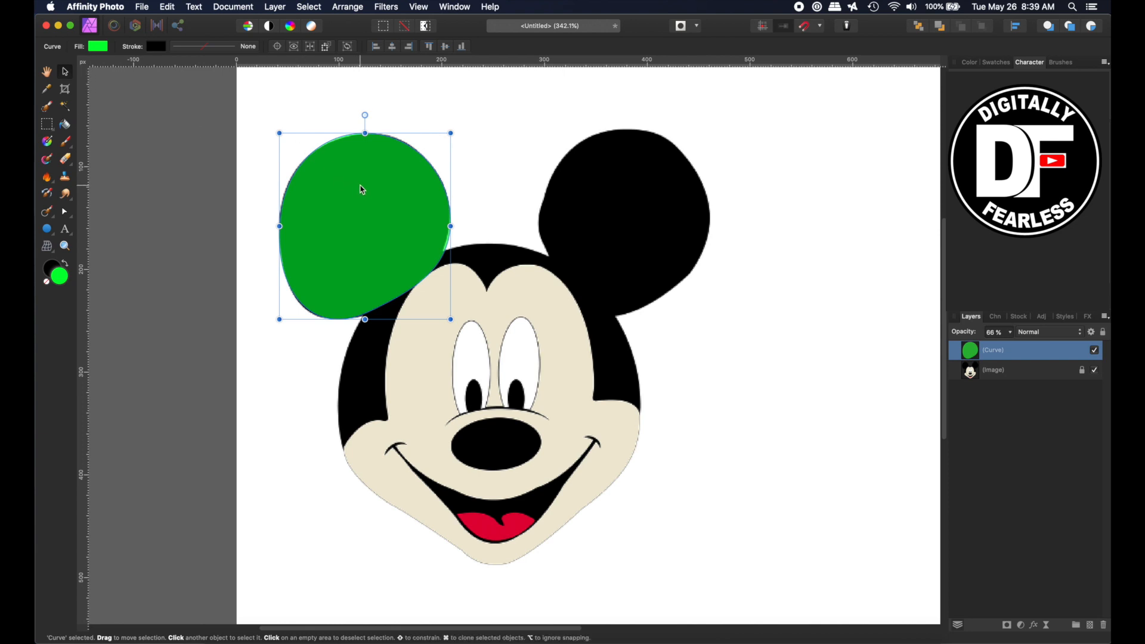
pyautogui.moveTo(358, 204)
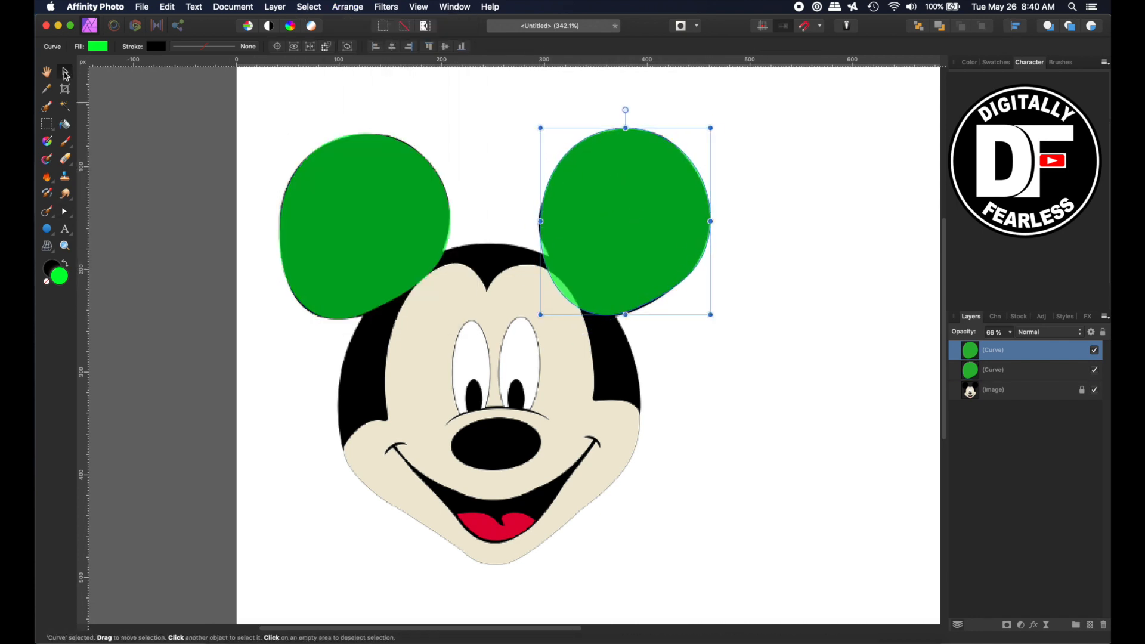
pyautogui.moveTo(872, 292)
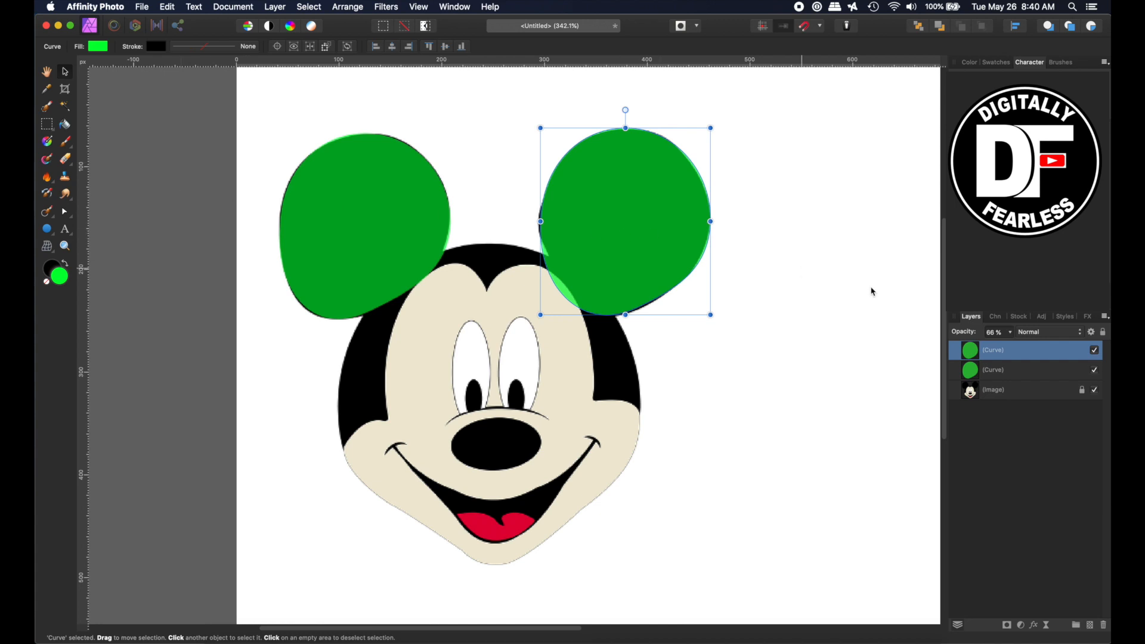
pyautogui.moveTo(917, 387)
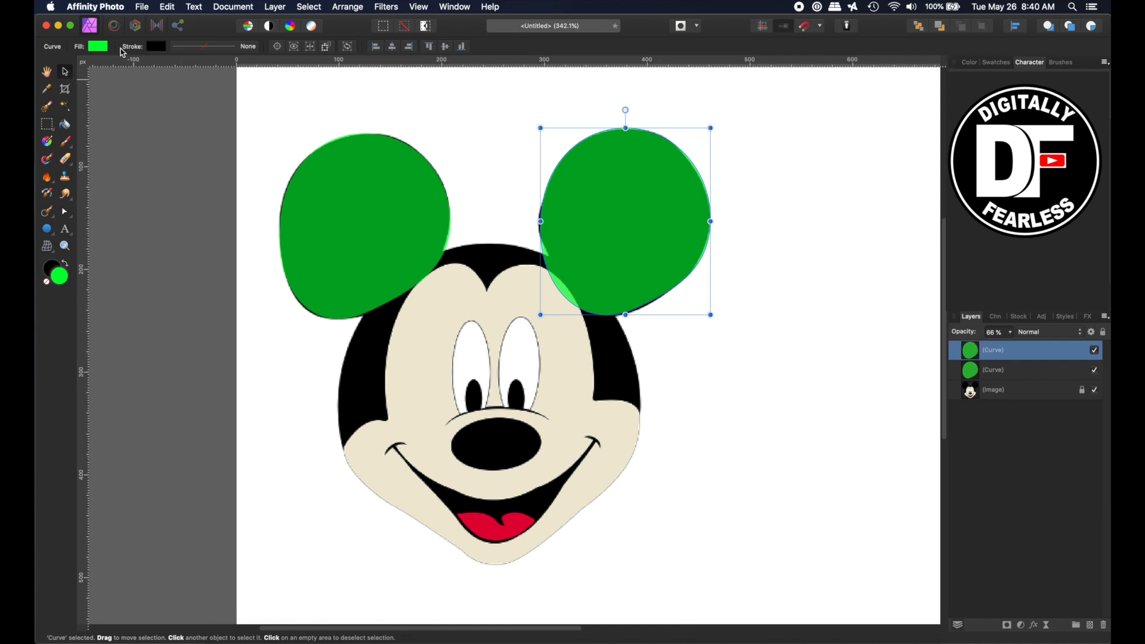
# Step: Fill the right and left ear shapes solid black and rename the layer 'Ear'
pyautogui.click(97, 46)
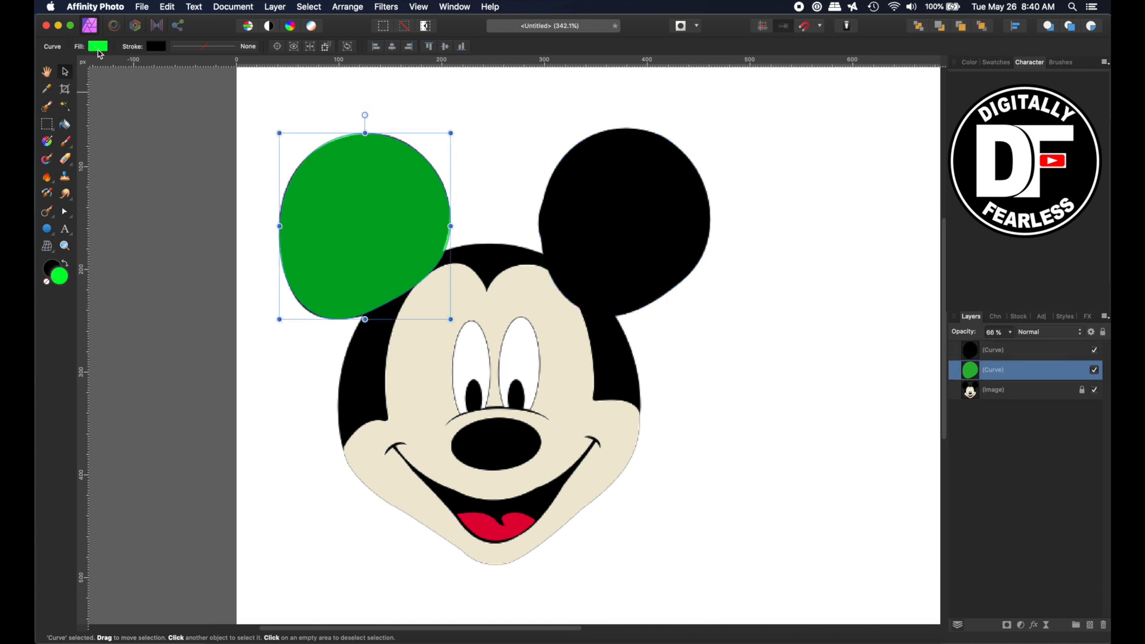
pyautogui.click(97, 46)
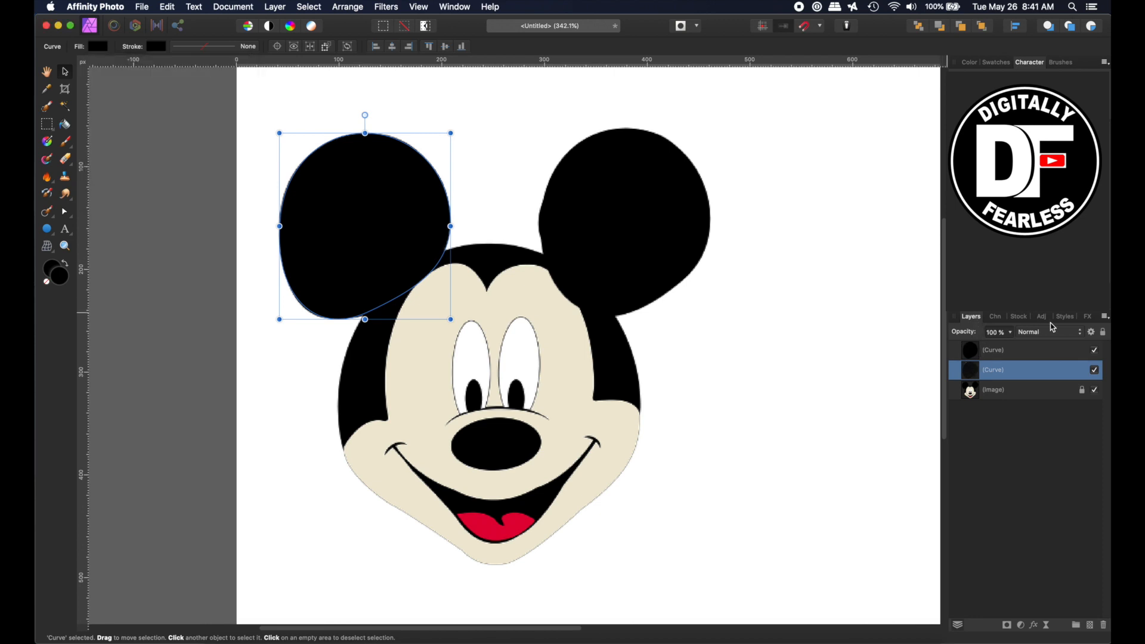
pyautogui.moveTo(609, 310)
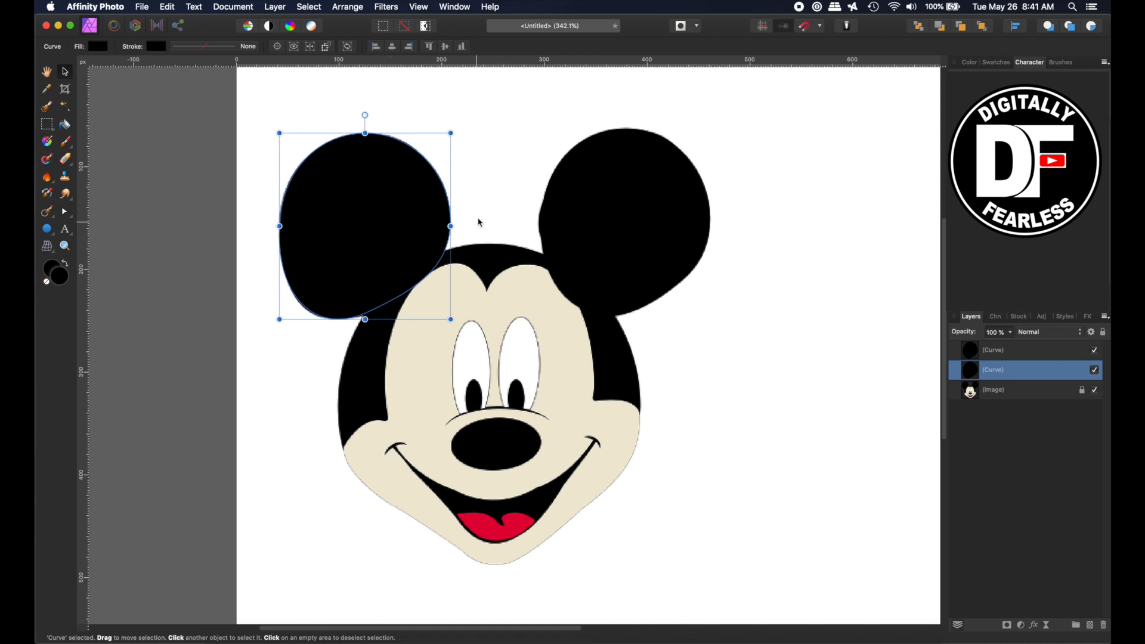
pyautogui.moveTo(585, 240)
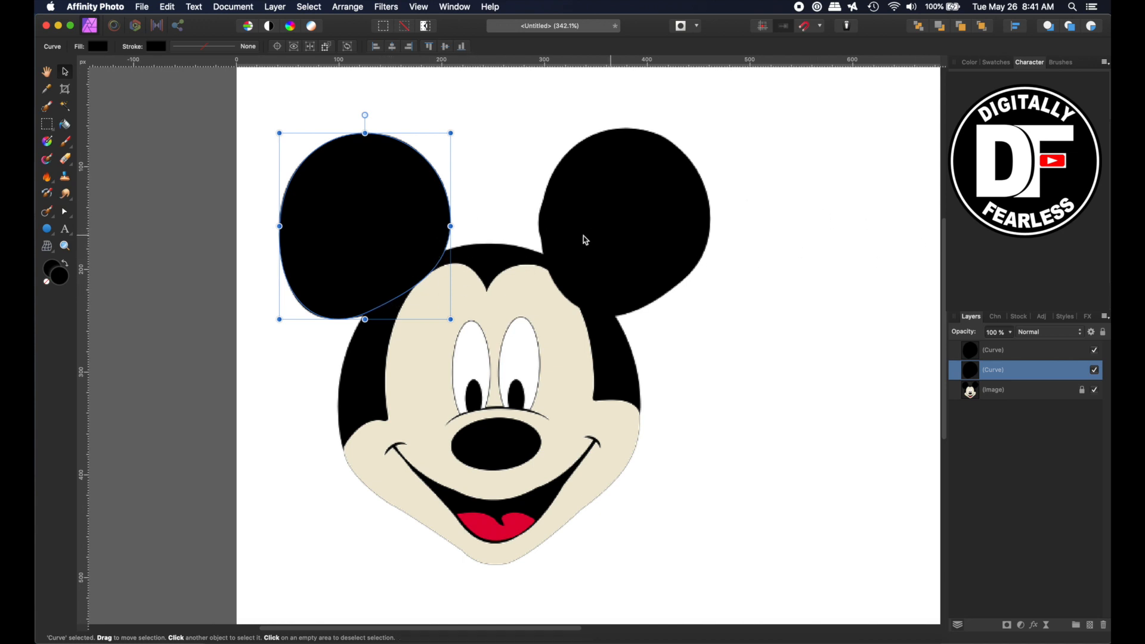
pyautogui.doubleClick(1022, 370)
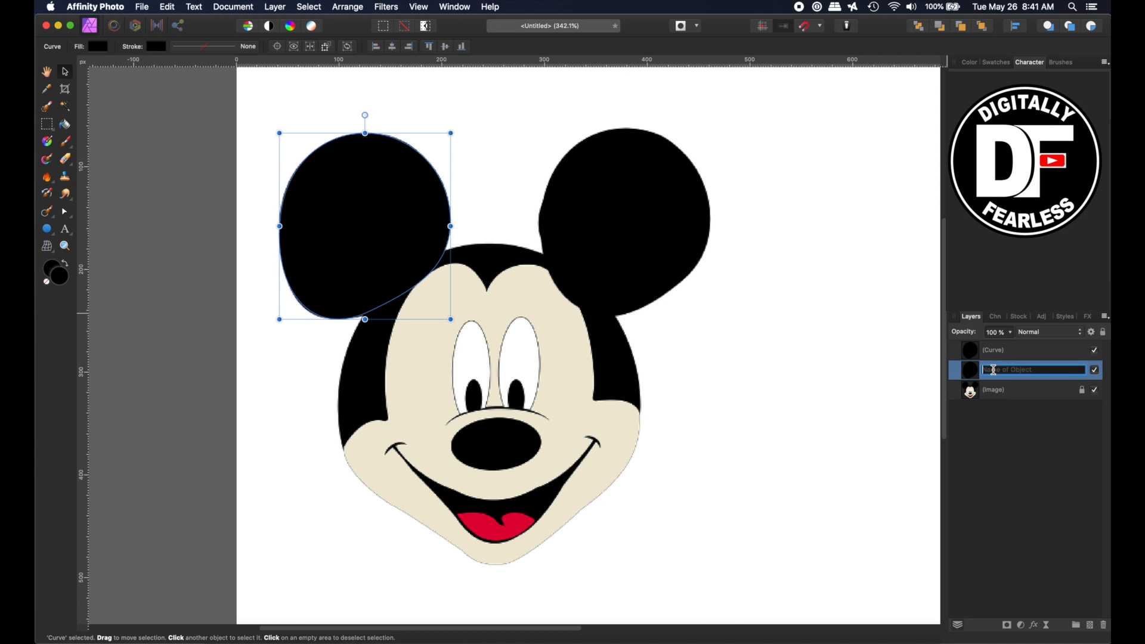
pyautogui.write('Ear (Curve')
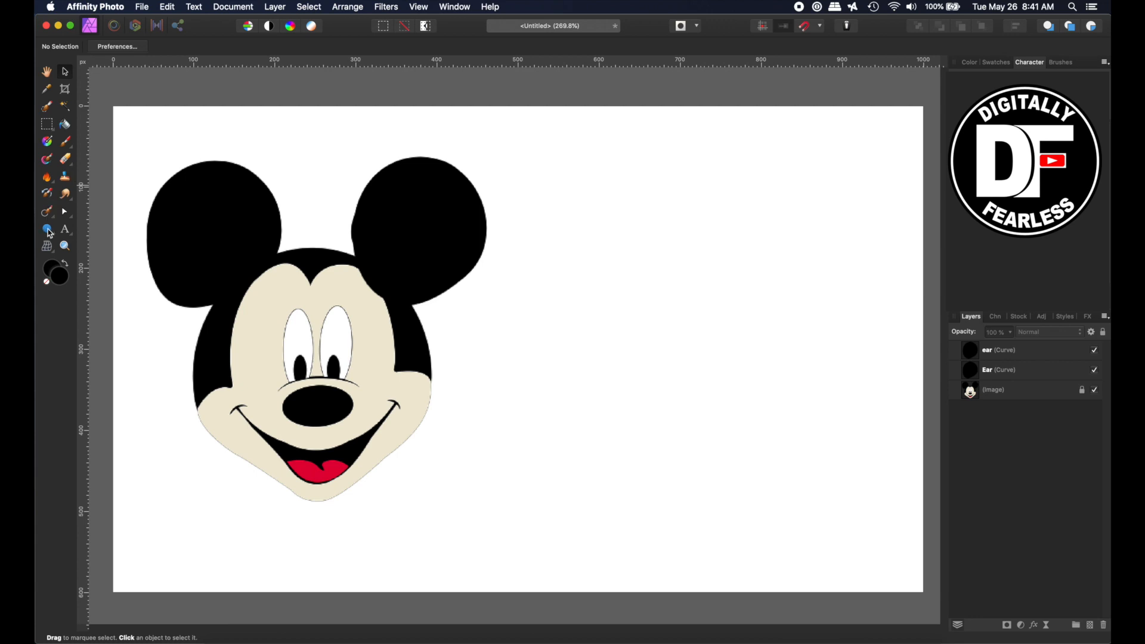
# Step: Draw an ellipse over the head and give it a blue fill
pyautogui.click(46, 228)
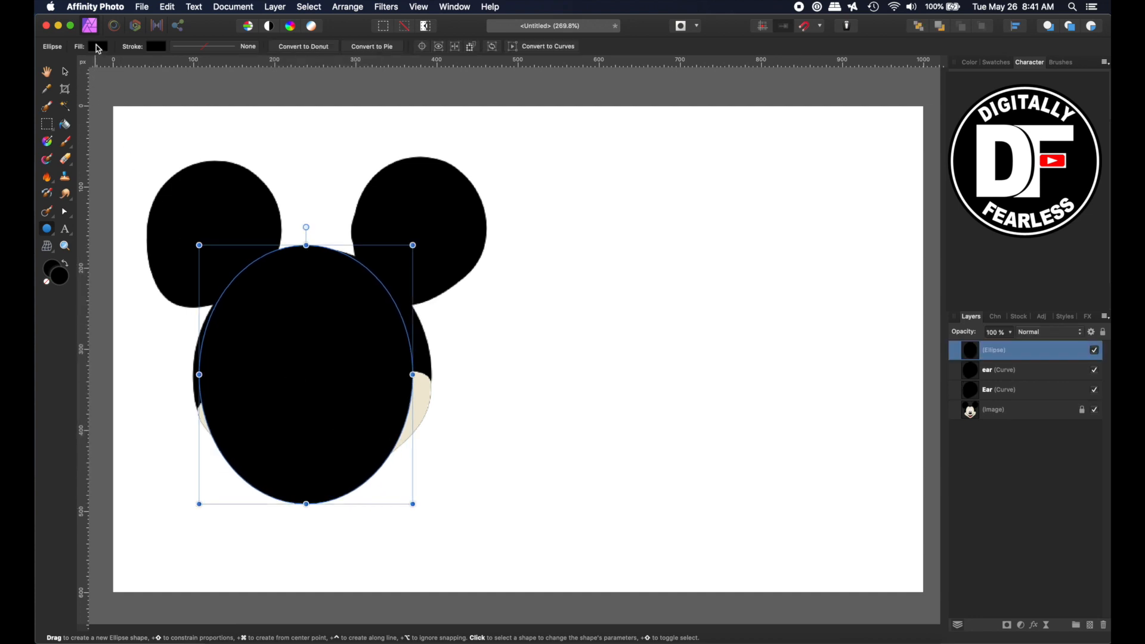
pyautogui.click(97, 46)
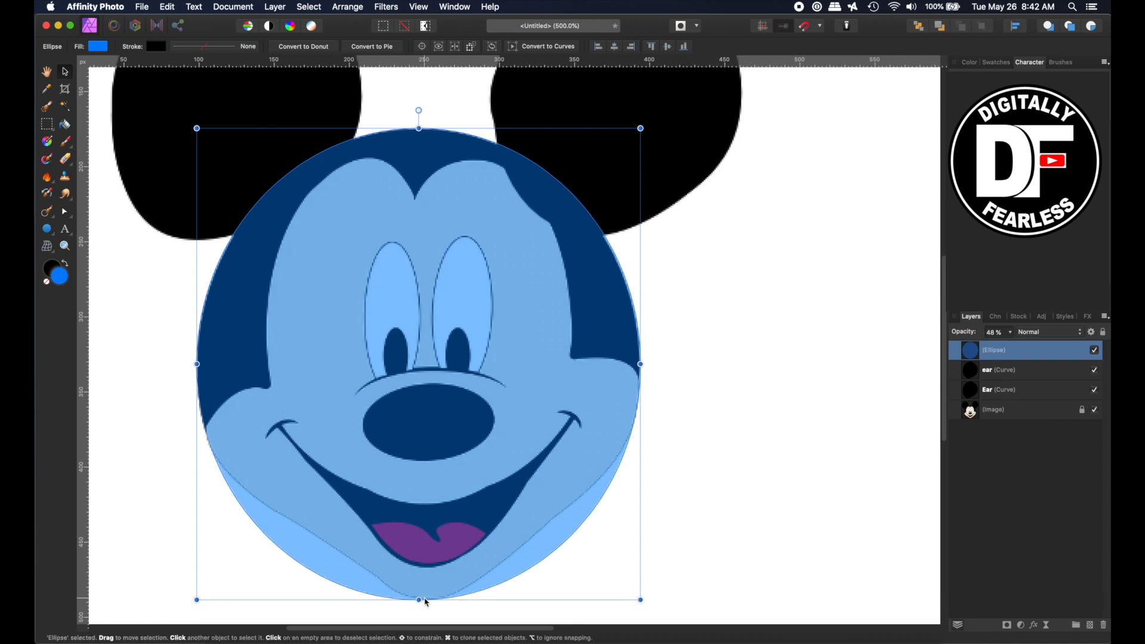
pyautogui.moveTo(389, 563)
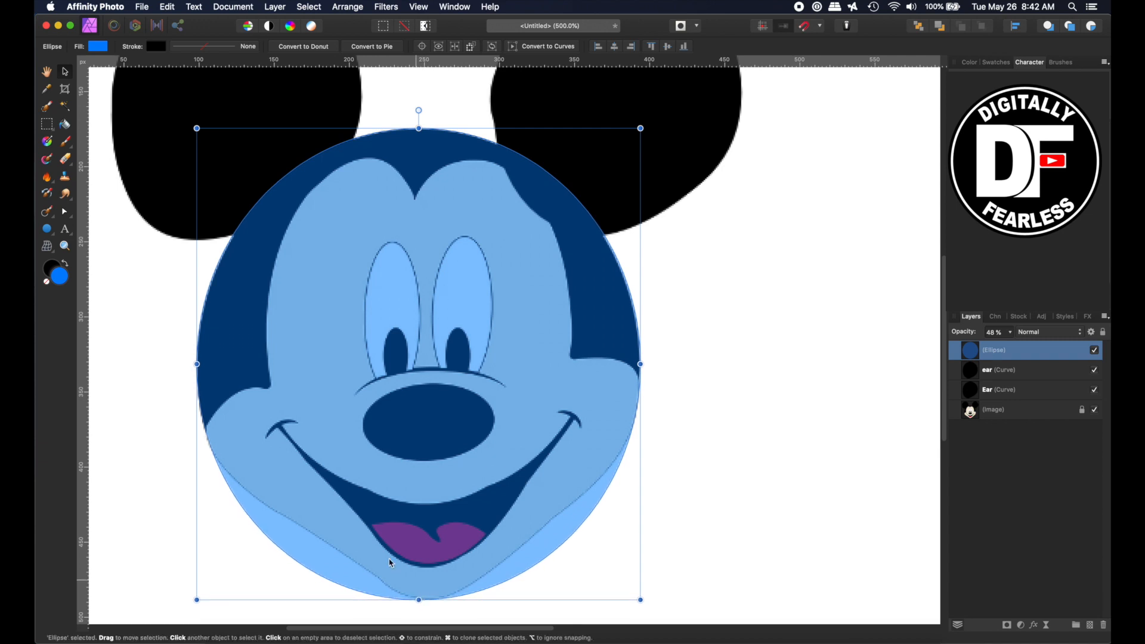
pyautogui.moveTo(568, 78)
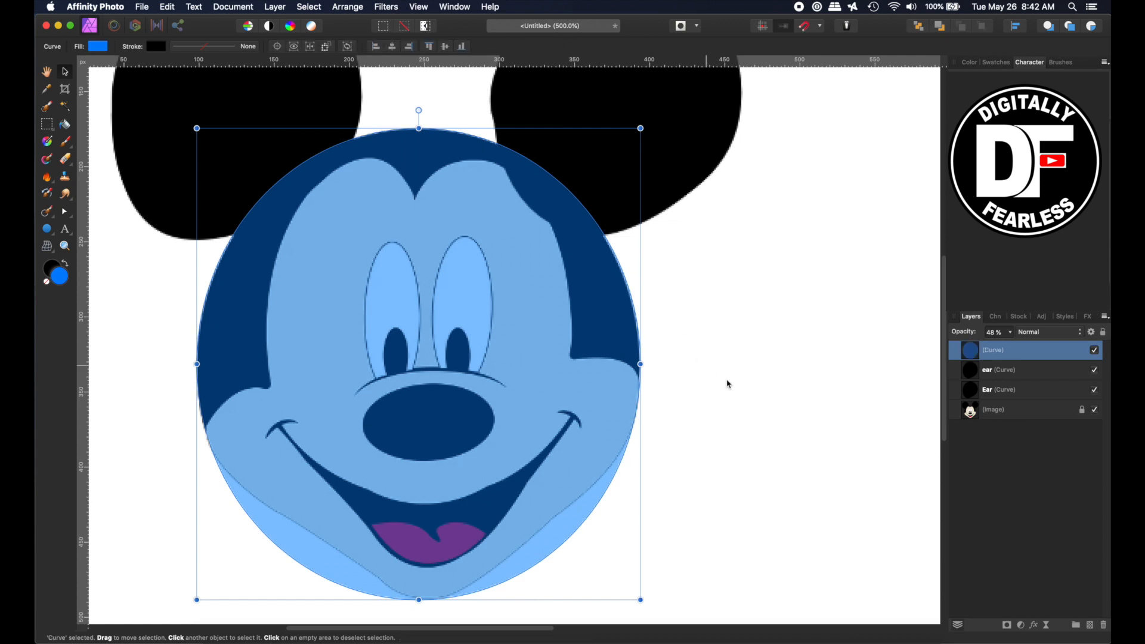
pyautogui.moveTo(544, 531)
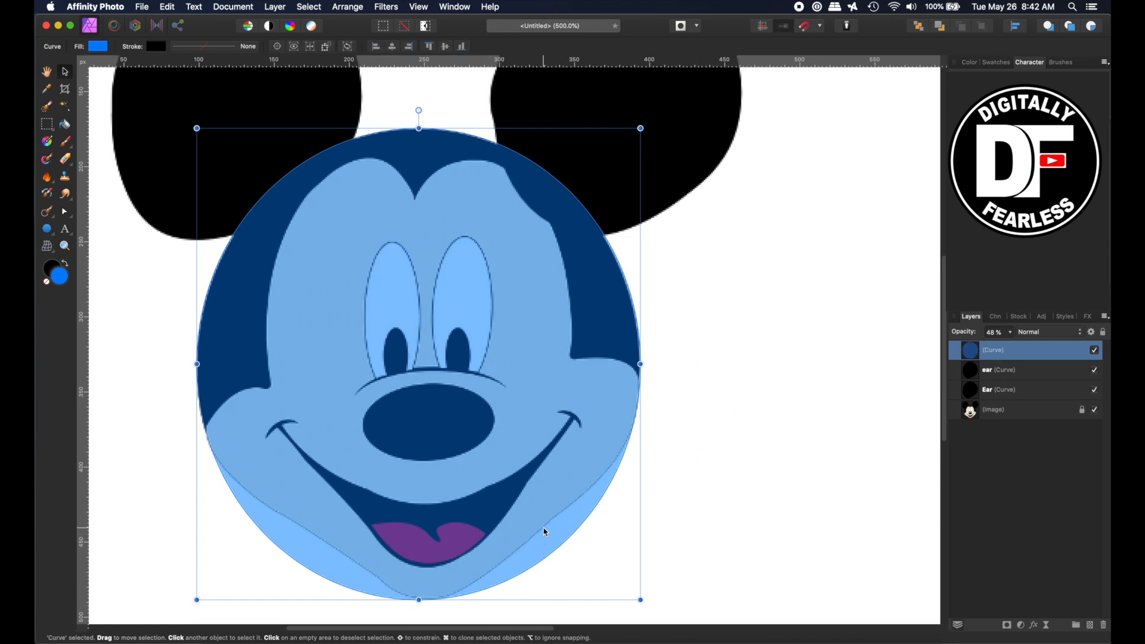
pyautogui.moveTo(82, 237)
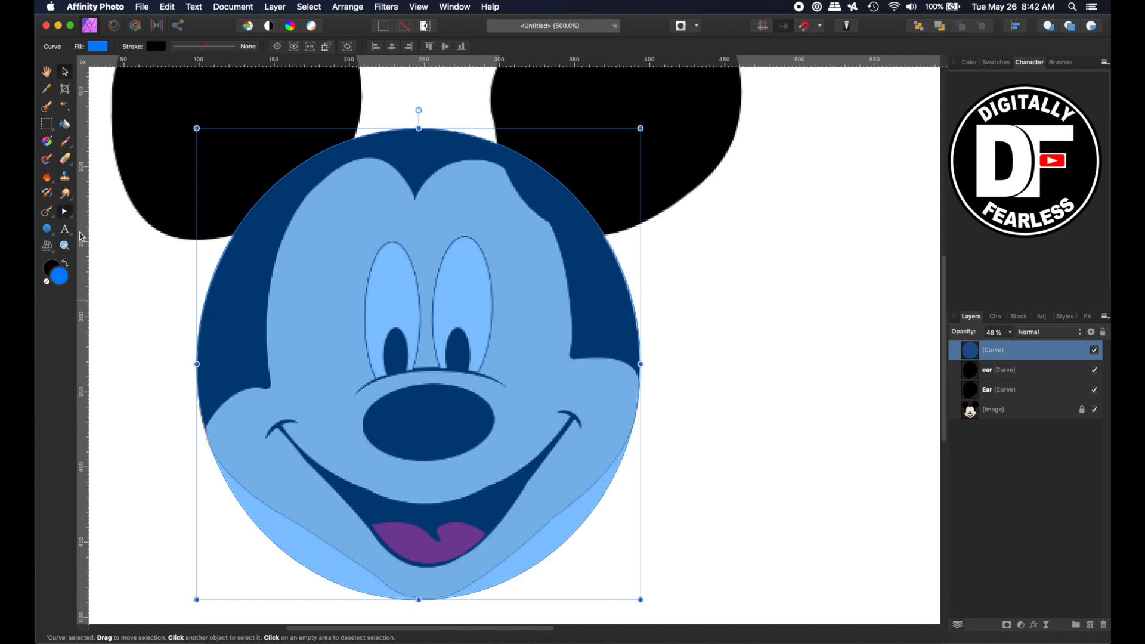
pyautogui.moveTo(551, 526)
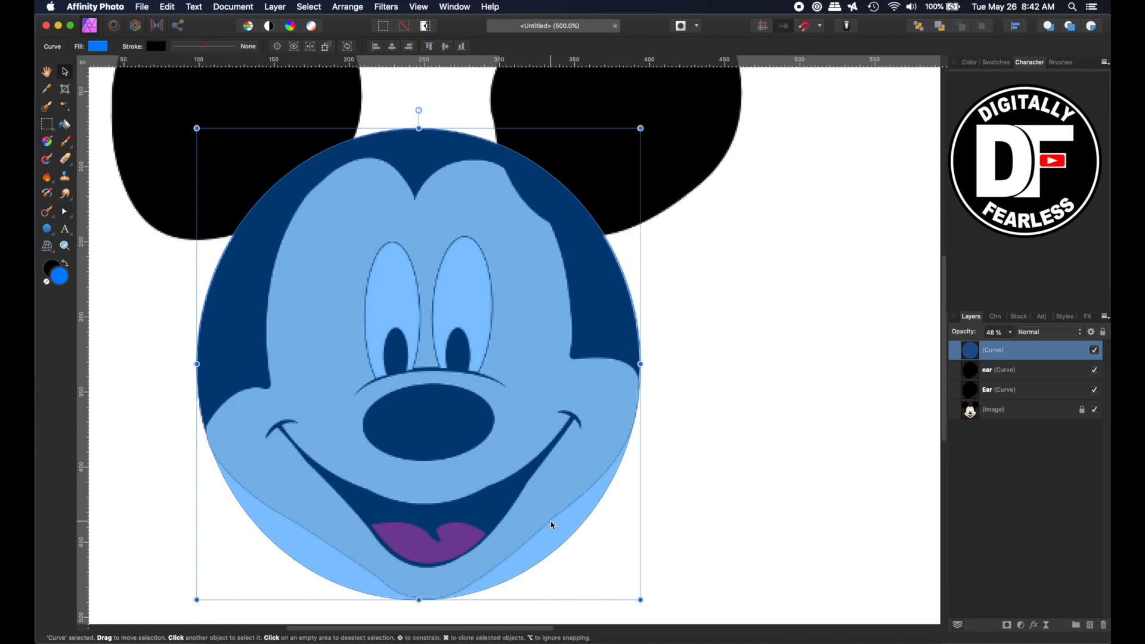
pyautogui.moveTo(563, 550)
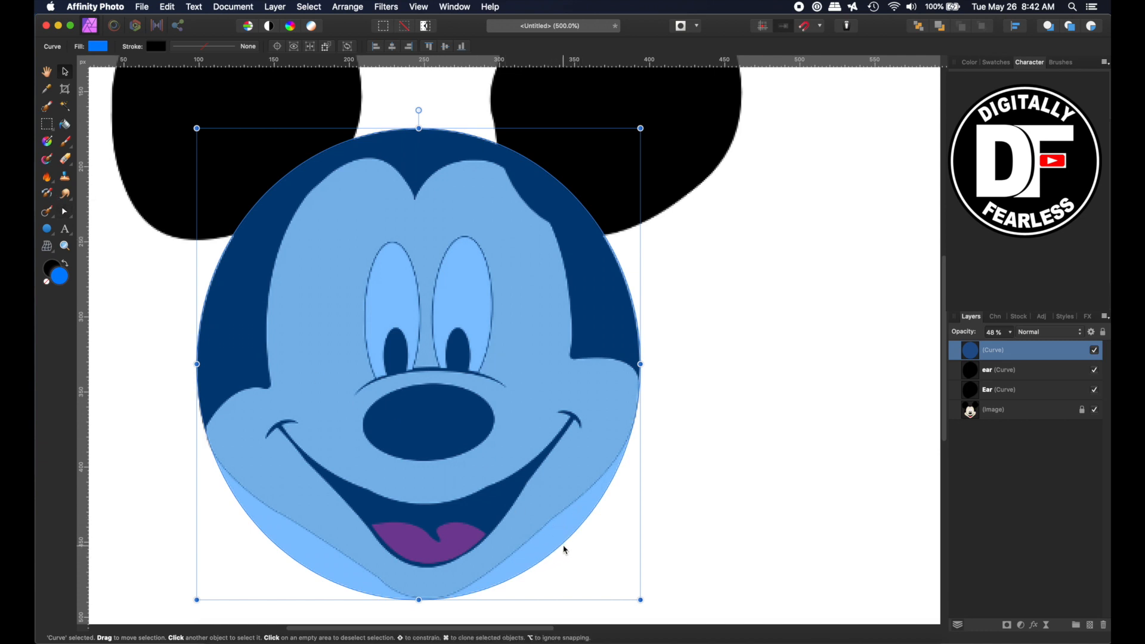
# Step: Adjust the head curve's nodes along the chin and left cheek outline
pyautogui.click(65, 212)
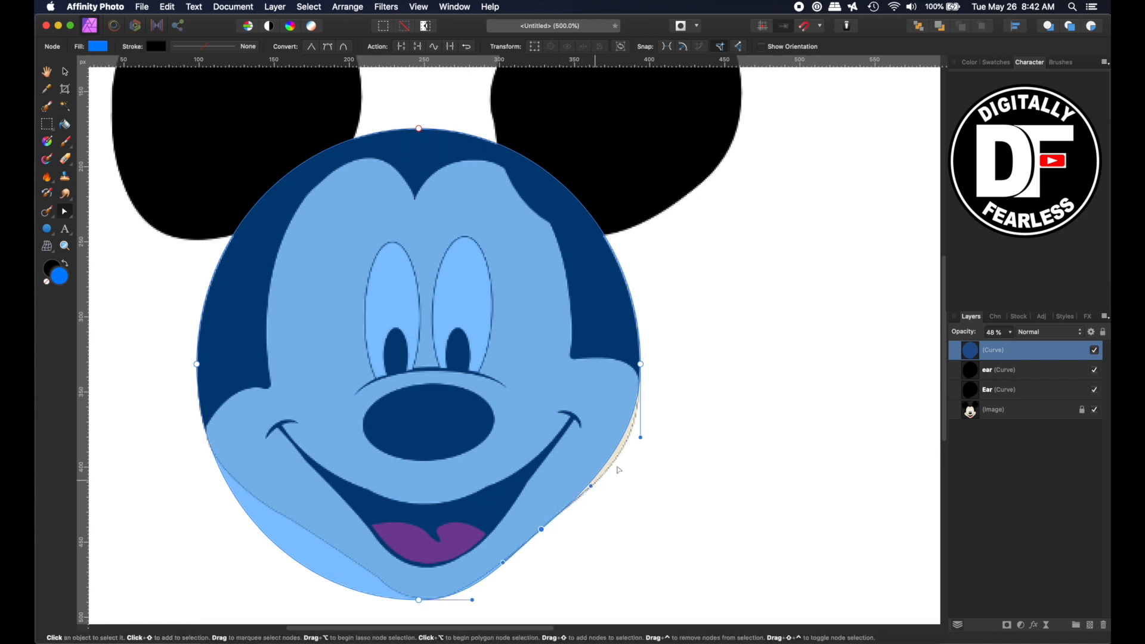
pyautogui.moveTo(641, 440)
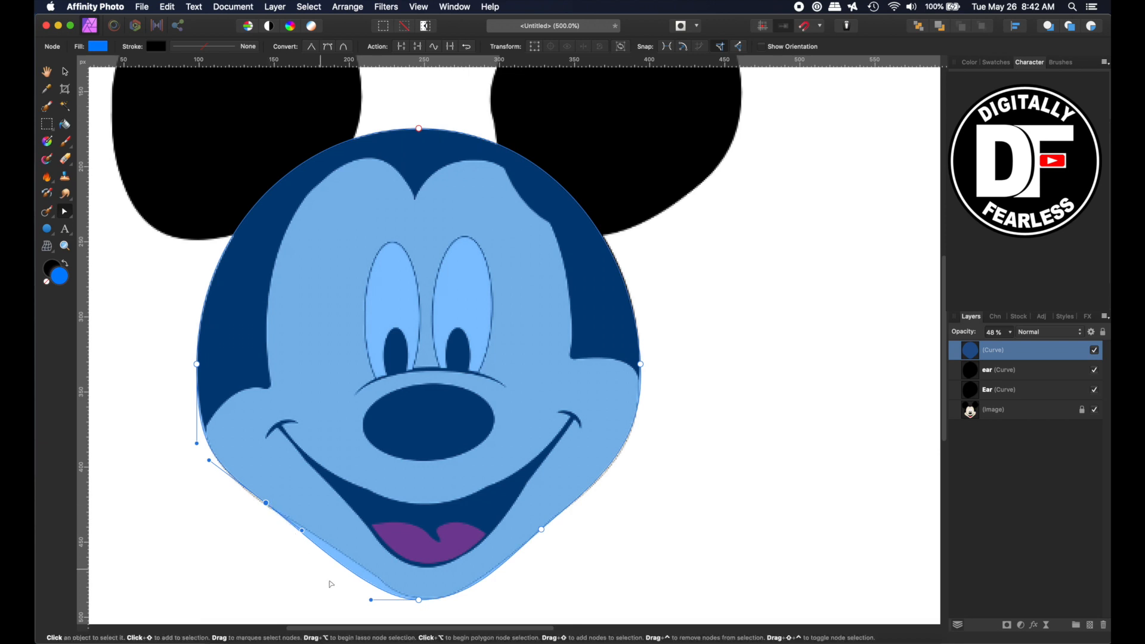
pyautogui.moveTo(365, 605)
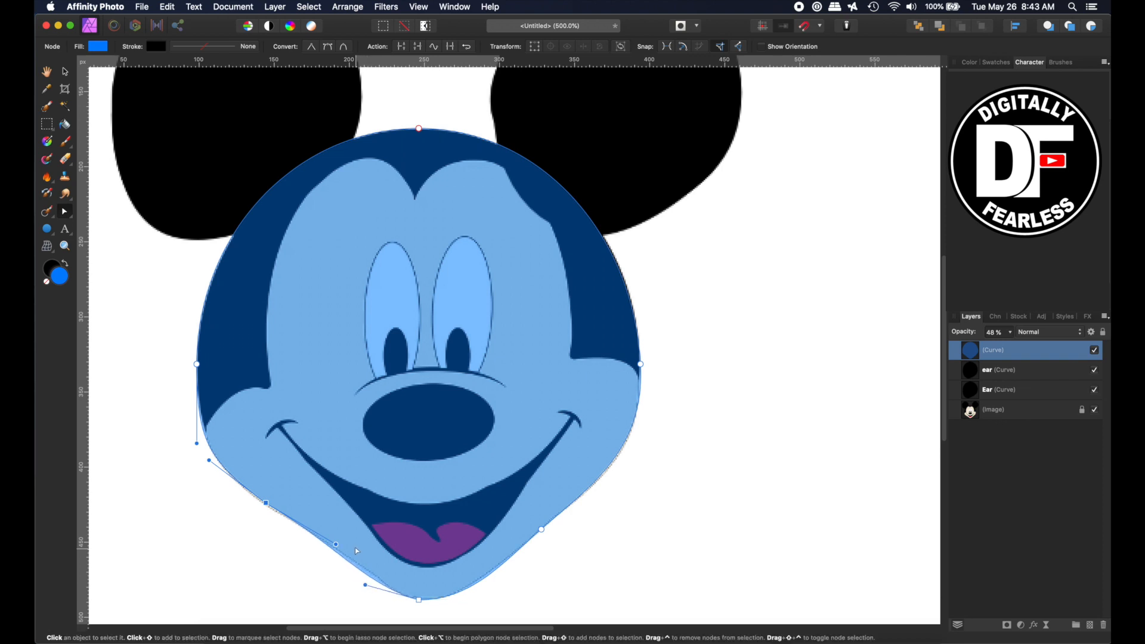
pyautogui.click(340, 544)
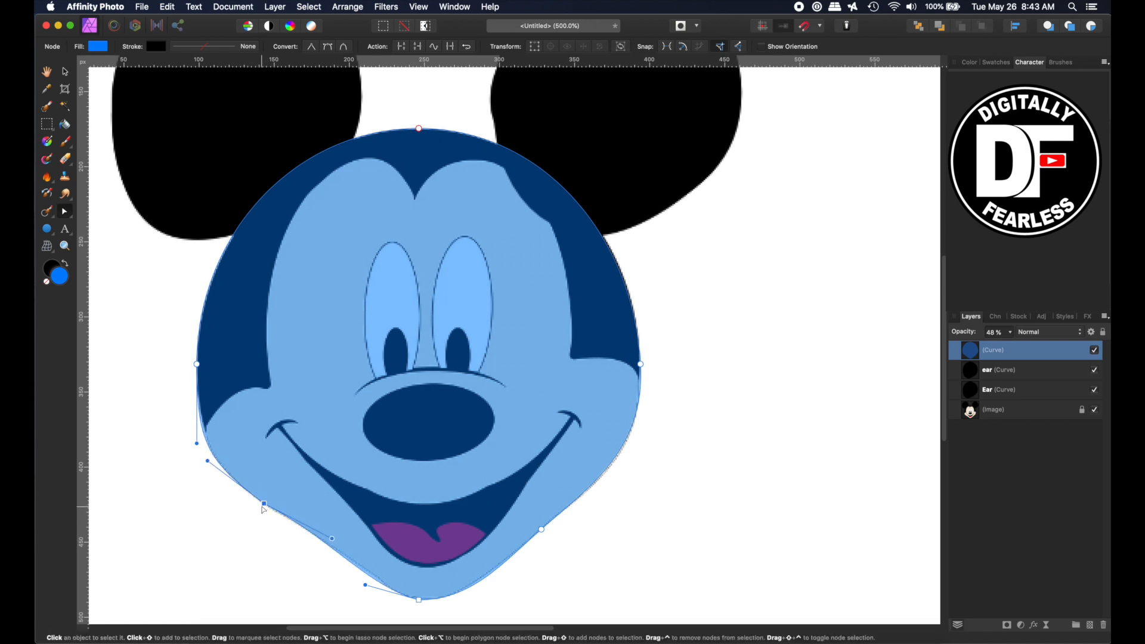
pyautogui.click(64, 72)
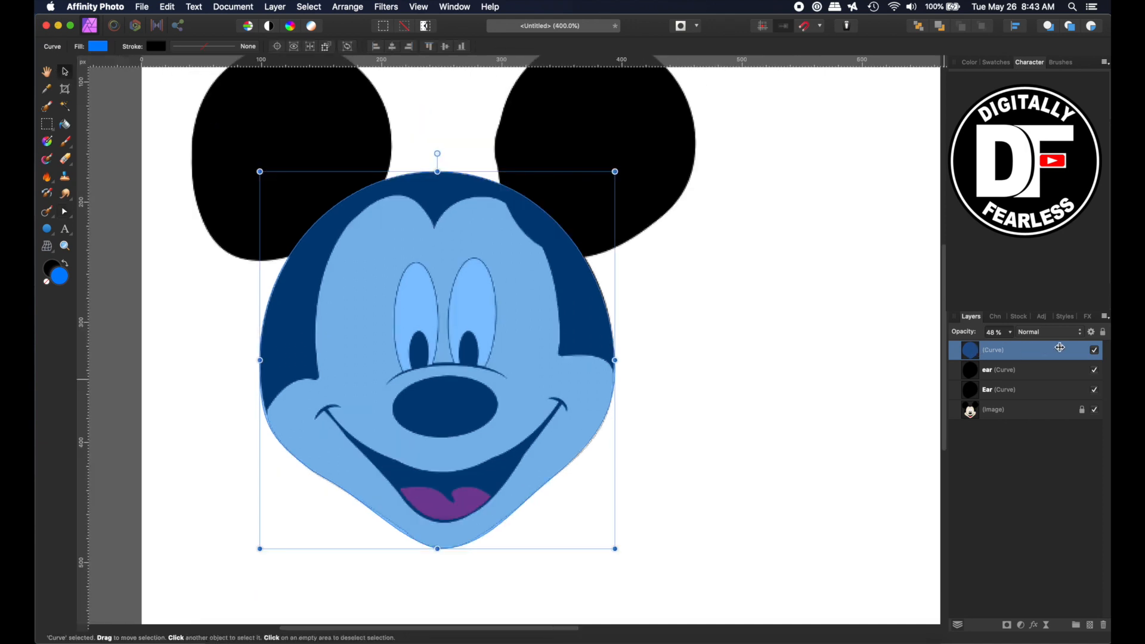
# Step: Give the face shape layer a cream fill at 100% opacity
pyautogui.click(1093, 351)
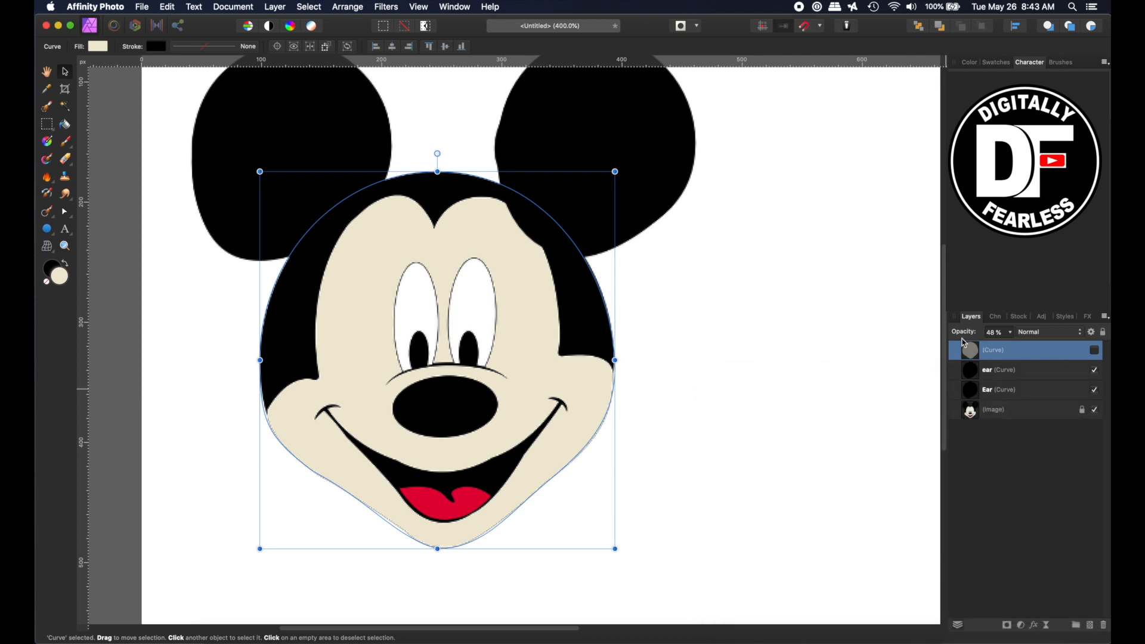
pyautogui.click(995, 331)
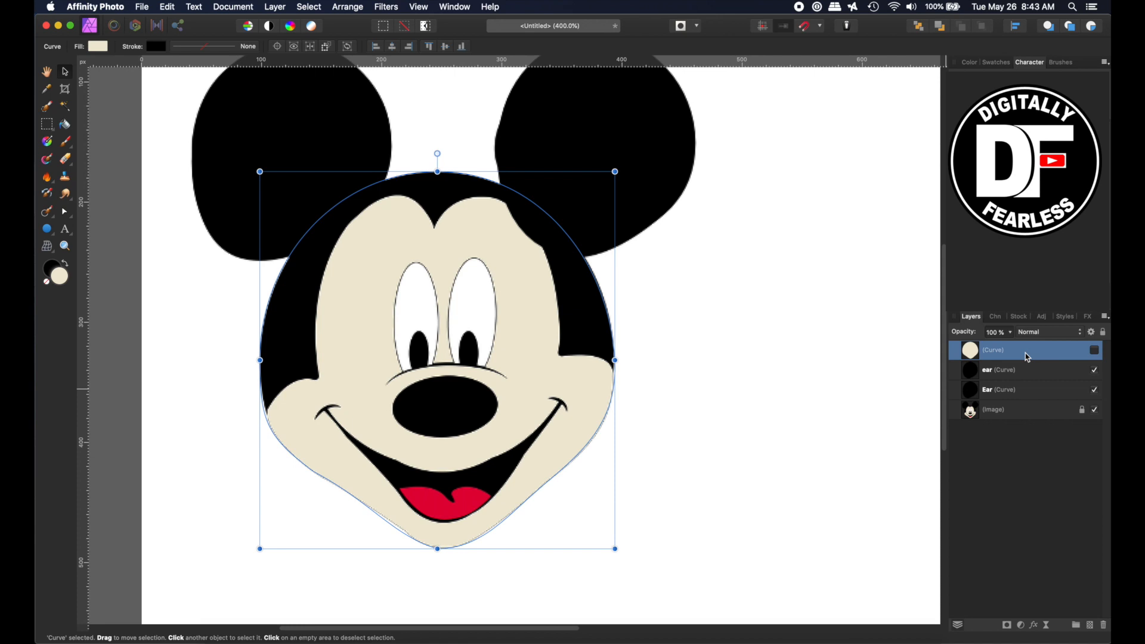
pyautogui.click(1094, 349)
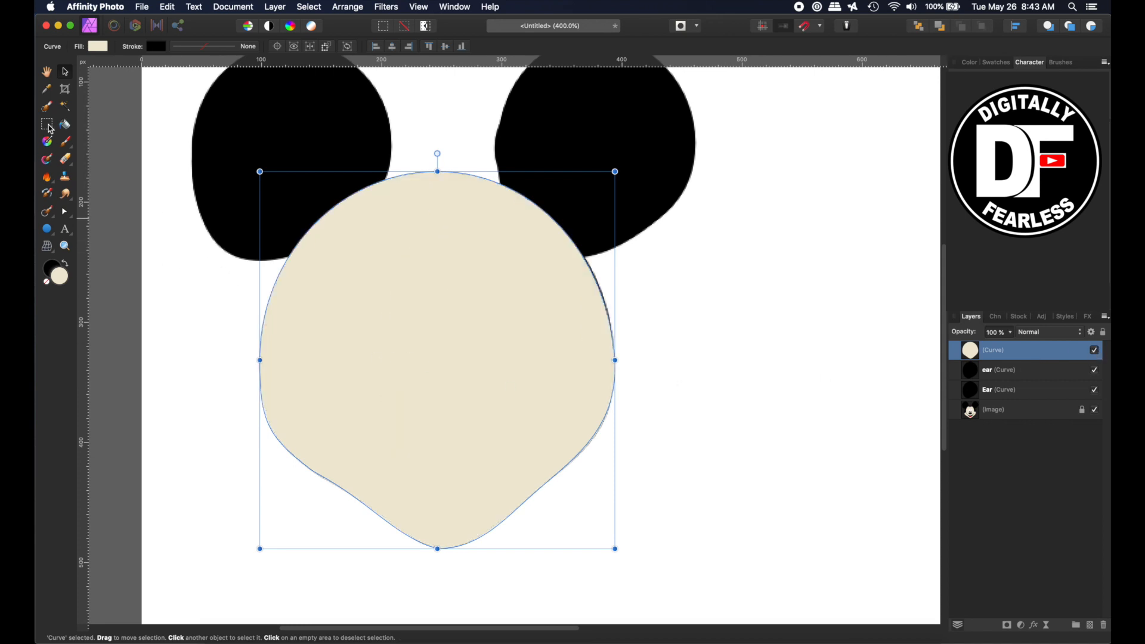
pyautogui.moveTo(555, 174)
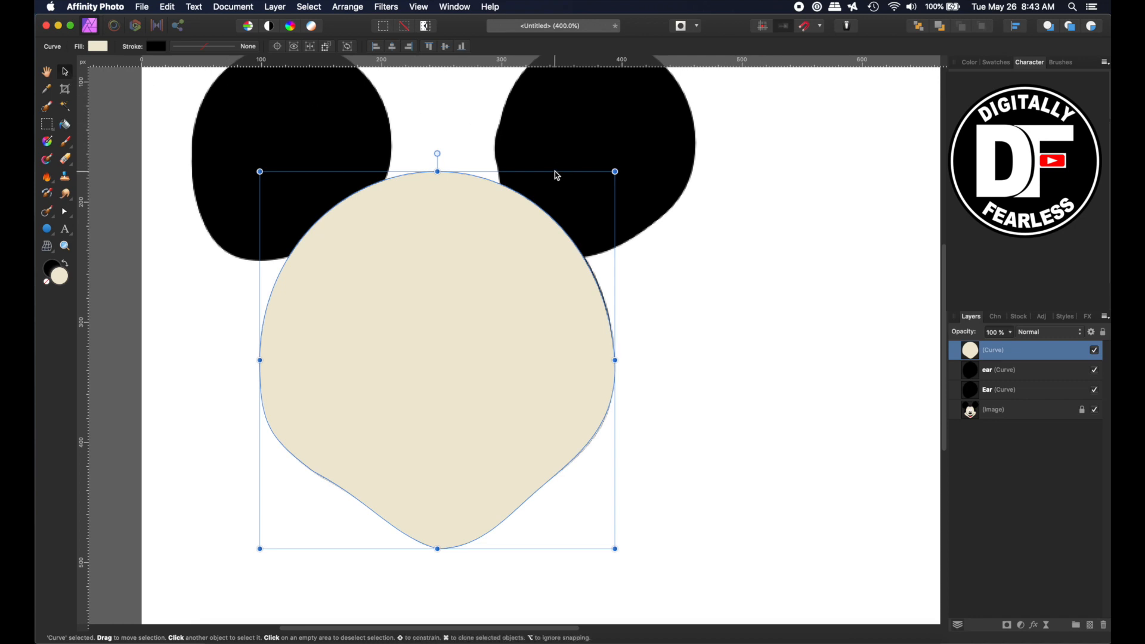
pyautogui.moveTo(915, 319)
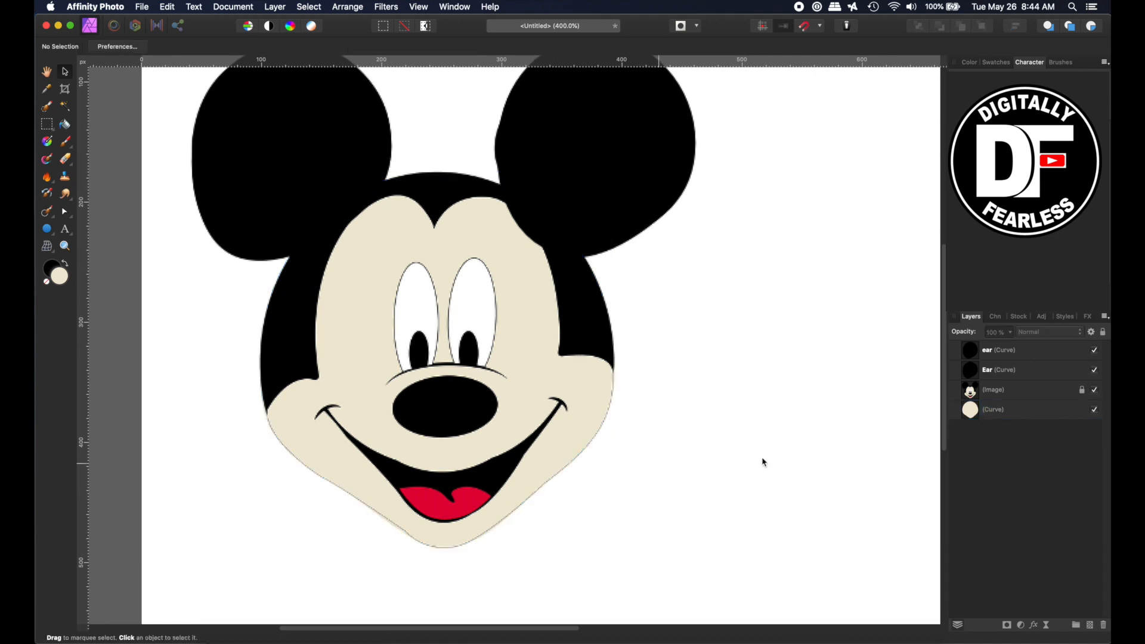
# Step: Fill the head copy a strong blue, then select both ear layers
pyautogui.click(1023, 409)
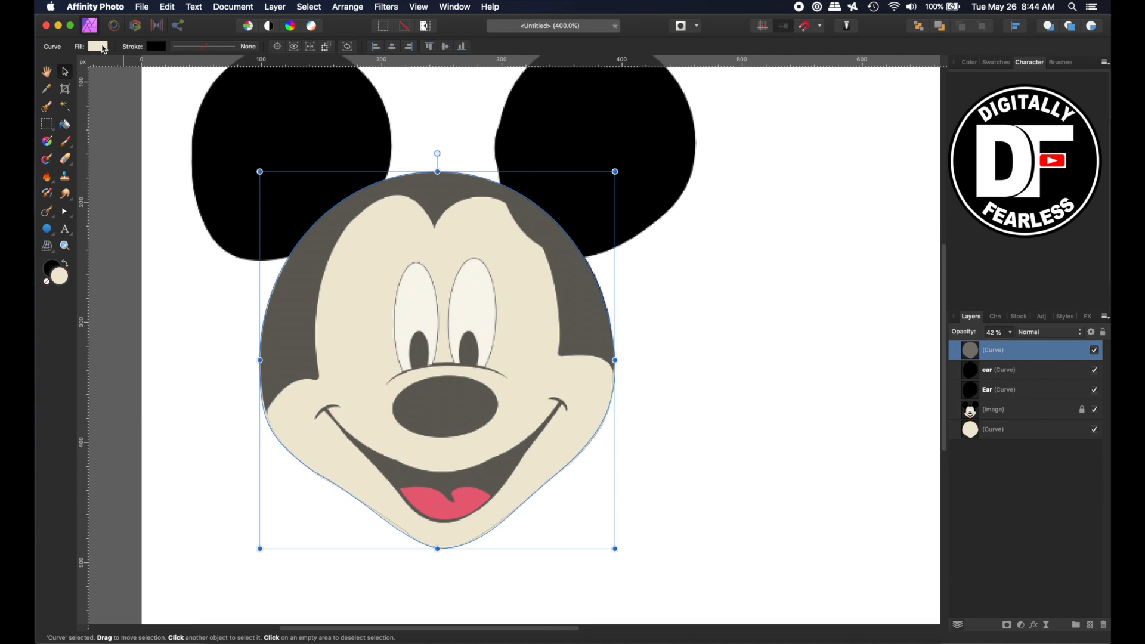
pyautogui.click(99, 46)
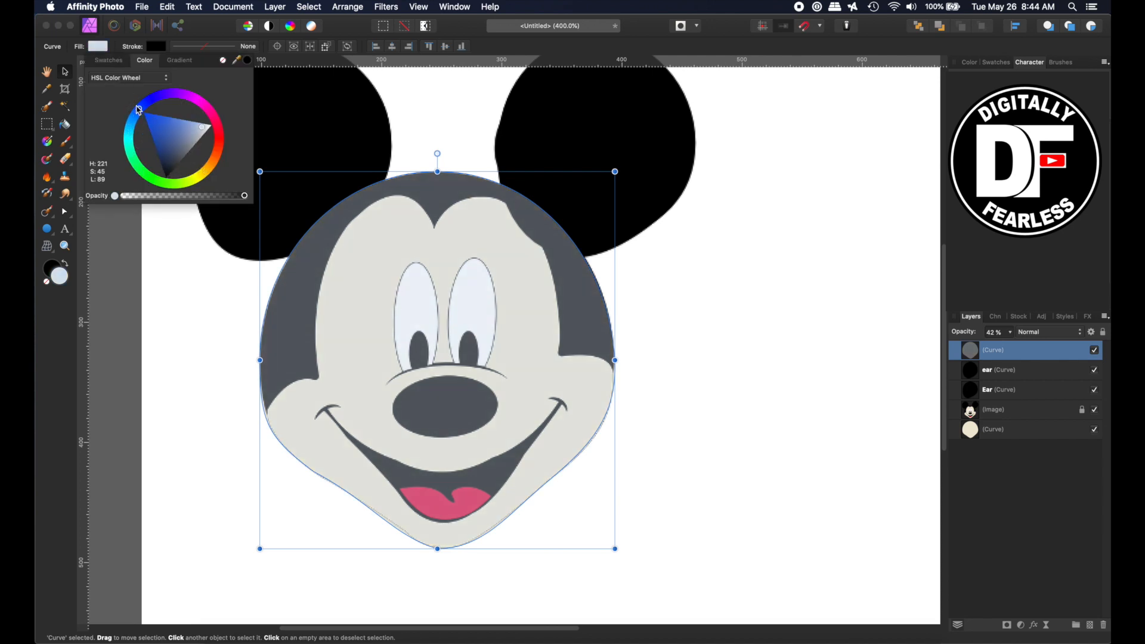
pyautogui.click(137, 110)
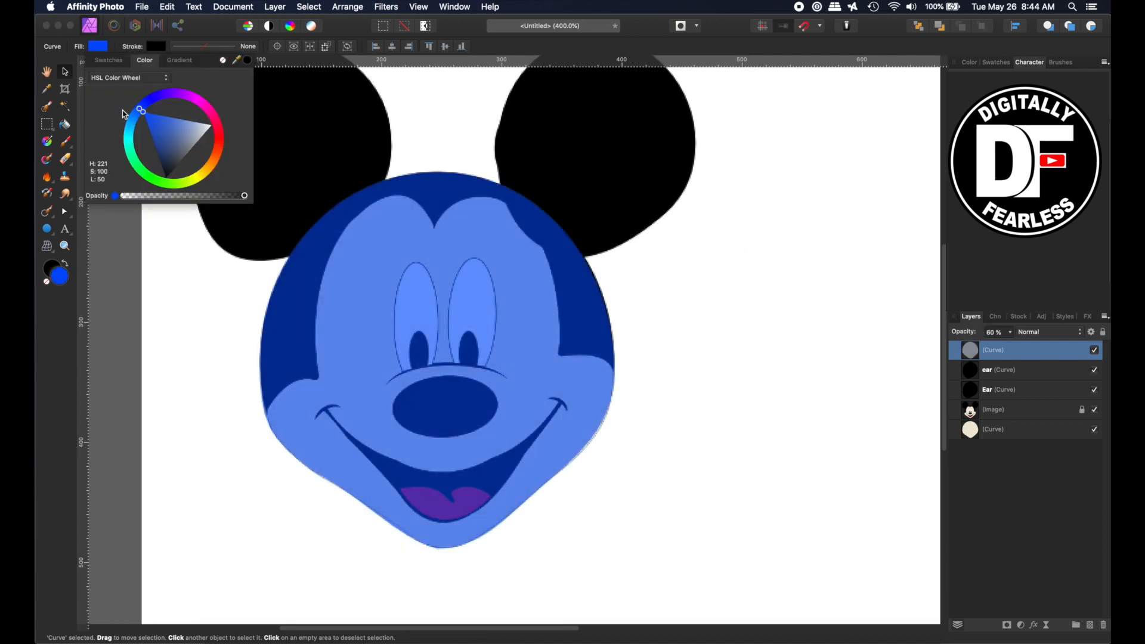
pyautogui.click(1001, 369)
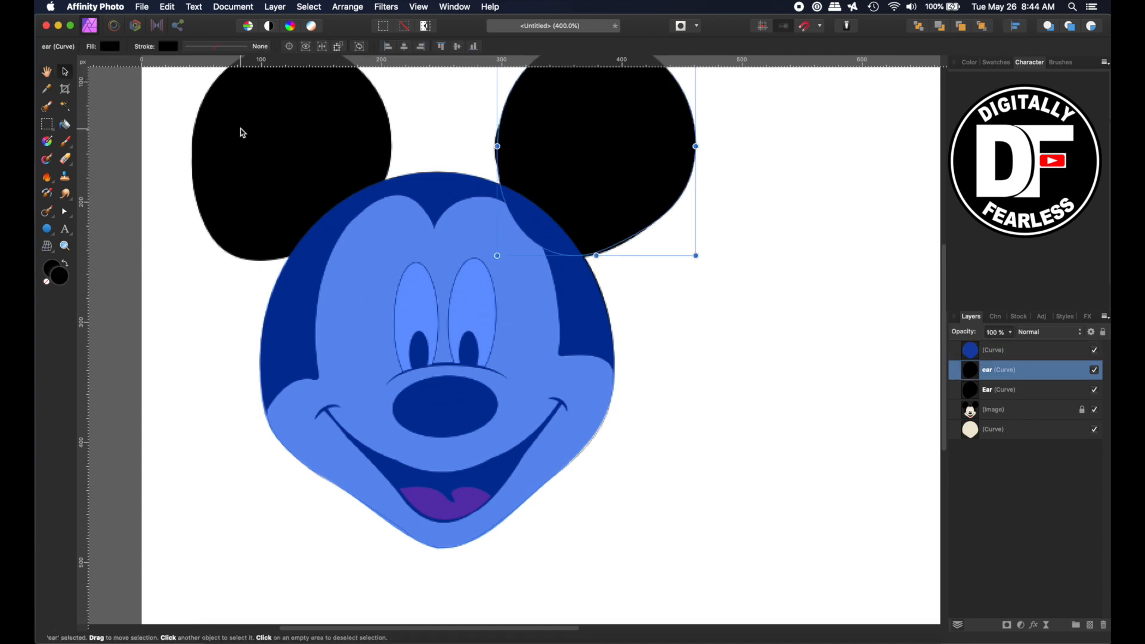
pyautogui.click(1001, 390)
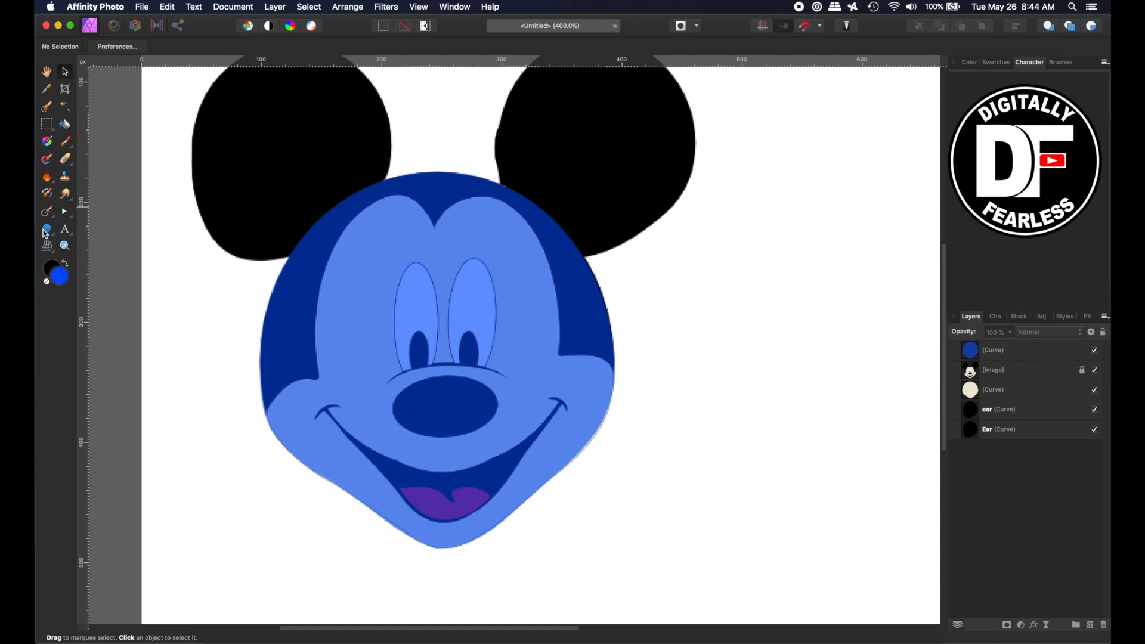
# Step: Combine two eye ovals with Geometry Add, then make the head shape fully opaque black
pyautogui.click(46, 229)
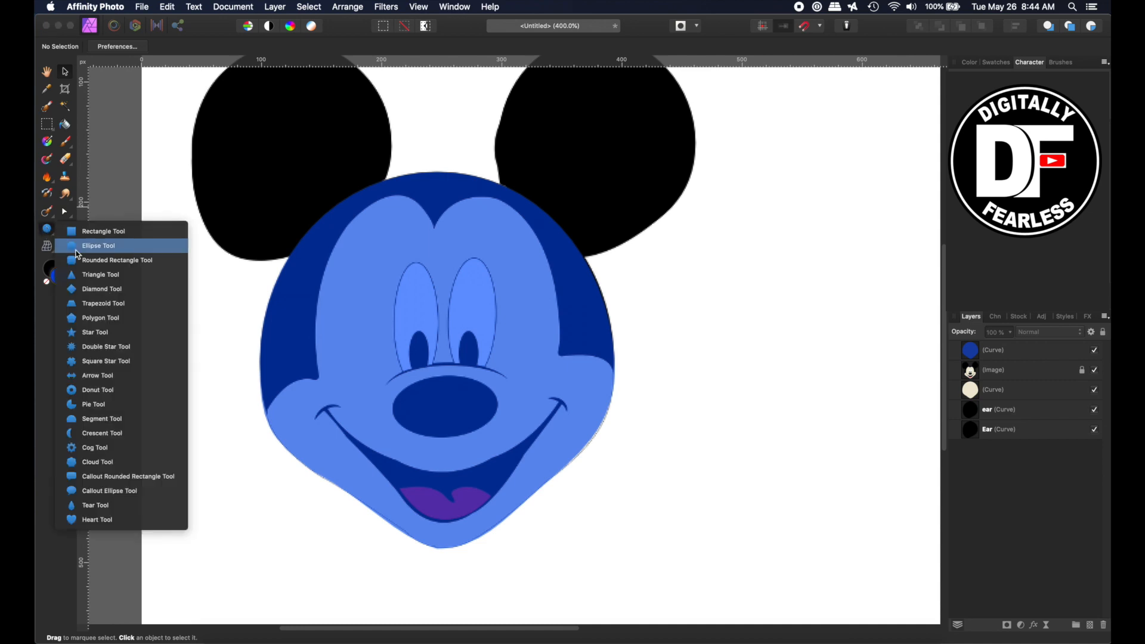
pyautogui.click(98, 245)
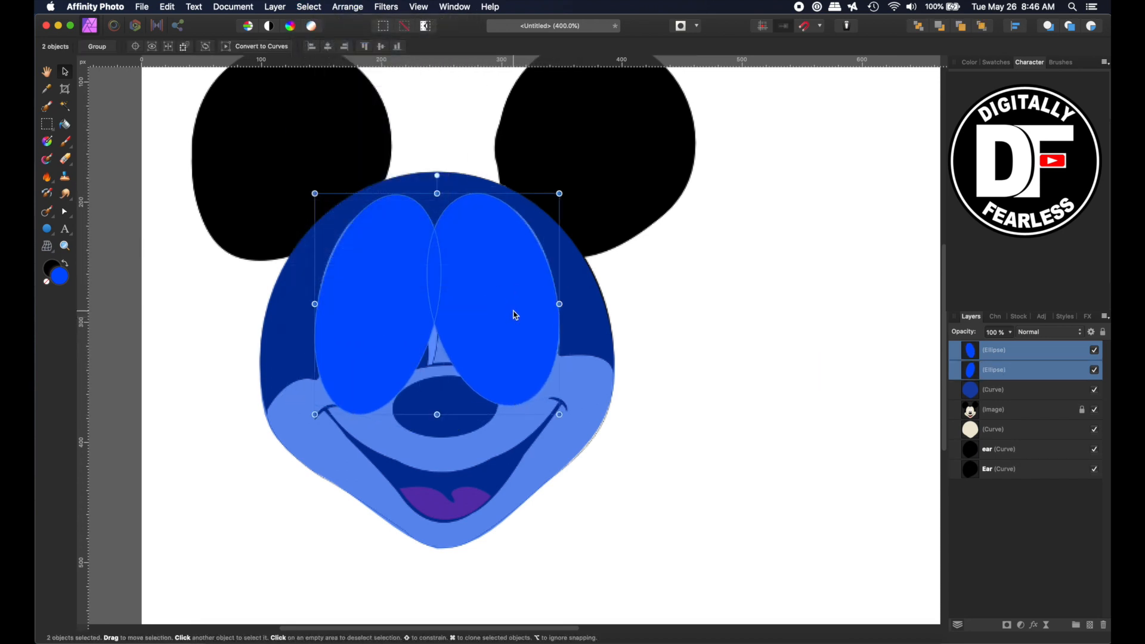
pyautogui.click(274, 6)
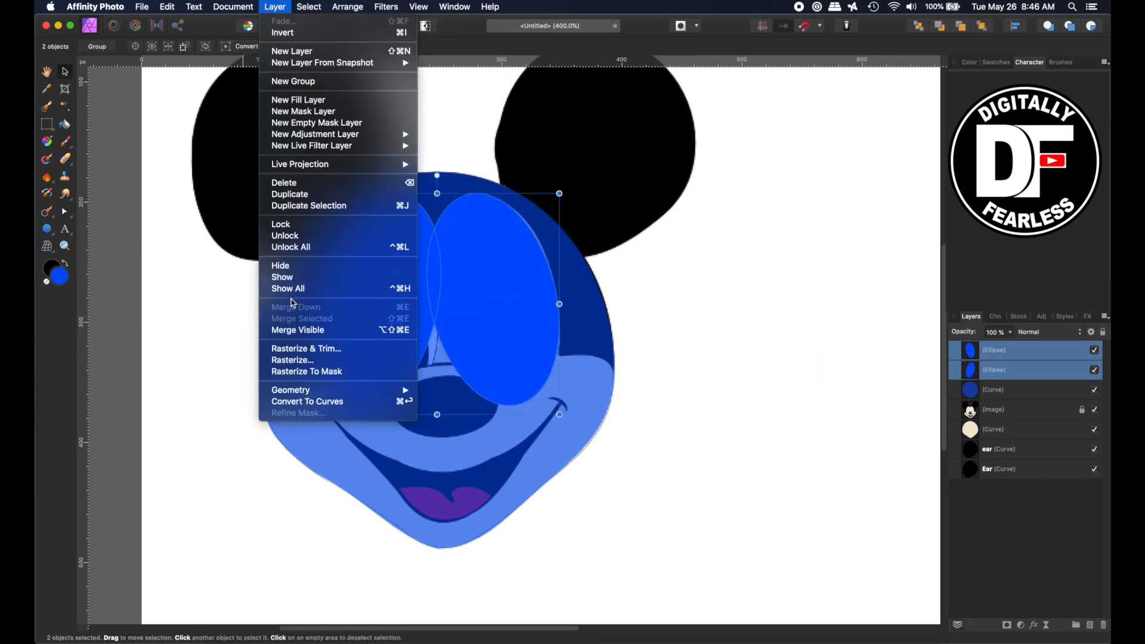
pyautogui.moveTo(291, 390)
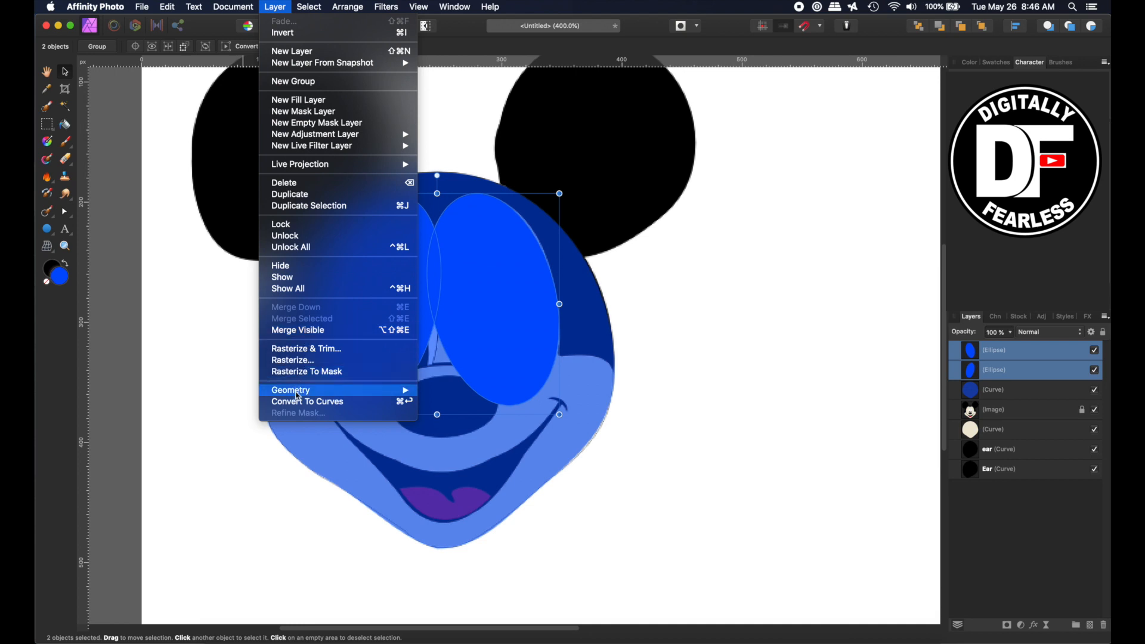
pyautogui.click(307, 401)
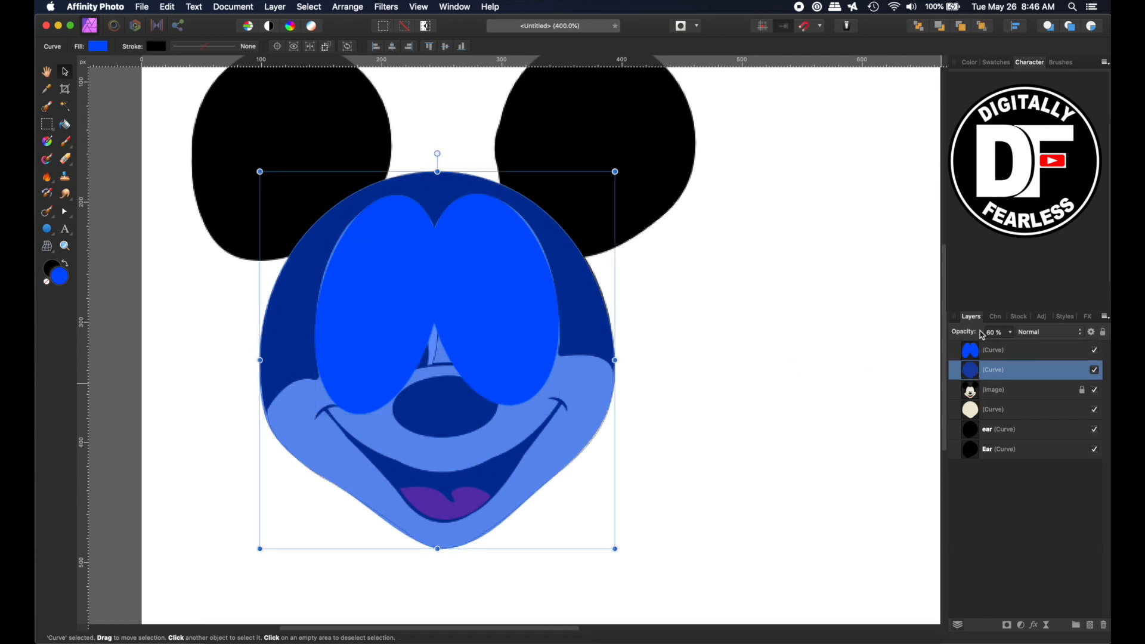
pyautogui.click(991, 332)
pyautogui.write('100')
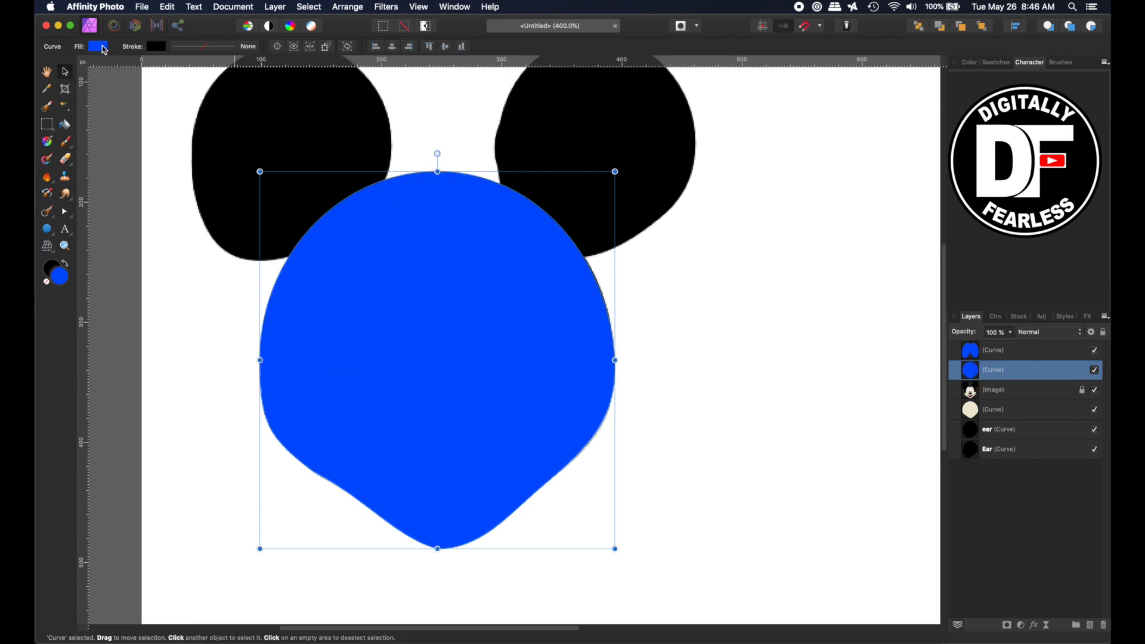
pyautogui.click(98, 46)
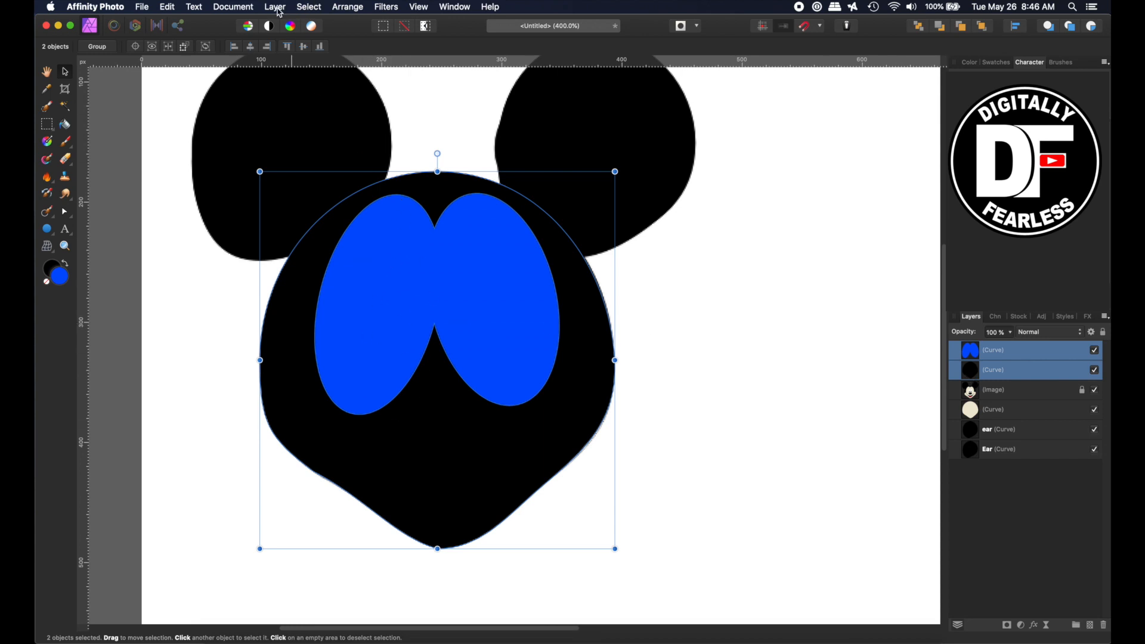
# Step: Subtract the eye shape from the black head via Layer > Geometry
pyautogui.click(275, 7)
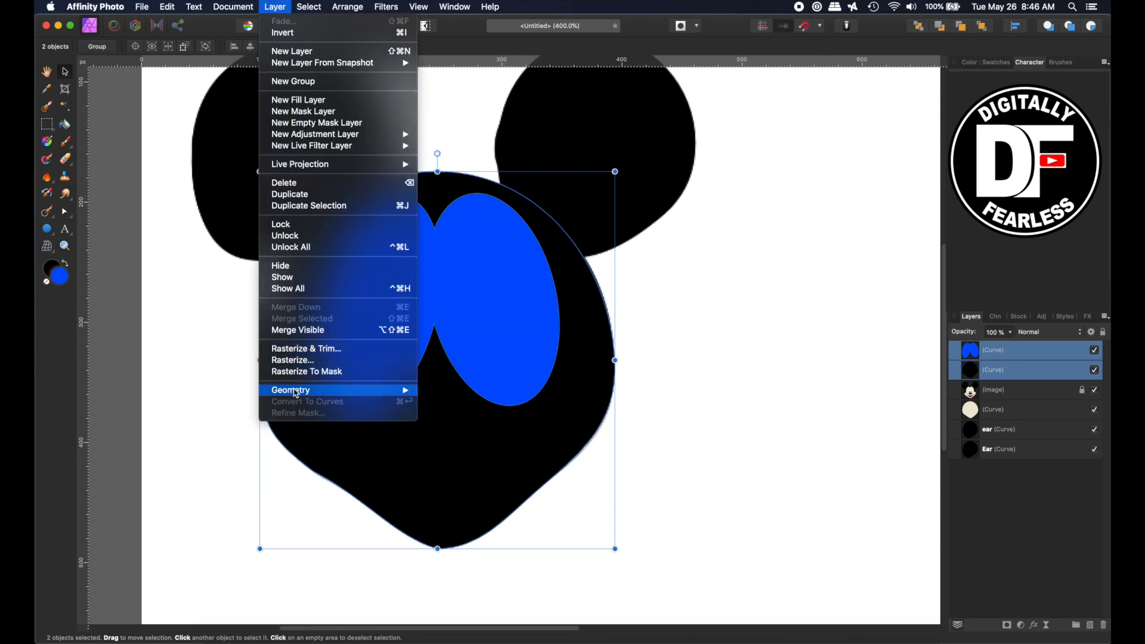
pyautogui.click(291, 390)
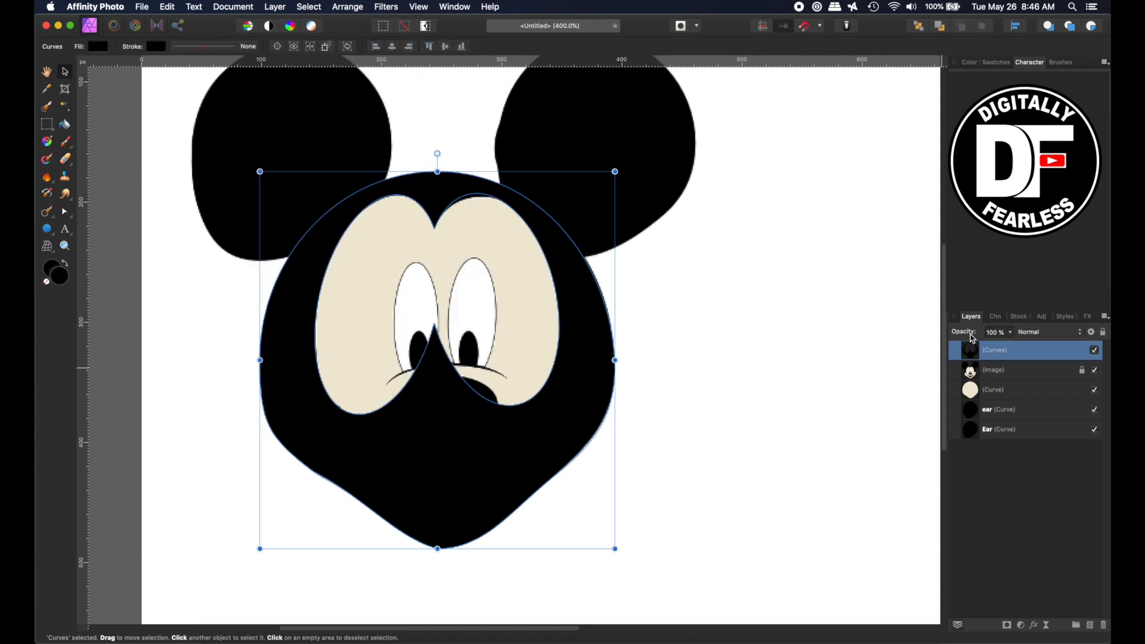
pyautogui.moveTo(558, 358)
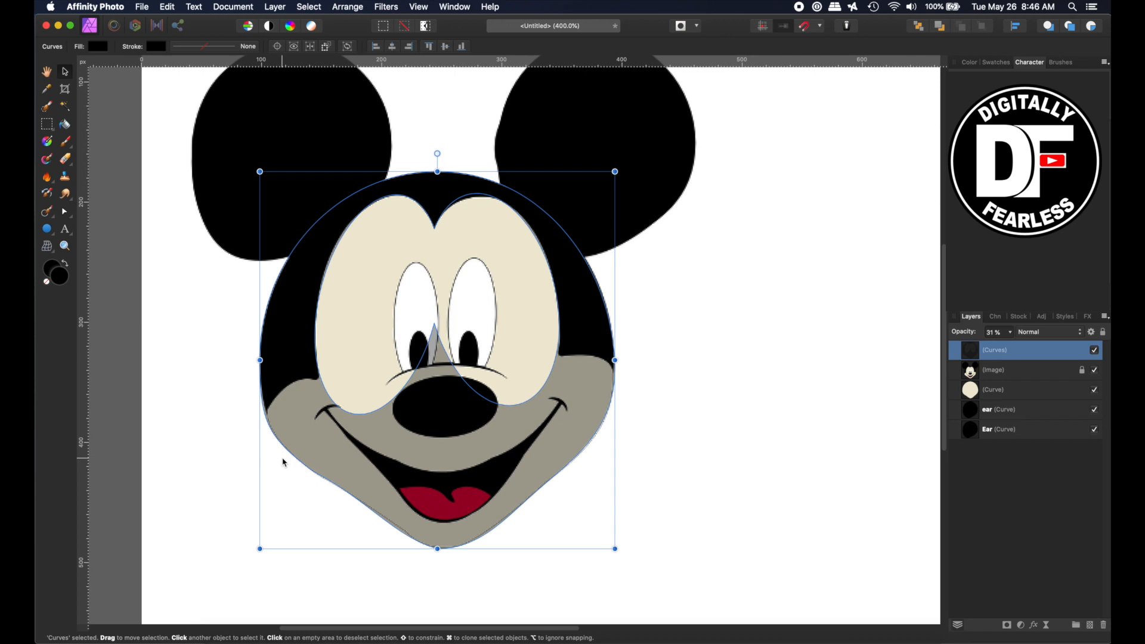
pyautogui.moveTo(65, 214)
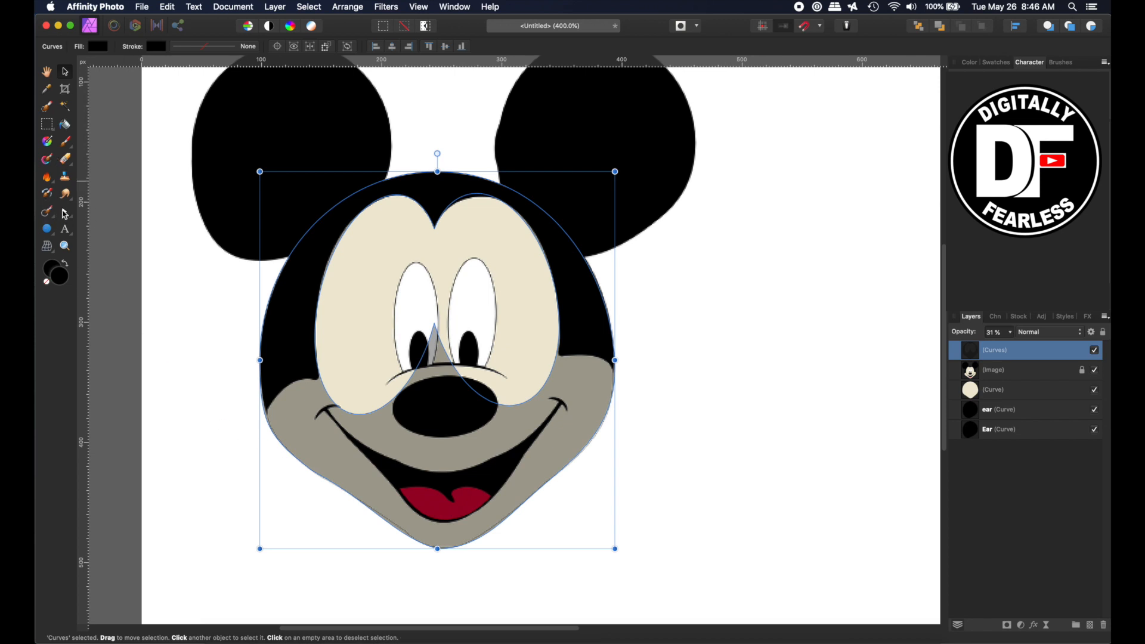
# Step: Trace a solid-filled cutting shape over the lower face with the Pen Tool
pyautogui.click(47, 213)
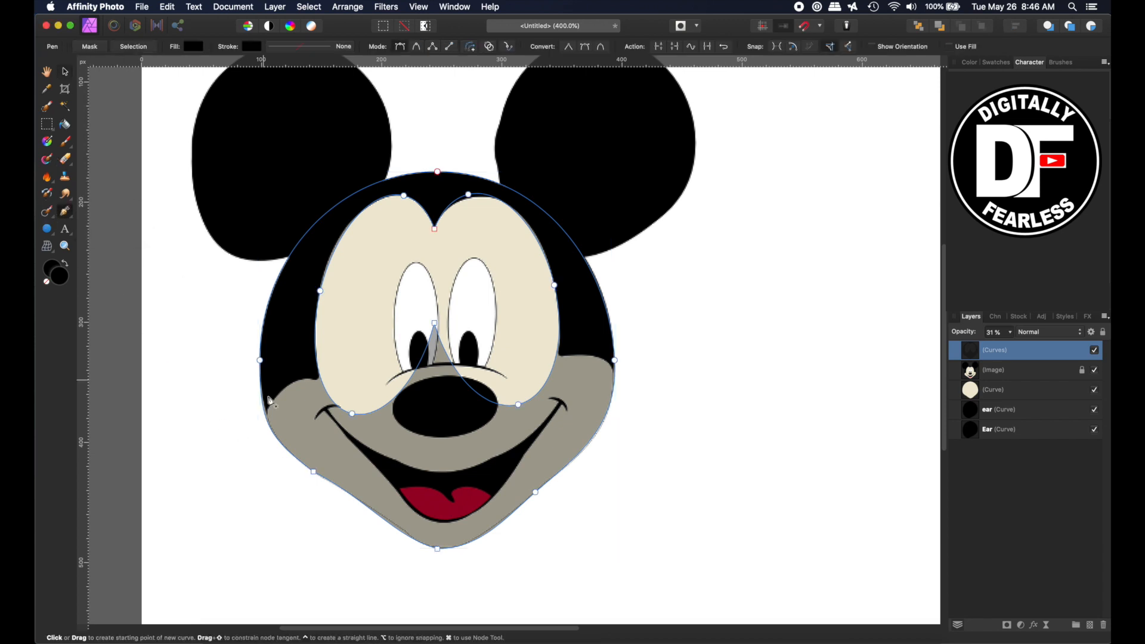
pyautogui.click(261, 419)
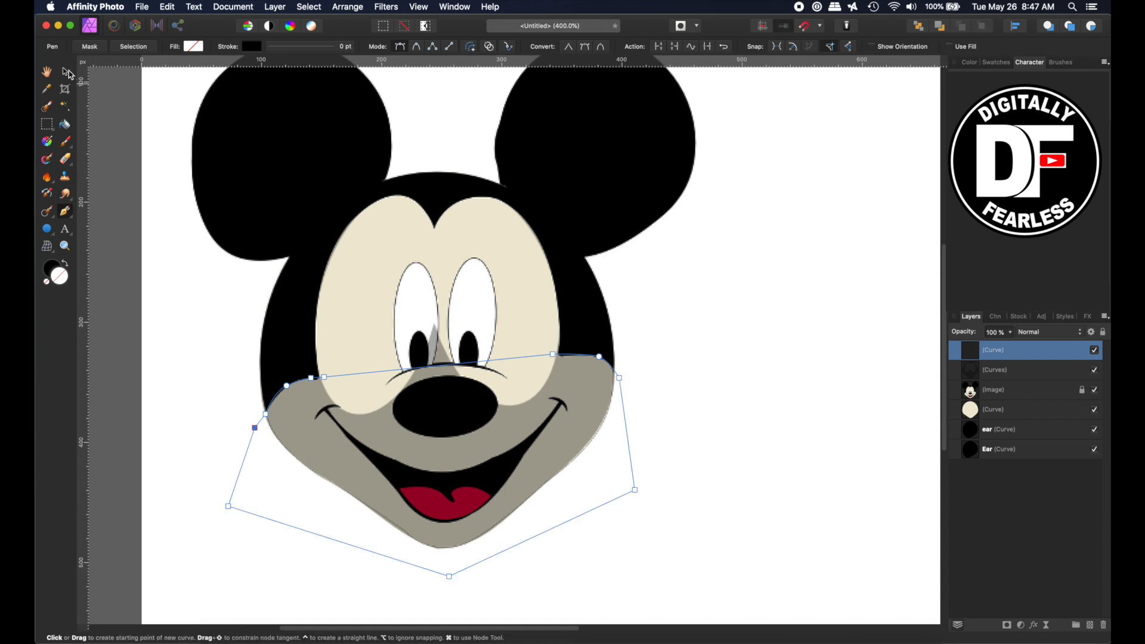
pyautogui.click(46, 71)
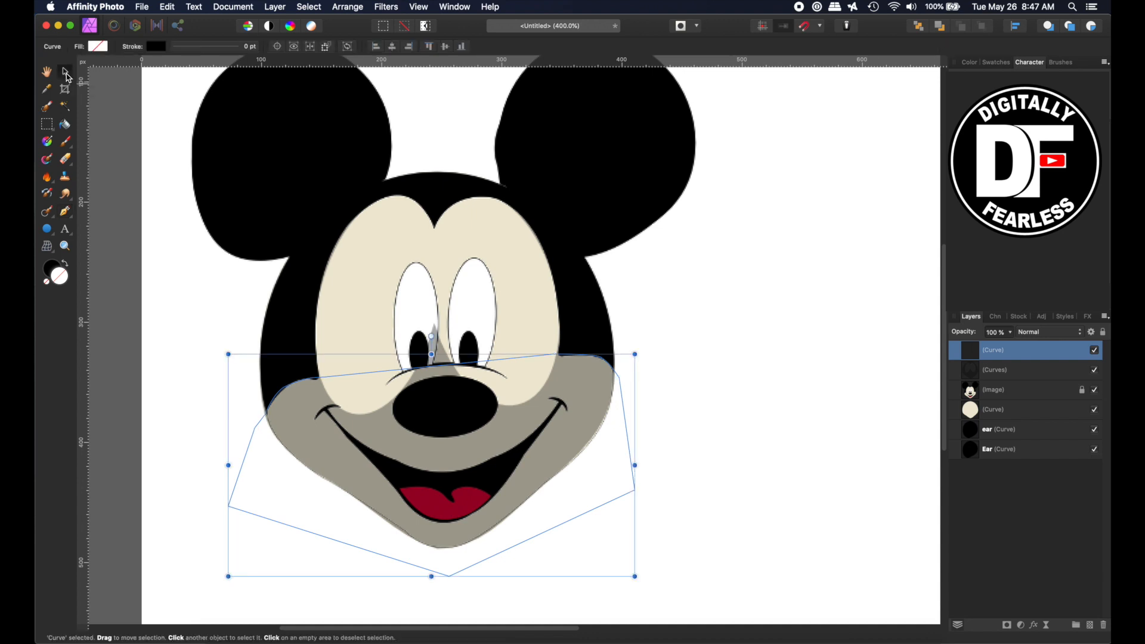
pyautogui.click(97, 46)
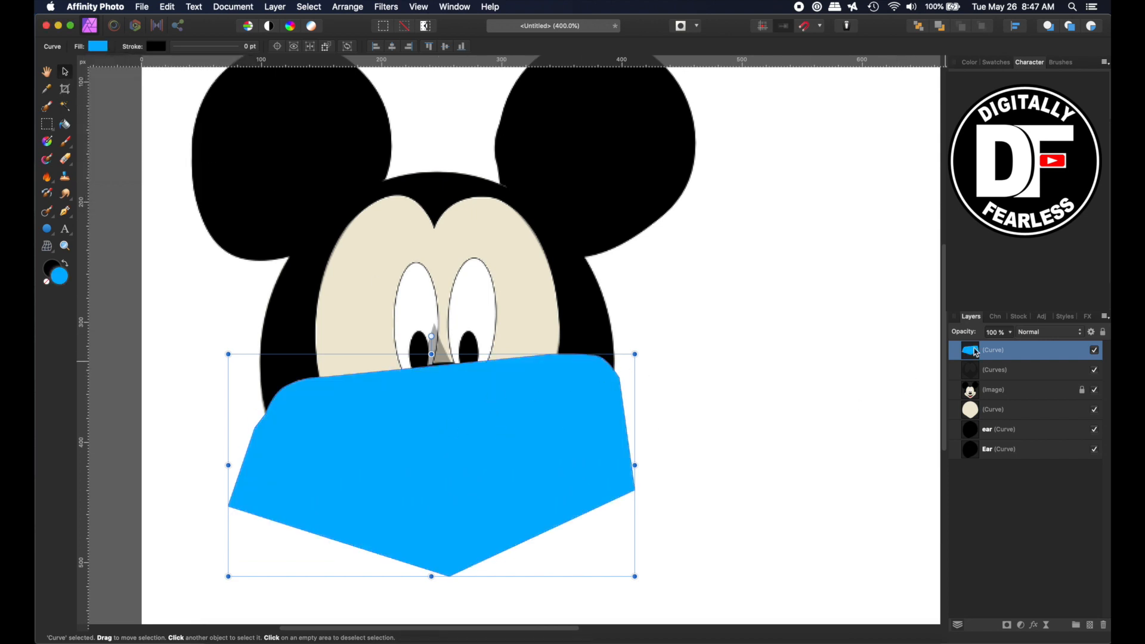
pyautogui.moveTo(974, 372)
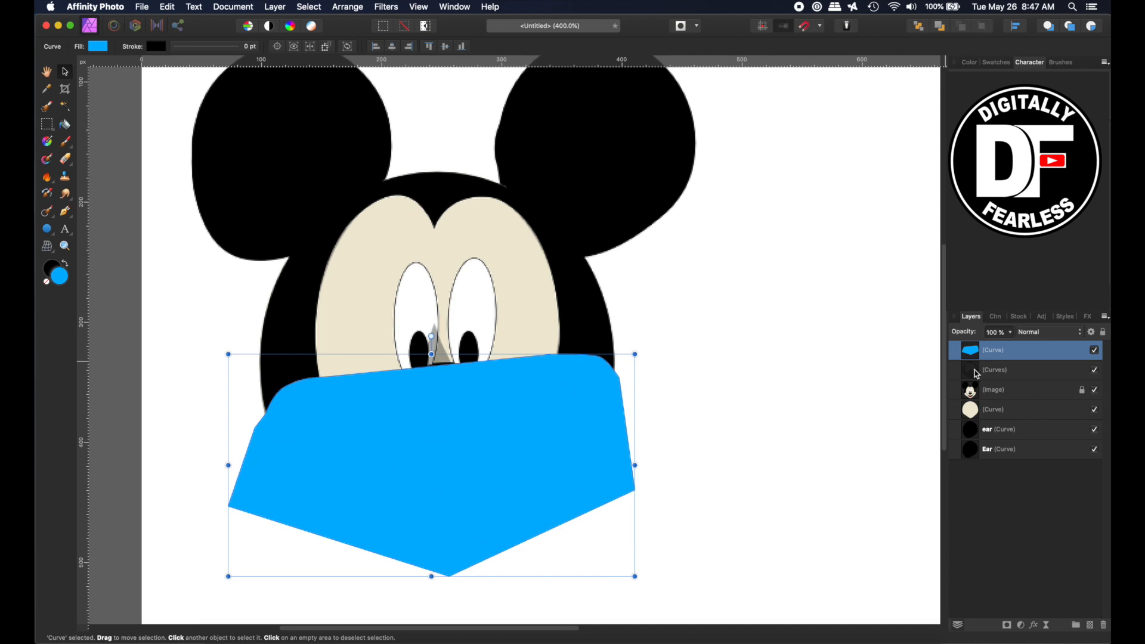
# Step: Select the cutter with the head shape and apply Layer > Geometry > Subtract
pyautogui.click(995, 370)
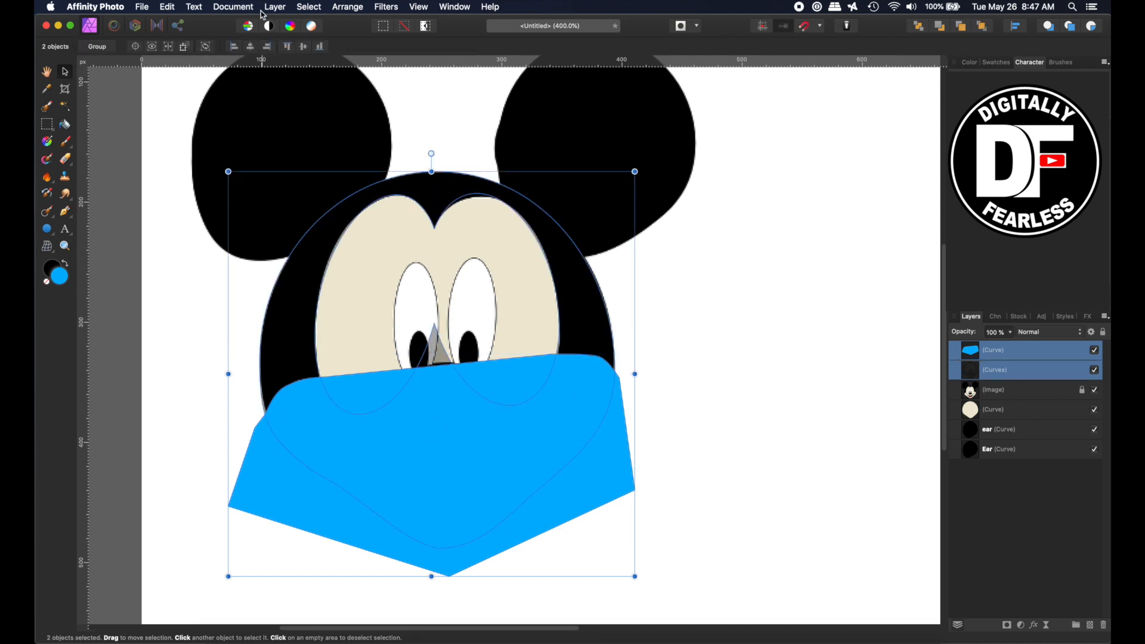
pyautogui.click(233, 7)
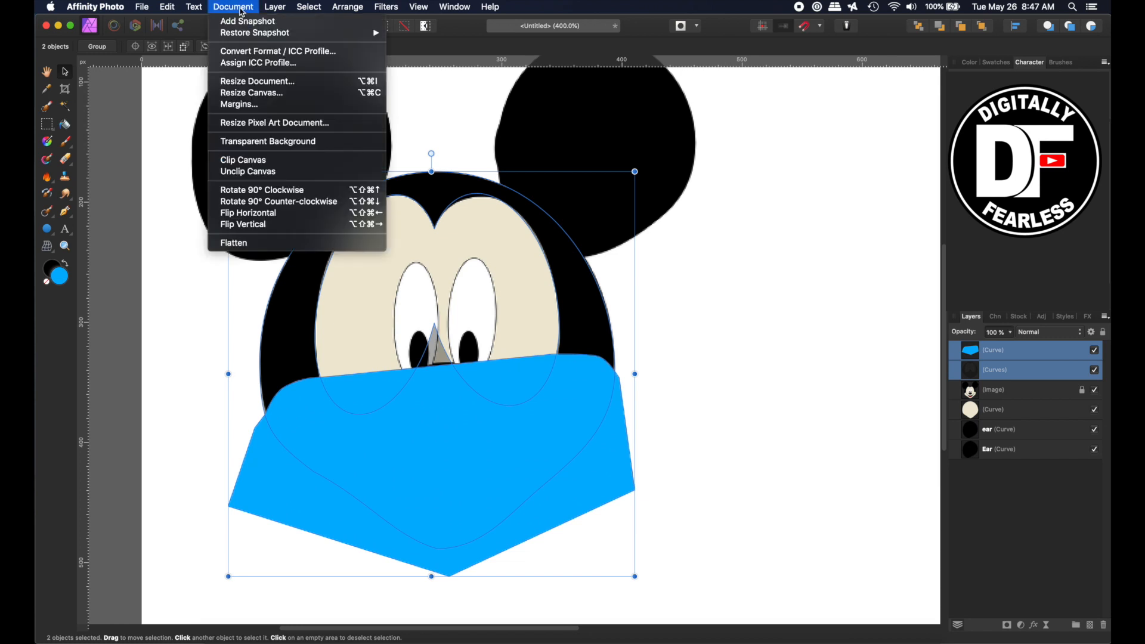
pyautogui.click(276, 7)
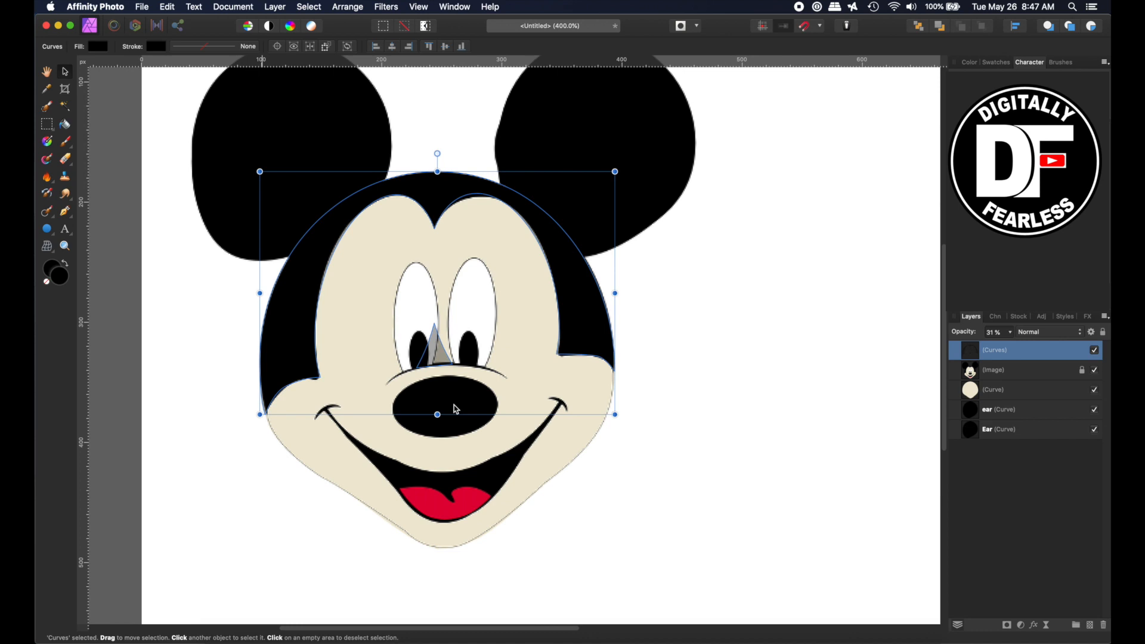
pyautogui.moveTo(287, 254)
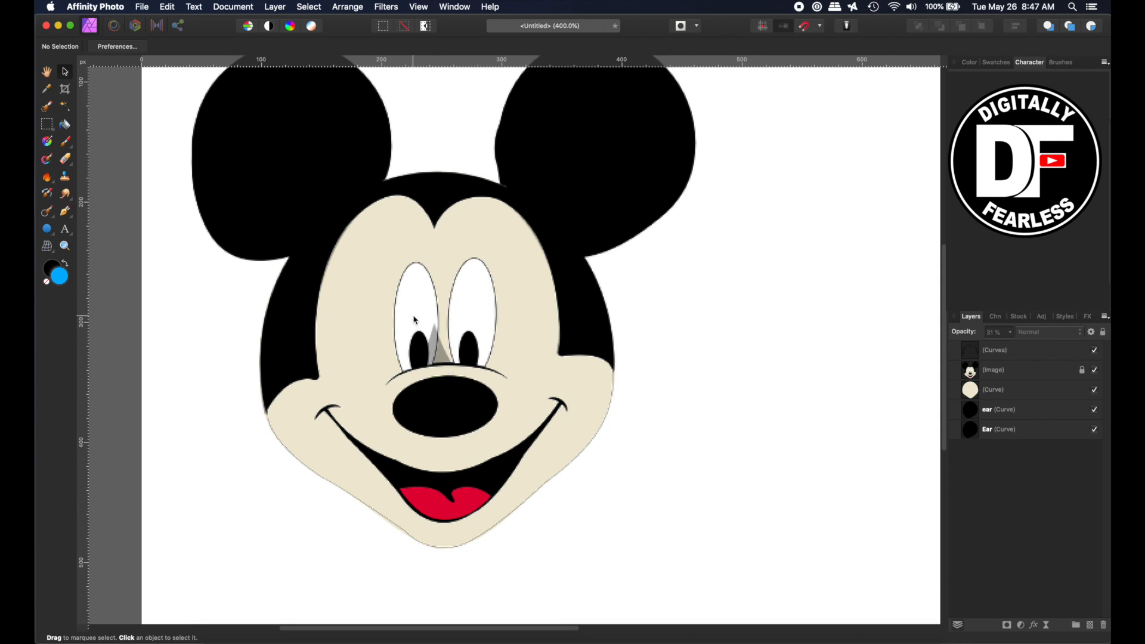
# Step: Draw the left eye oval, fill it white and give it a 0.7 pt black outline
pyautogui.click(47, 229)
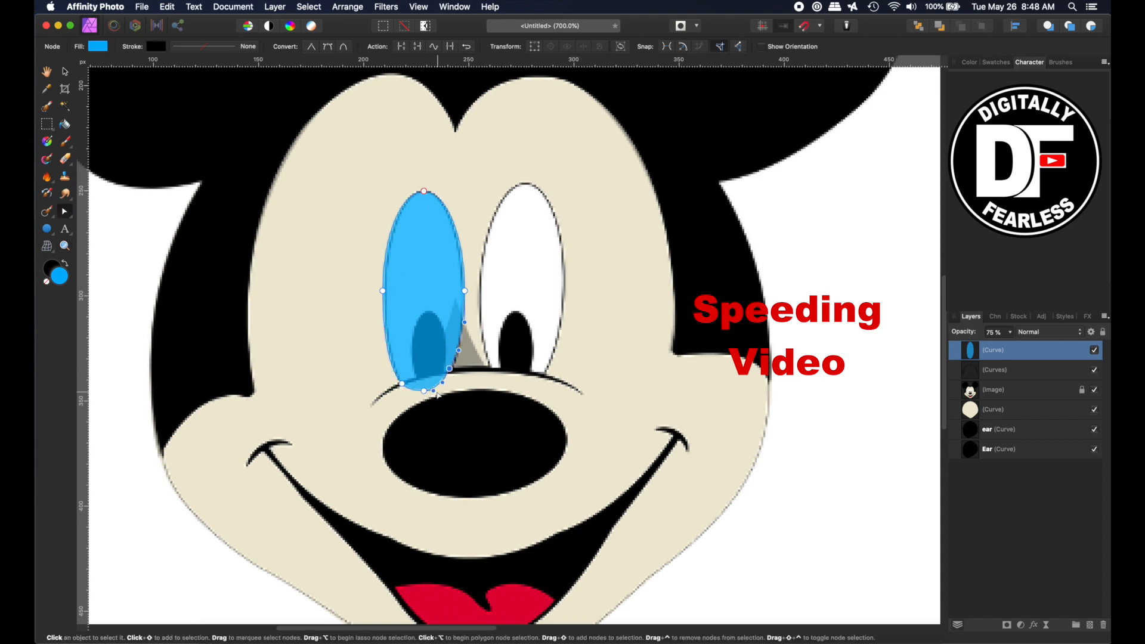
pyautogui.click(65, 71)
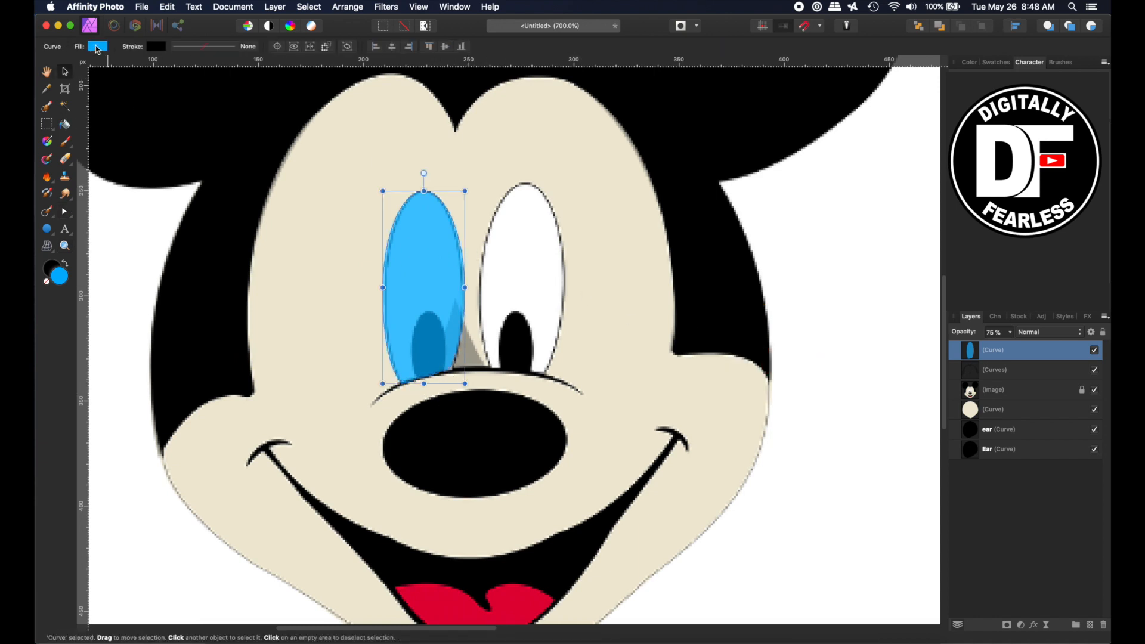
pyautogui.click(99, 46)
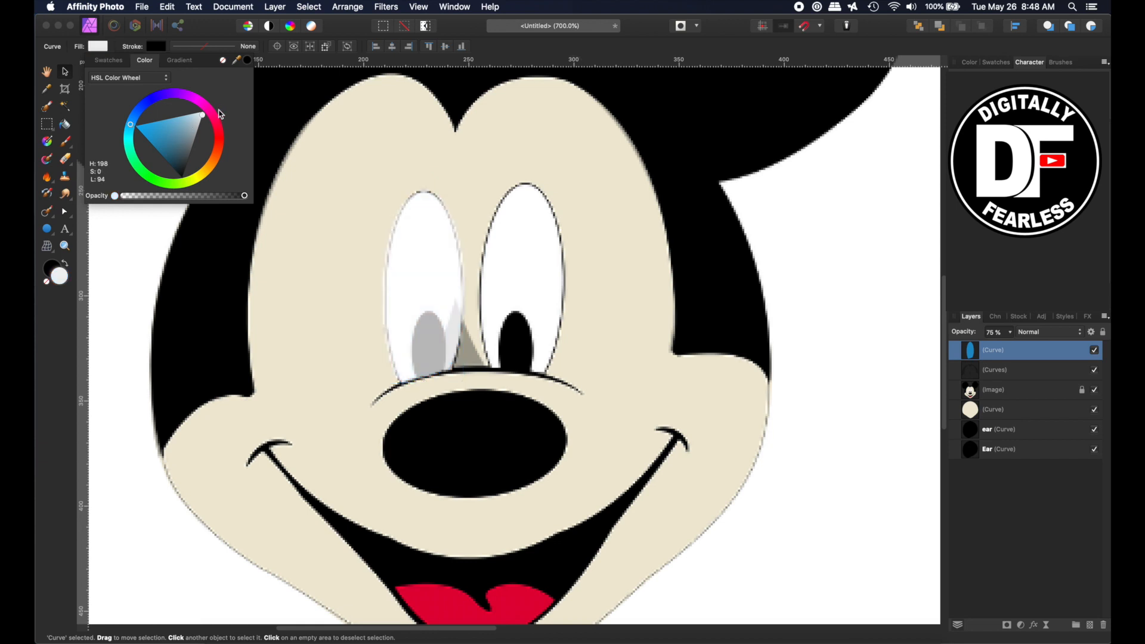
pyautogui.click(424, 285)
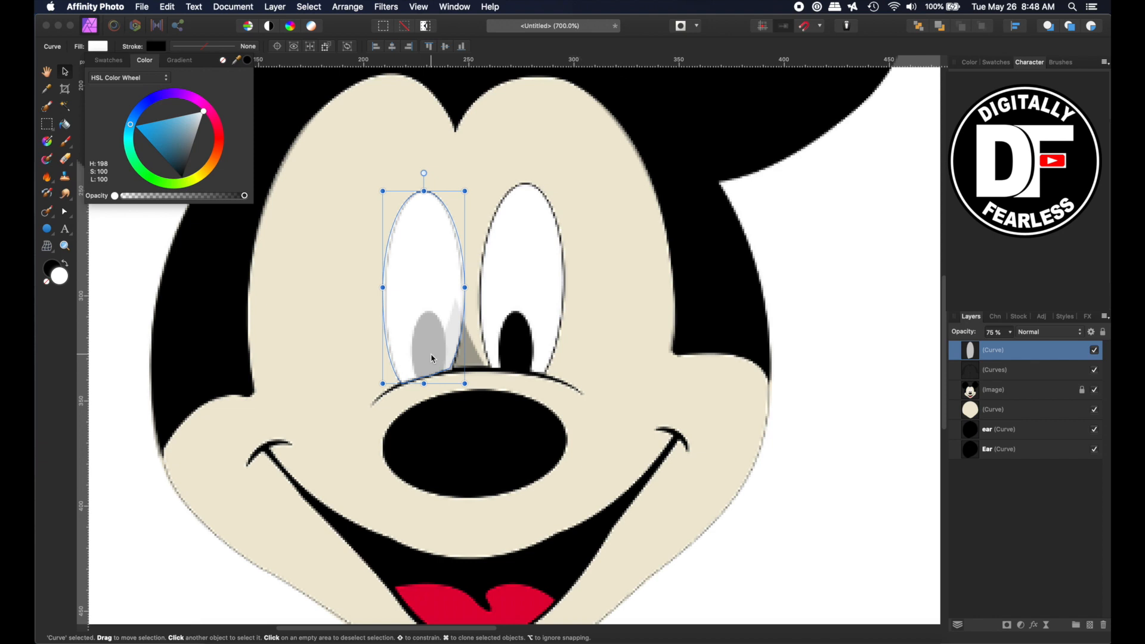
pyautogui.click(368, 260)
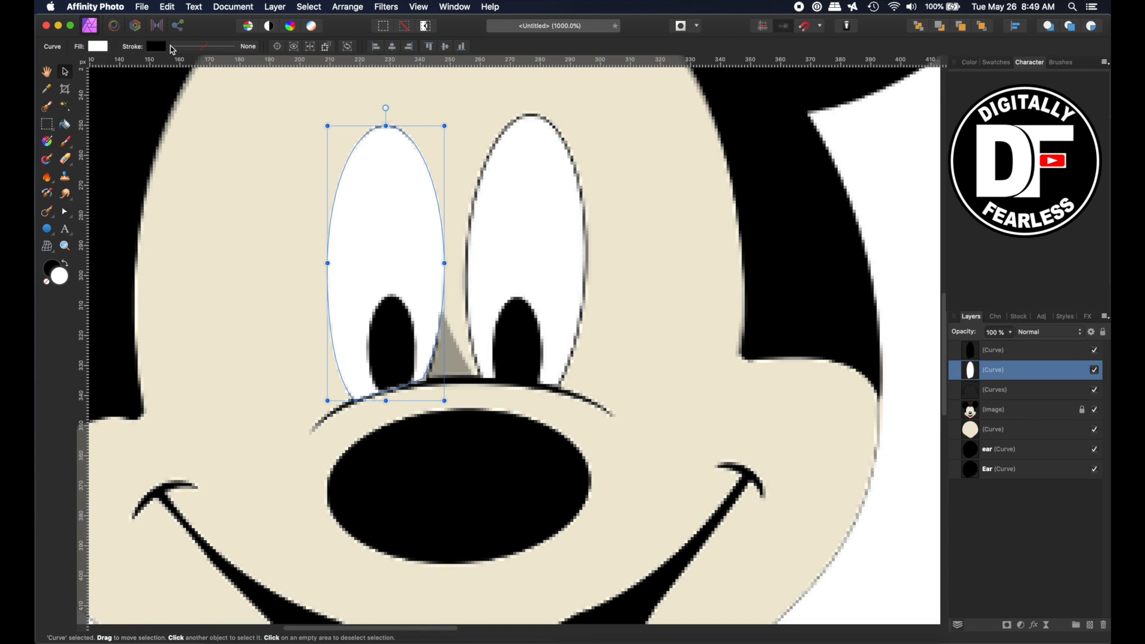
pyautogui.click(156, 46)
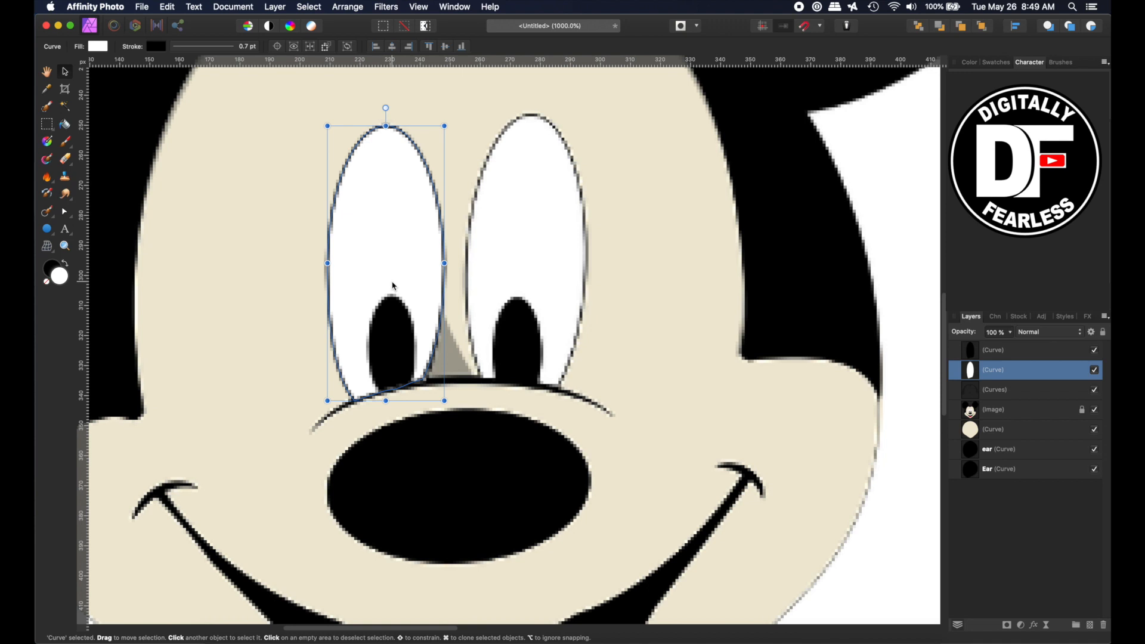
pyautogui.moveTo(940, 357)
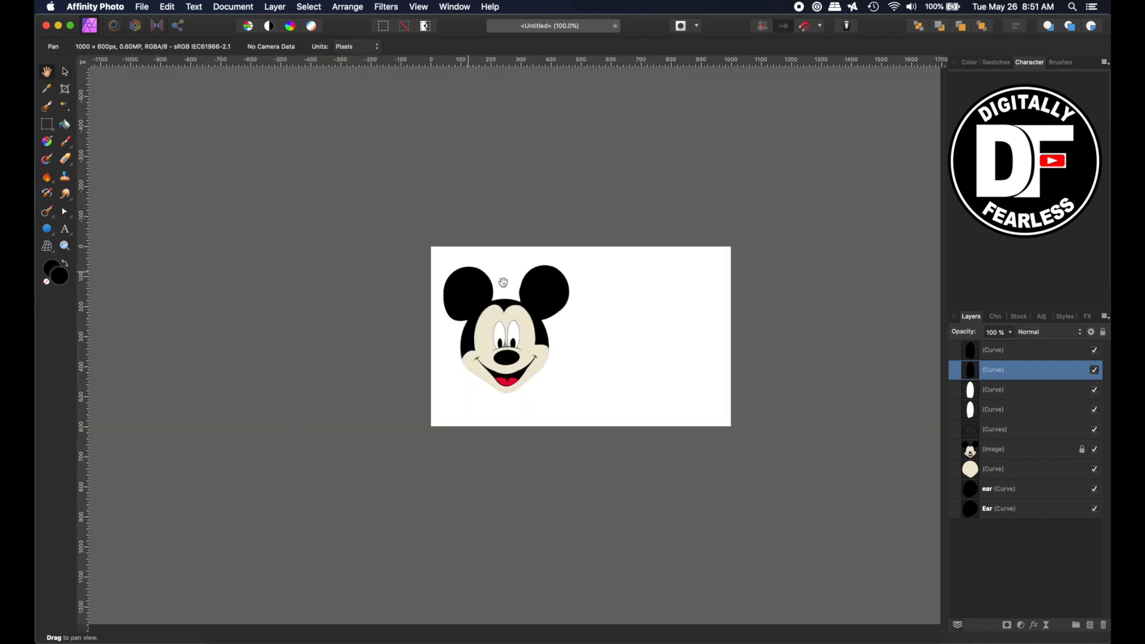
pyautogui.moveTo(567, 426)
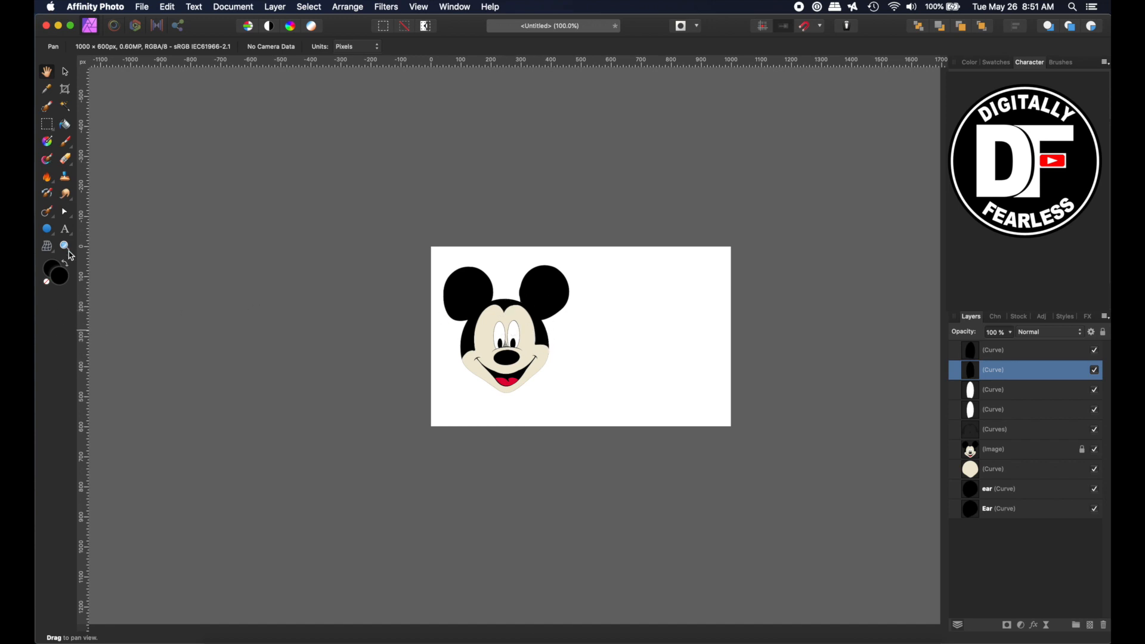
pyautogui.click(65, 246)
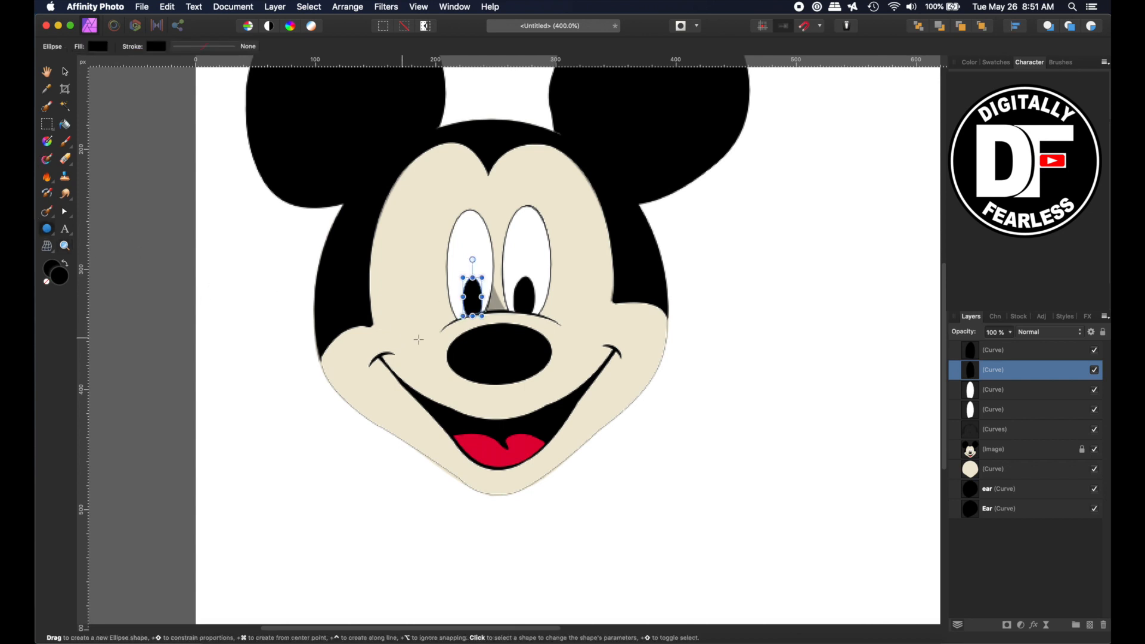
pyautogui.moveTo(437, 326)
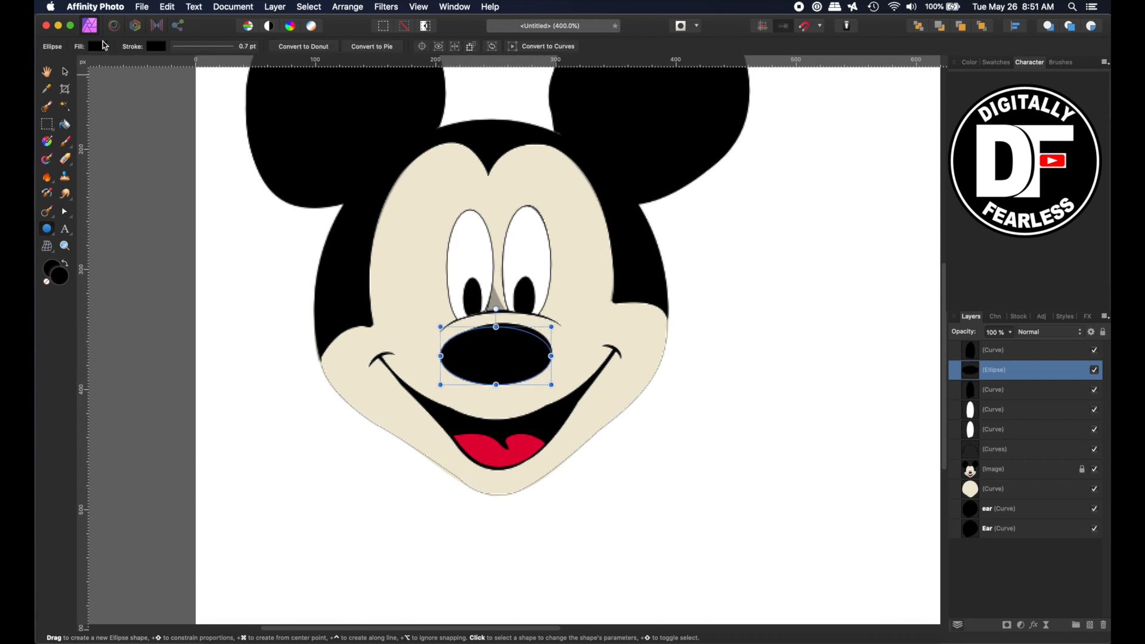
# Step: Tint the nose ellipse blue to check placement, then set its fill back to black
pyautogui.click(99, 46)
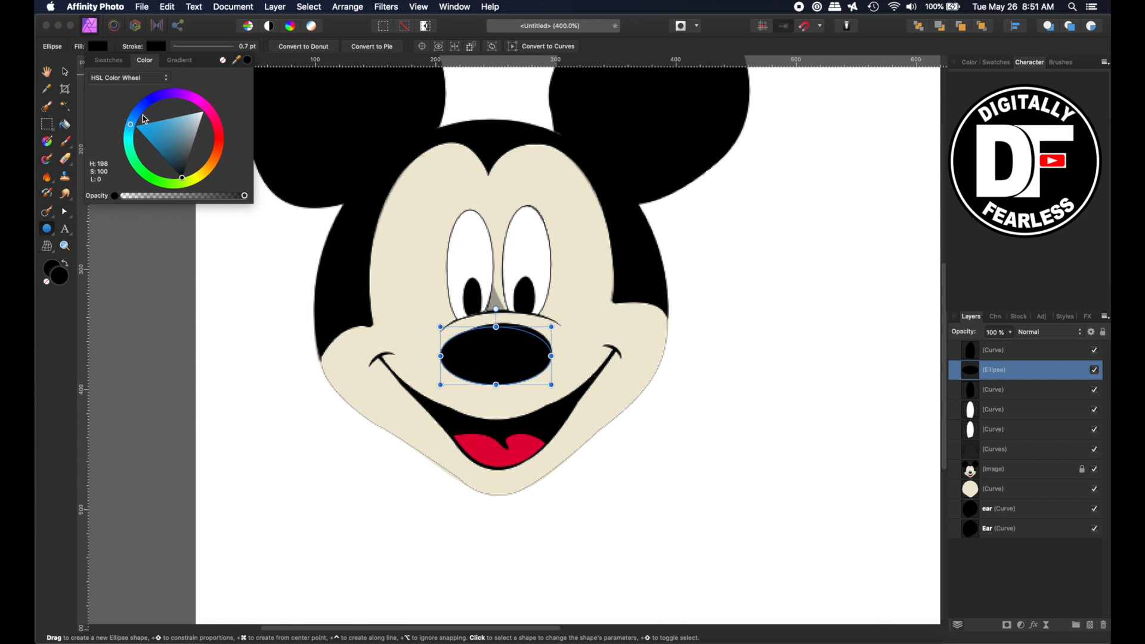
pyautogui.click(155, 46)
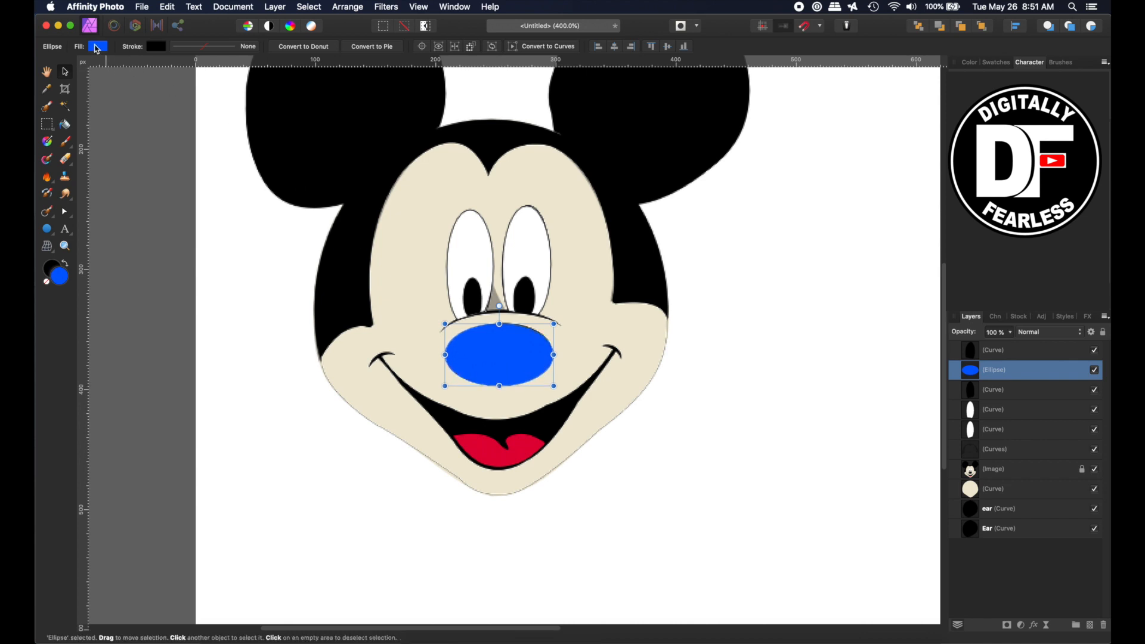
pyautogui.click(98, 46)
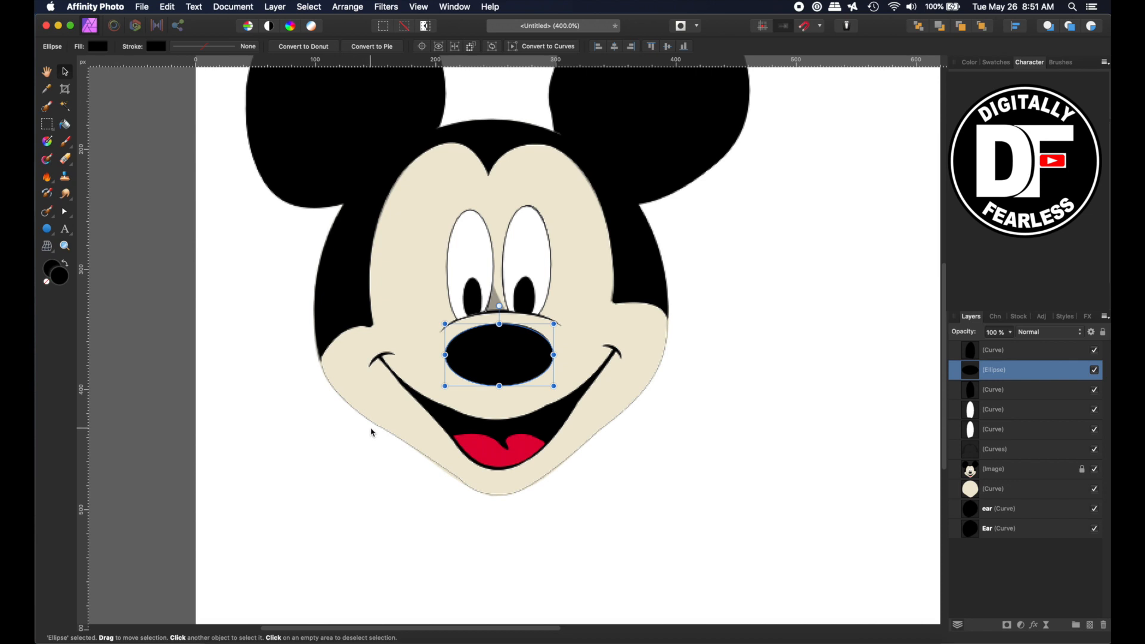
pyautogui.moveTo(436, 342)
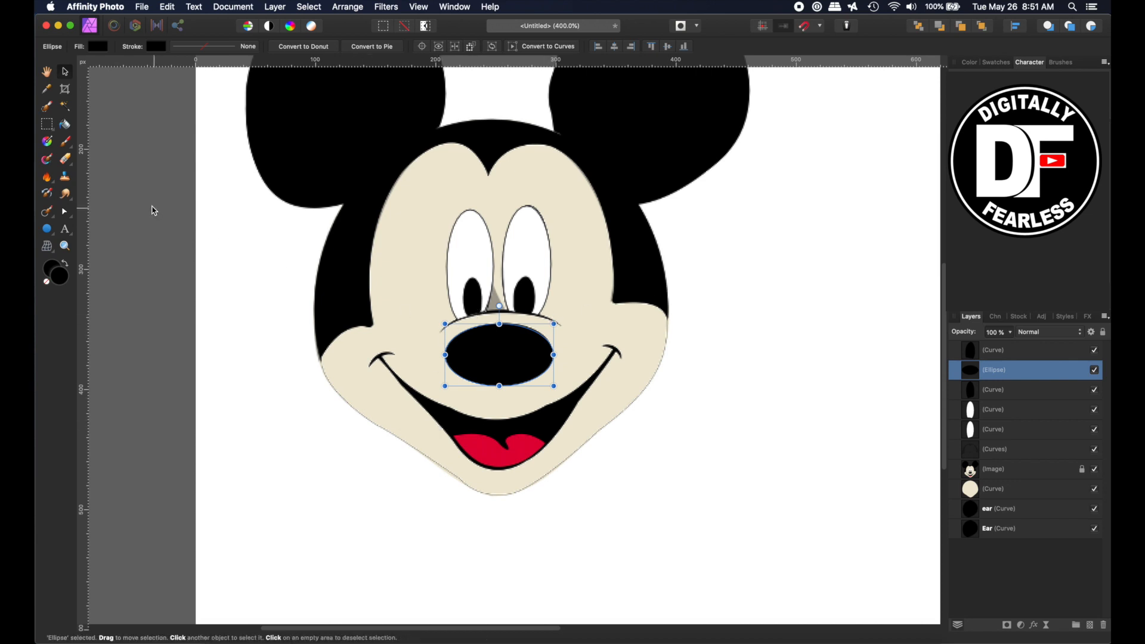
pyautogui.click(46, 228)
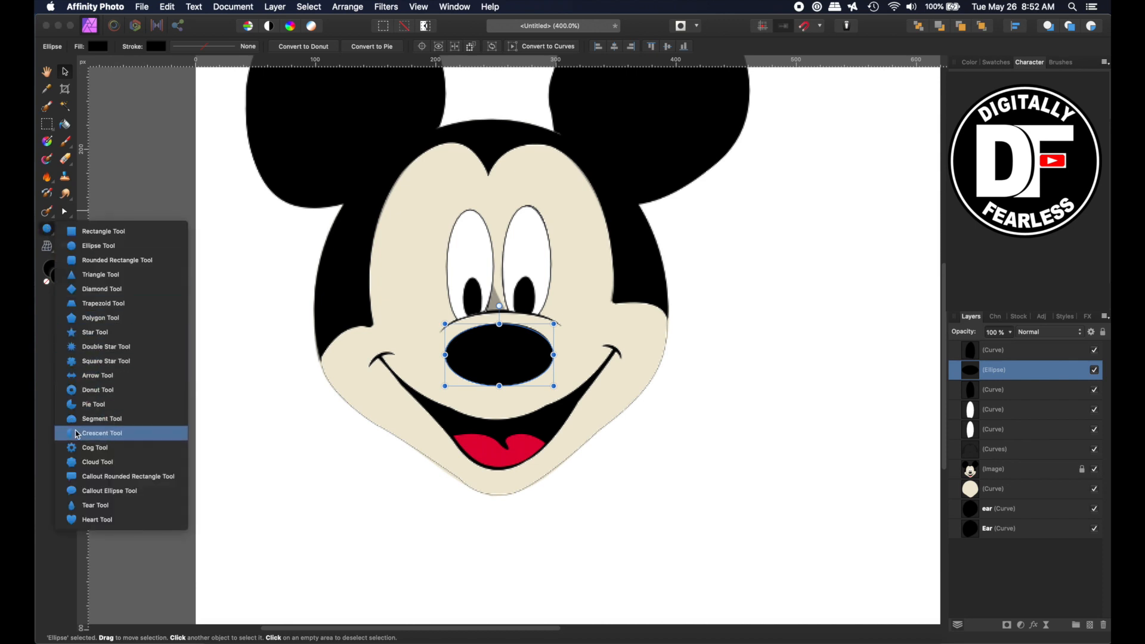
# Step: Draw a blue crescent and thin it into a narrow arch over the nose
pyautogui.click(101, 433)
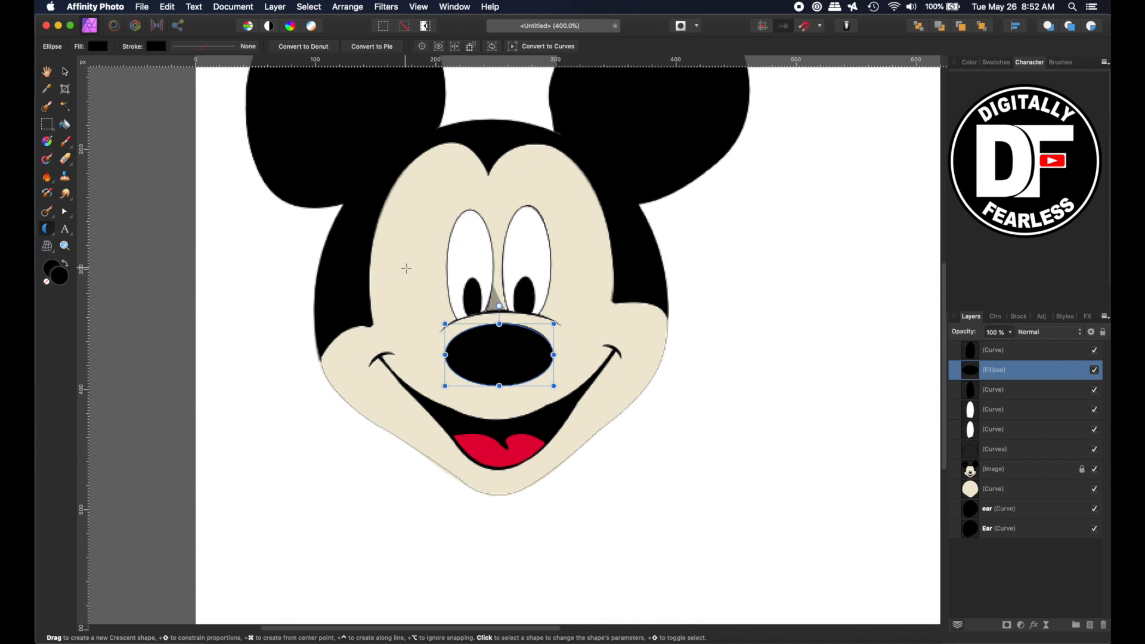
pyautogui.moveTo(772, 277)
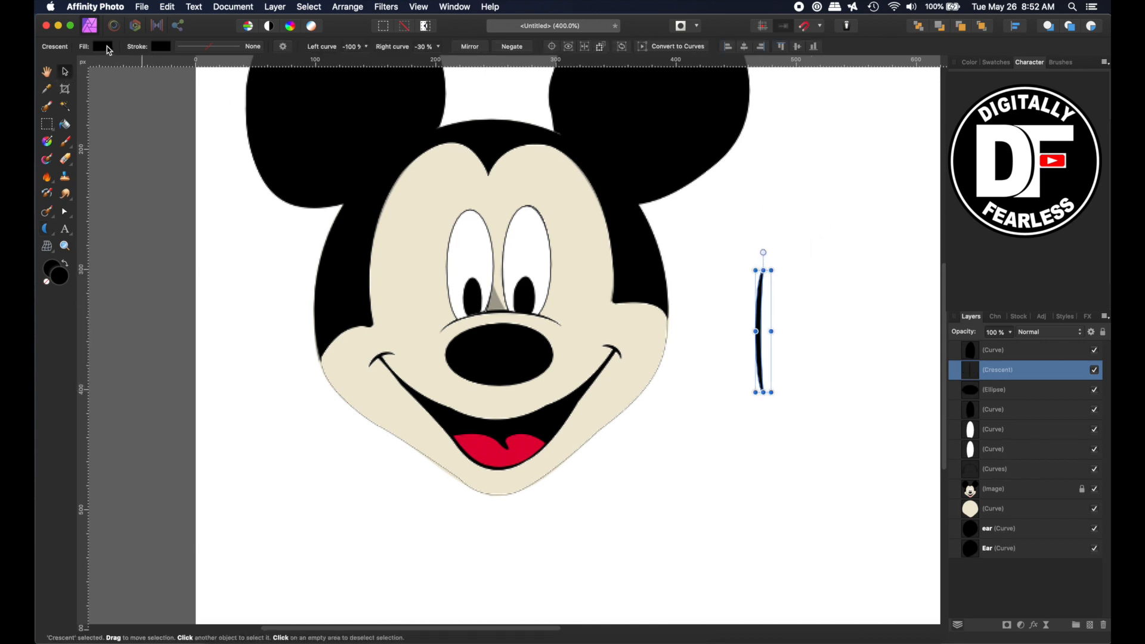
pyautogui.click(98, 46)
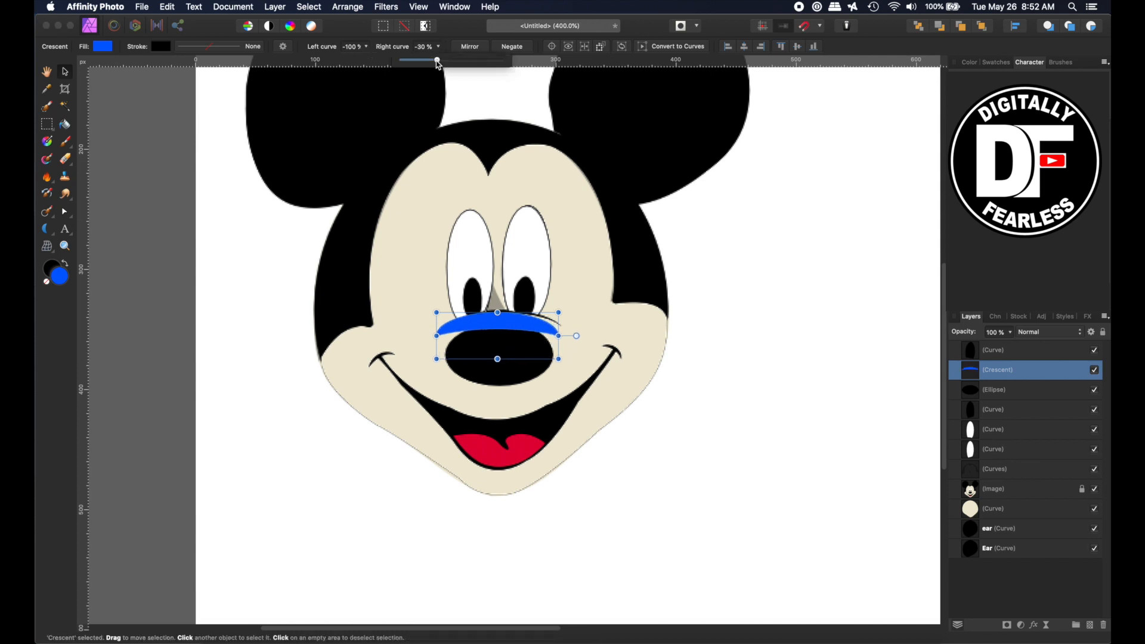
pyautogui.moveTo(436, 59); pyautogui.dragTo(413, 60)
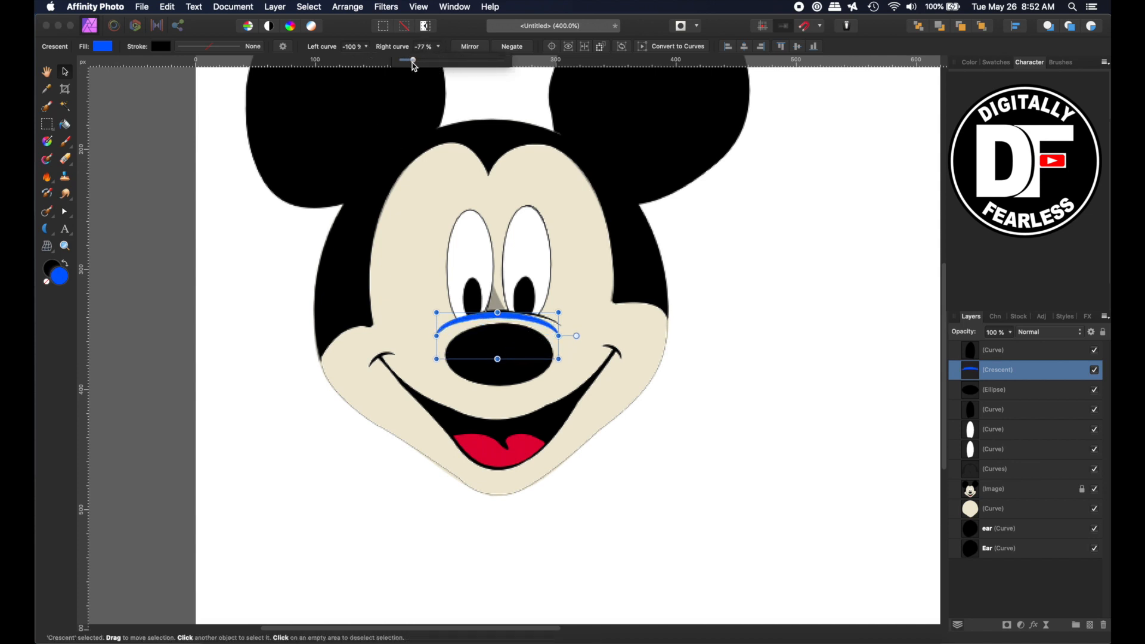
pyautogui.moveTo(414, 59); pyautogui.dragTo(410, 59)
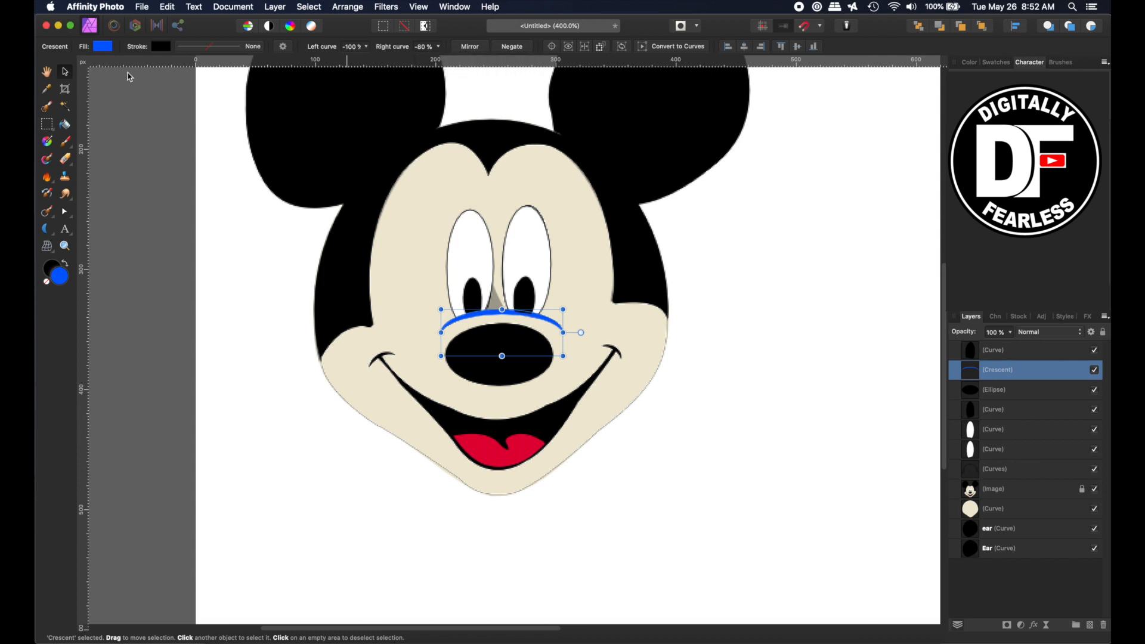
pyautogui.click(103, 46)
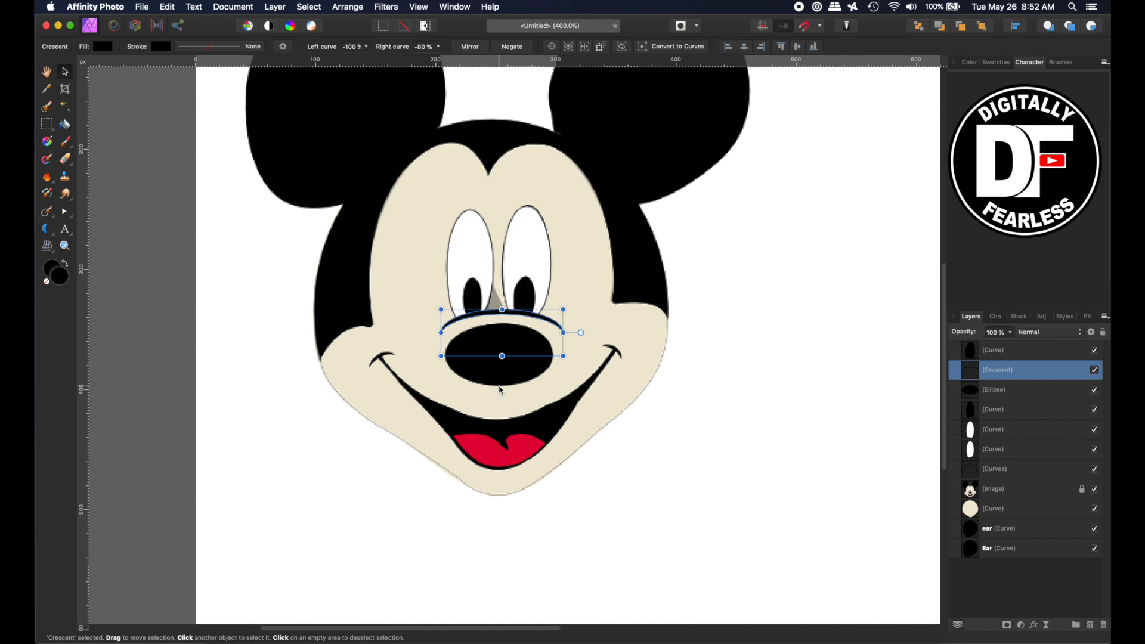
pyautogui.moveTo(542, 315)
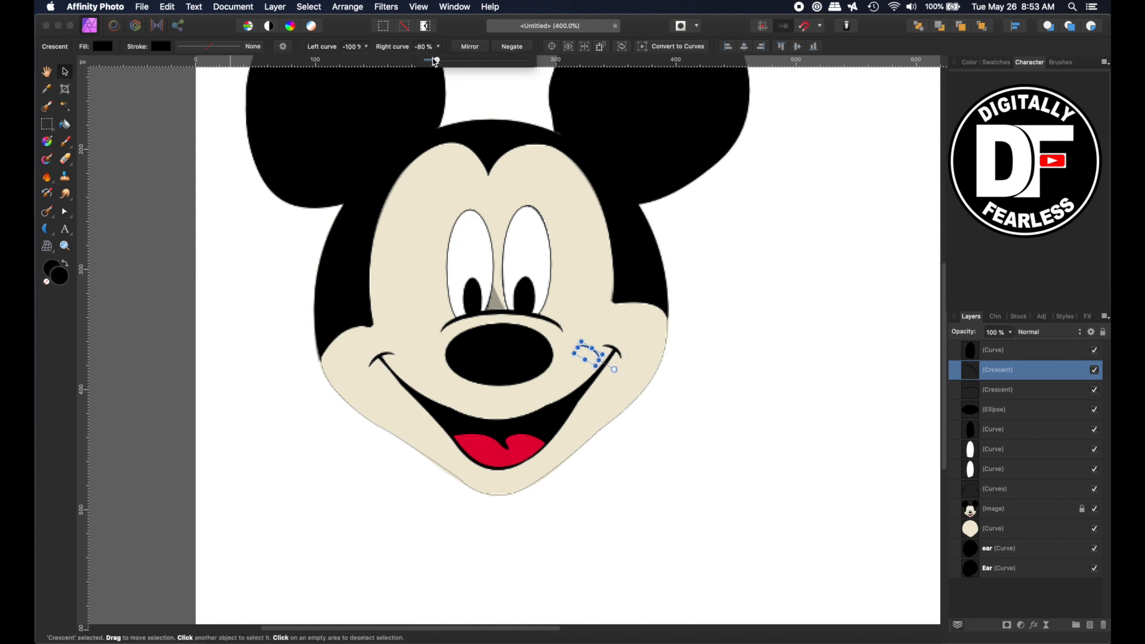
# Step: Reshape the small crescent's curve and flip it horizontally at the smile corner
pyautogui.moveTo(430, 59); pyautogui.dragTo(443, 58)
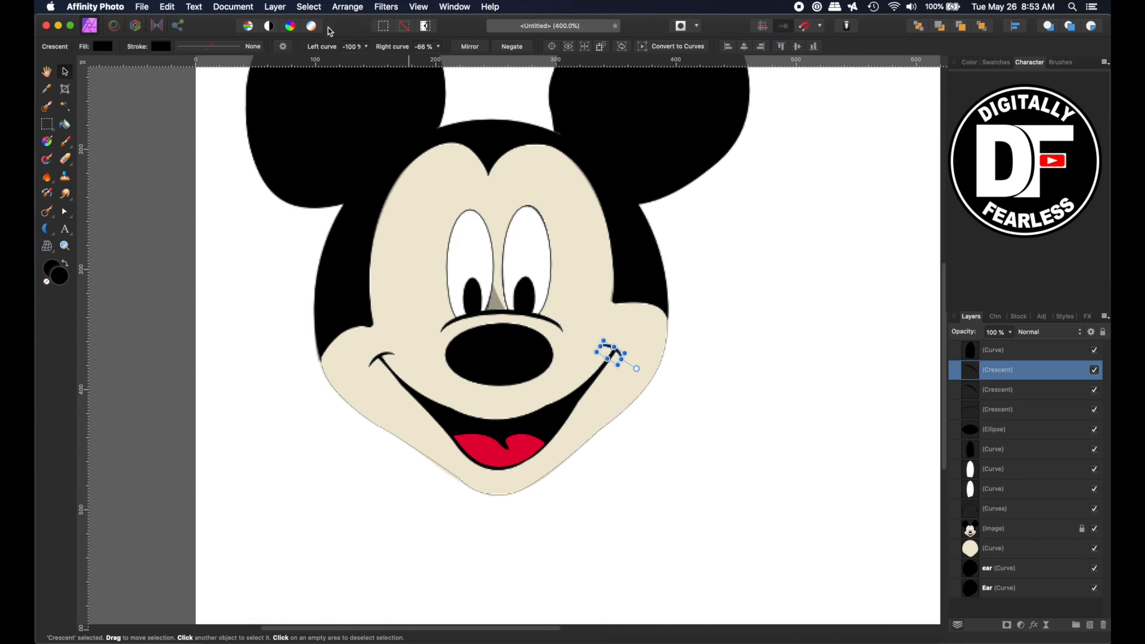
pyautogui.click(348, 6)
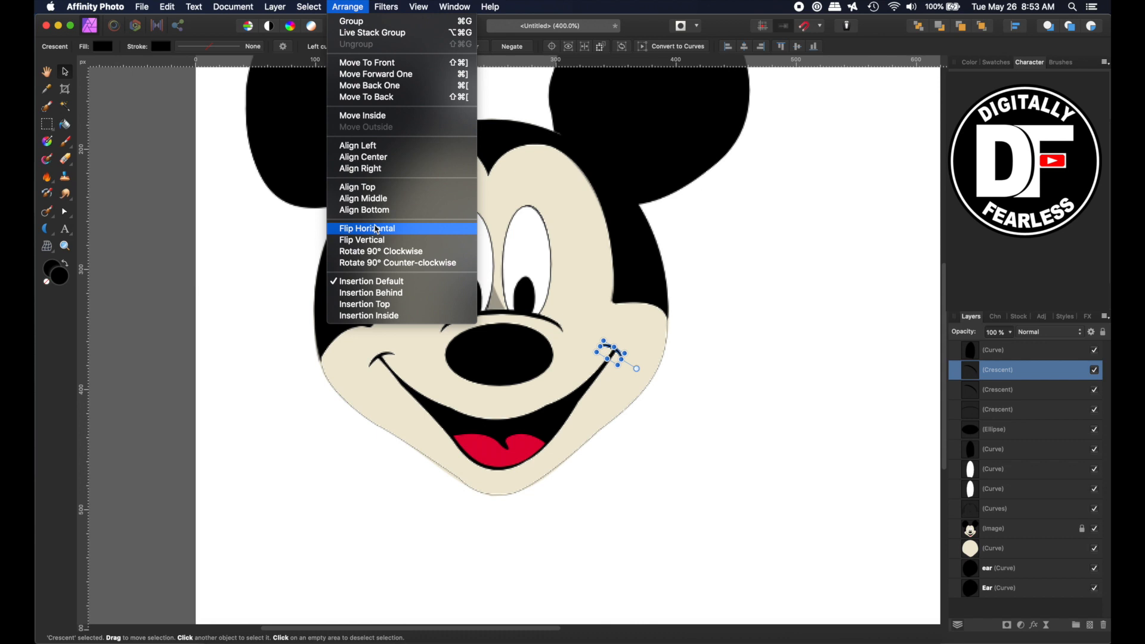
pyautogui.click(367, 228)
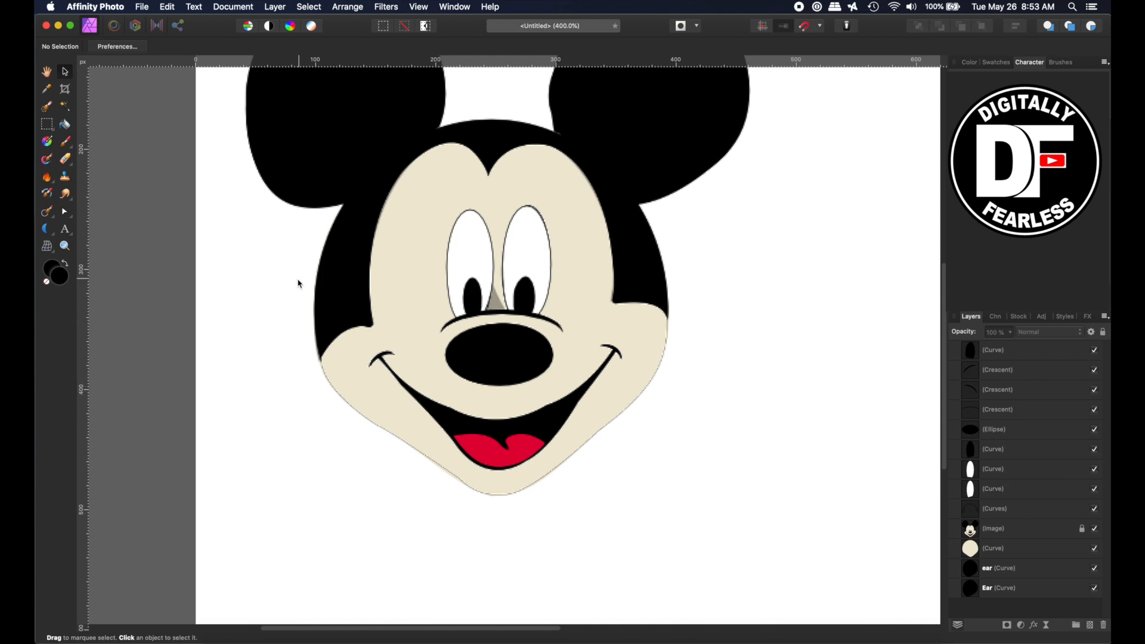
pyautogui.moveTo(62, 241)
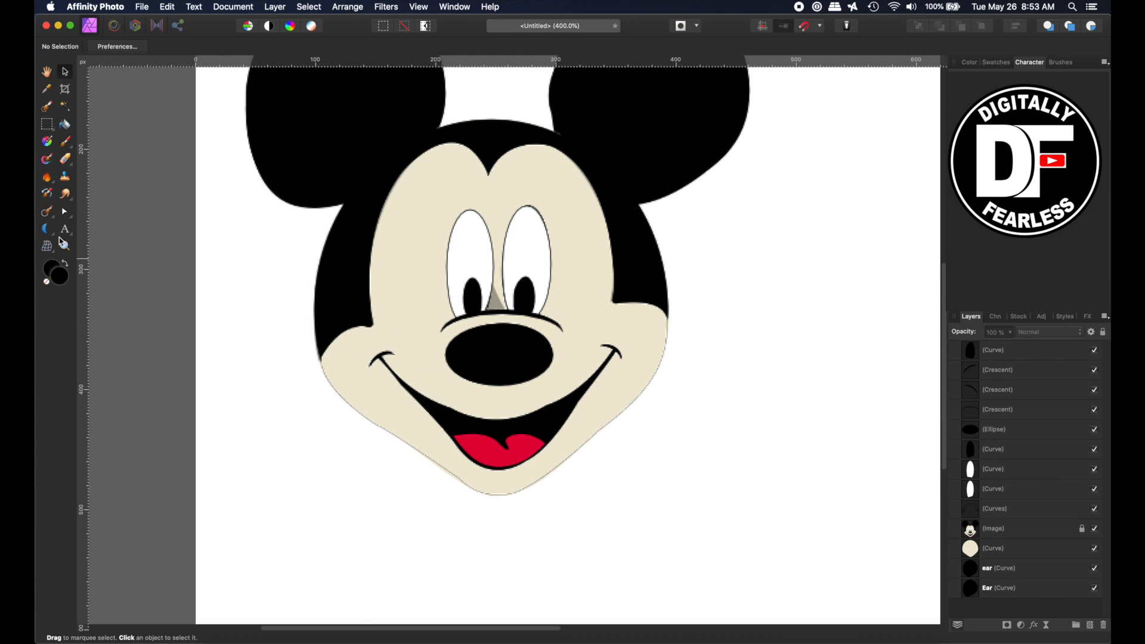
pyautogui.moveTo(64, 217)
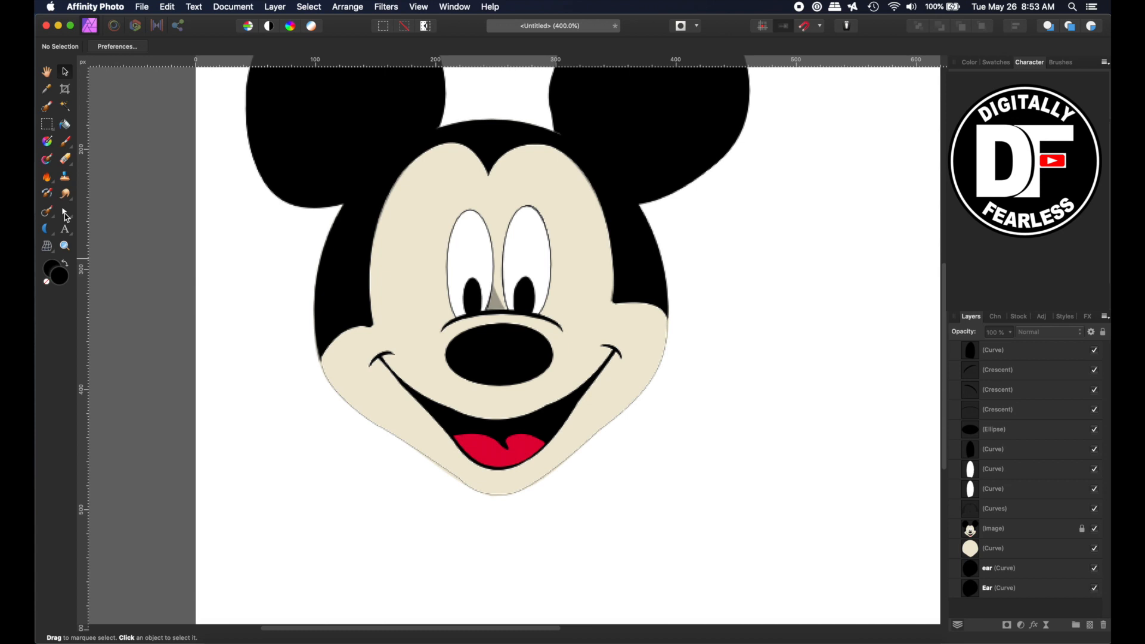
# Step: Outline the open mouth with the Pen Tool, refine its upper edge, and fill it black
pyautogui.click(46, 212)
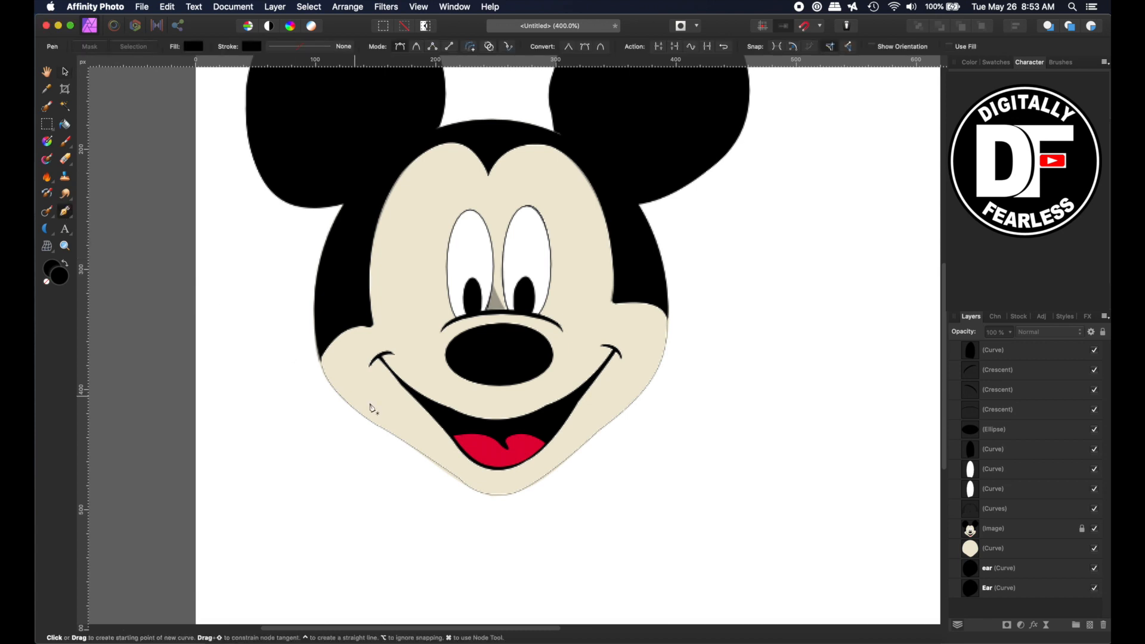
pyautogui.moveTo(391, 358)
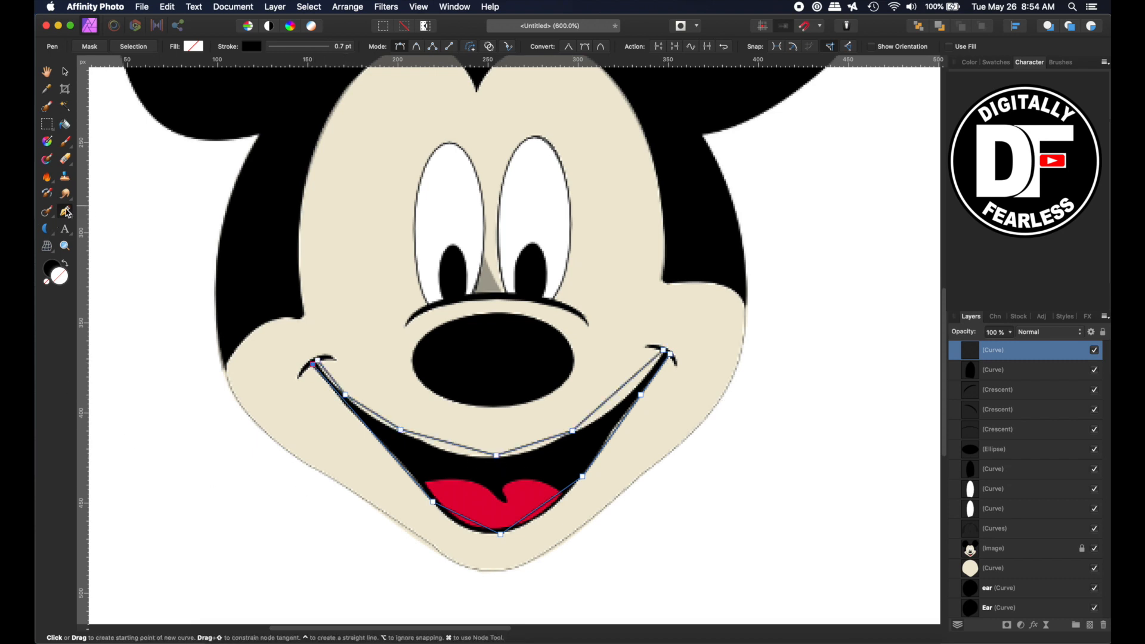
pyautogui.click(65, 212)
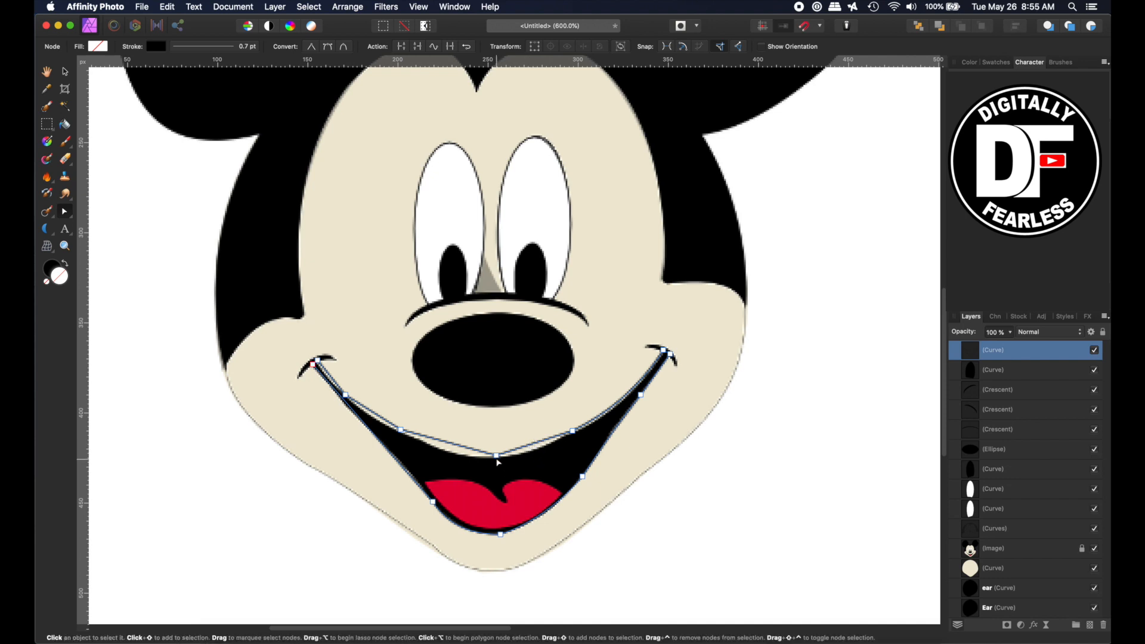
pyautogui.click(498, 461)
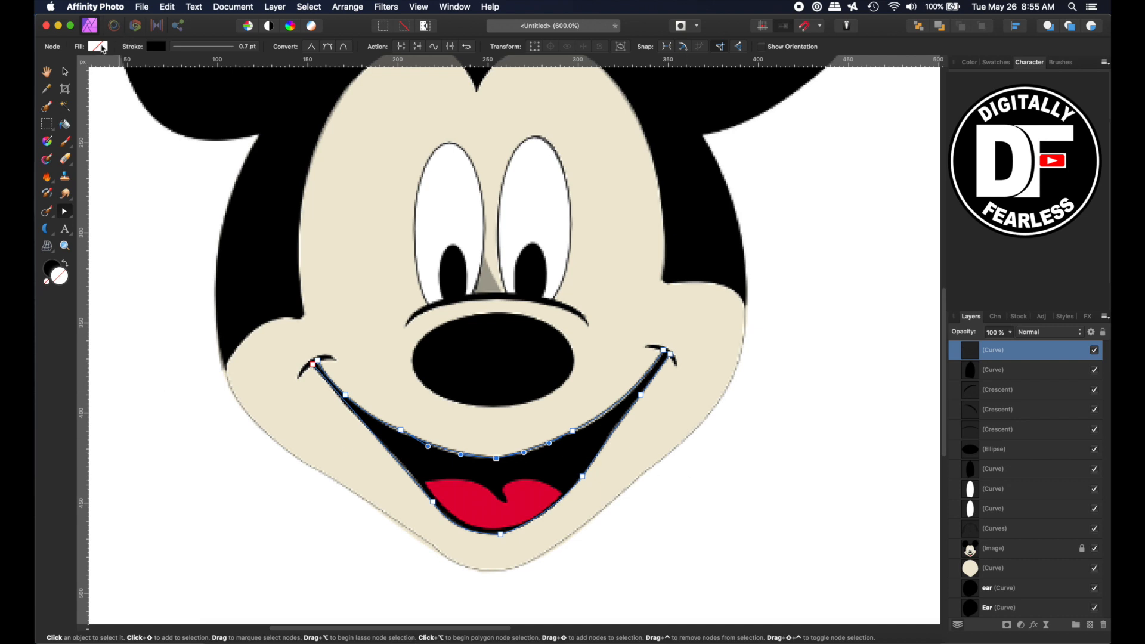
pyautogui.click(99, 46)
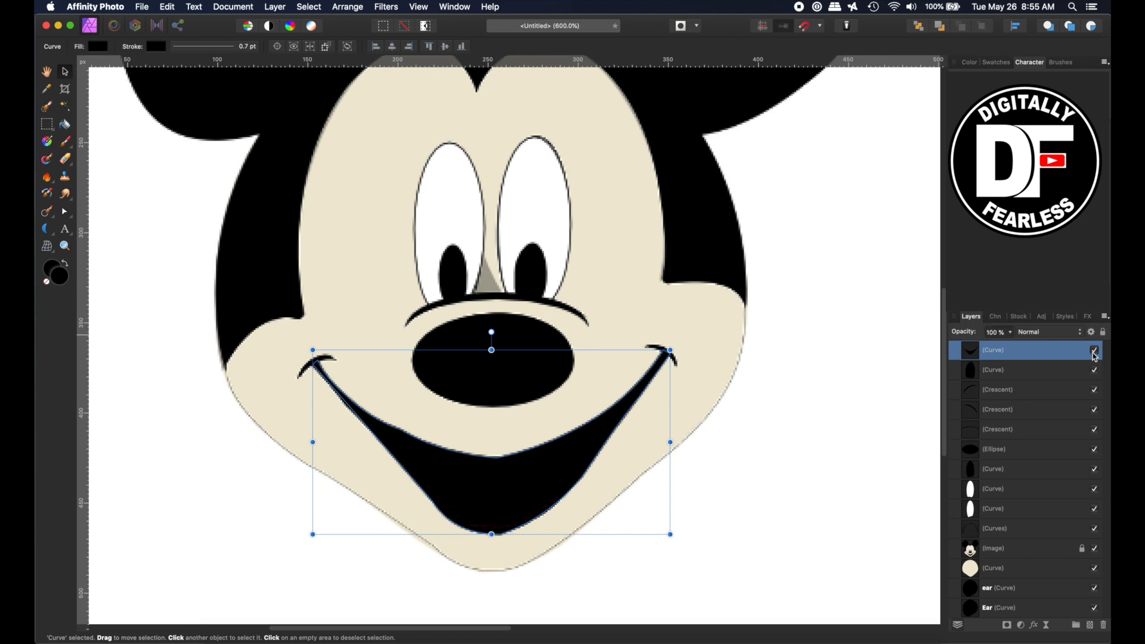
# Step: Hide the mouth layer, trace the tongue, and fill it red with no outline
pyautogui.click(1094, 350)
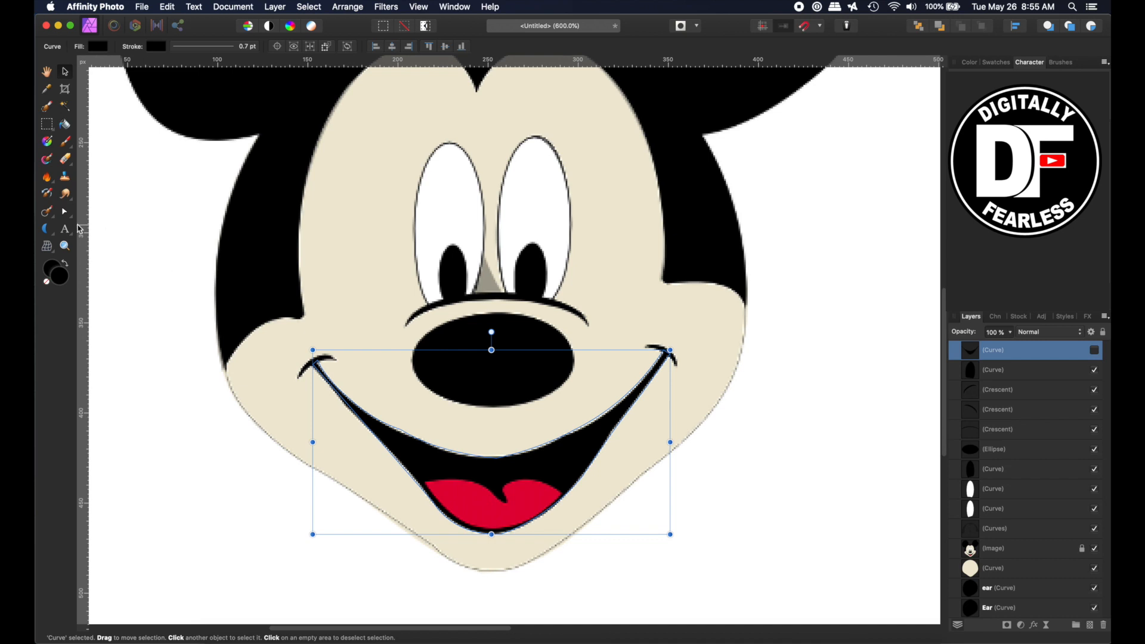
pyautogui.click(47, 212)
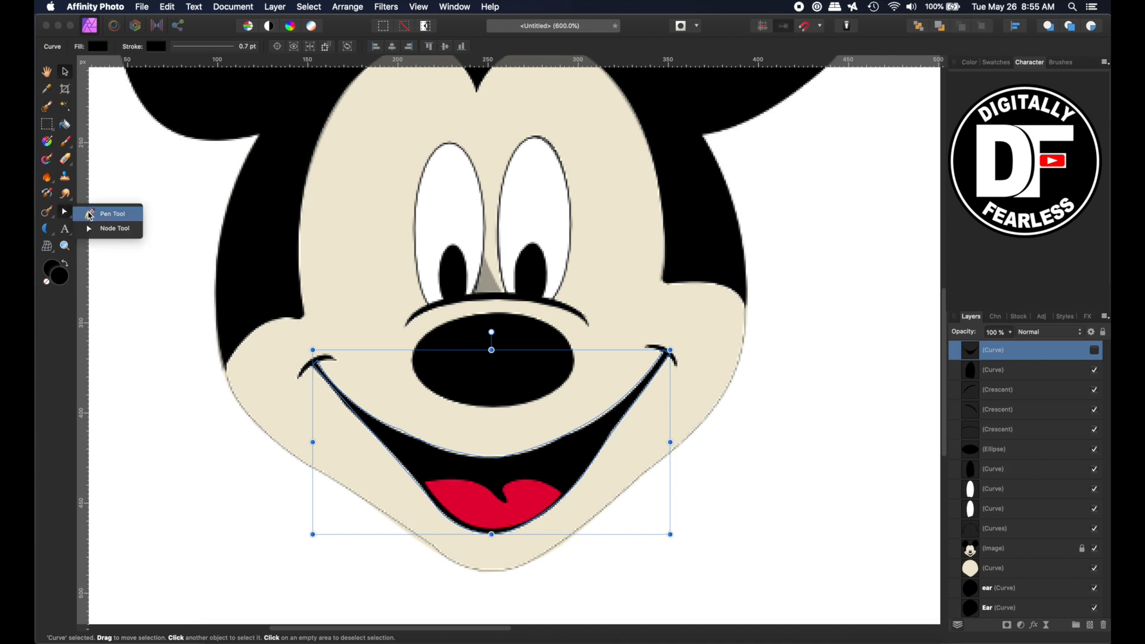
pyautogui.click(112, 214)
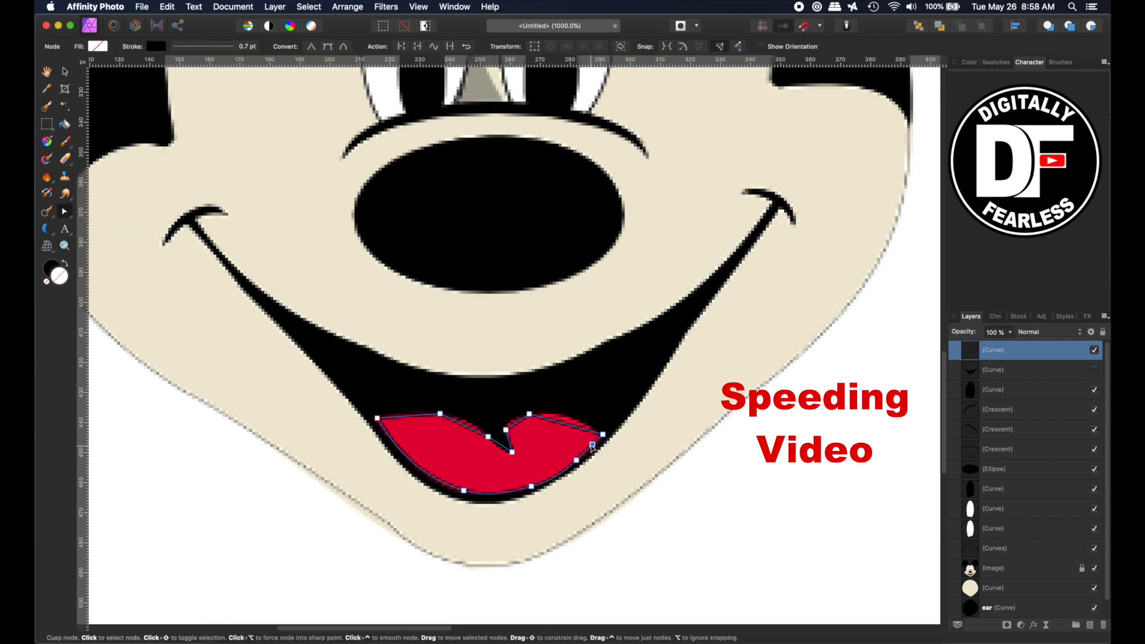
pyautogui.click(64, 71)
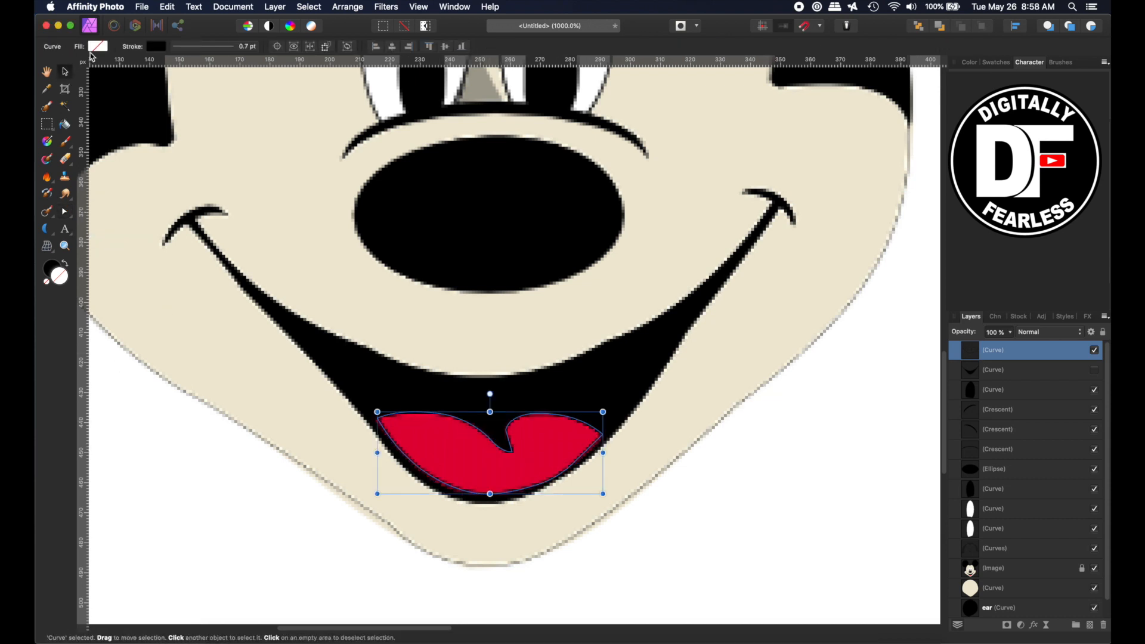
pyautogui.click(97, 46)
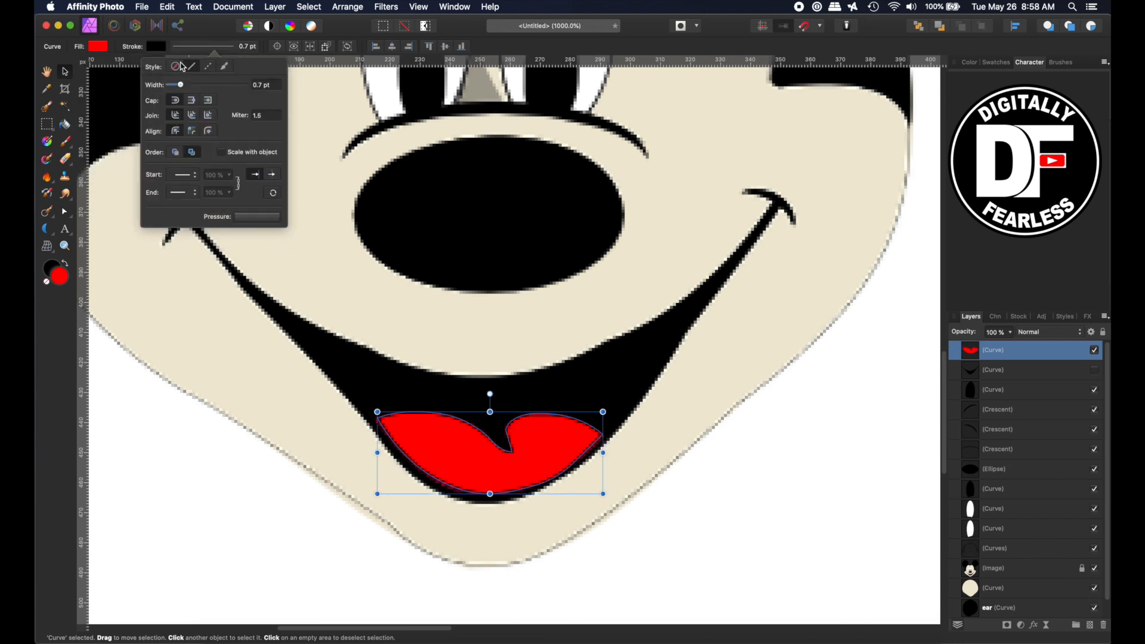
pyautogui.click(176, 66)
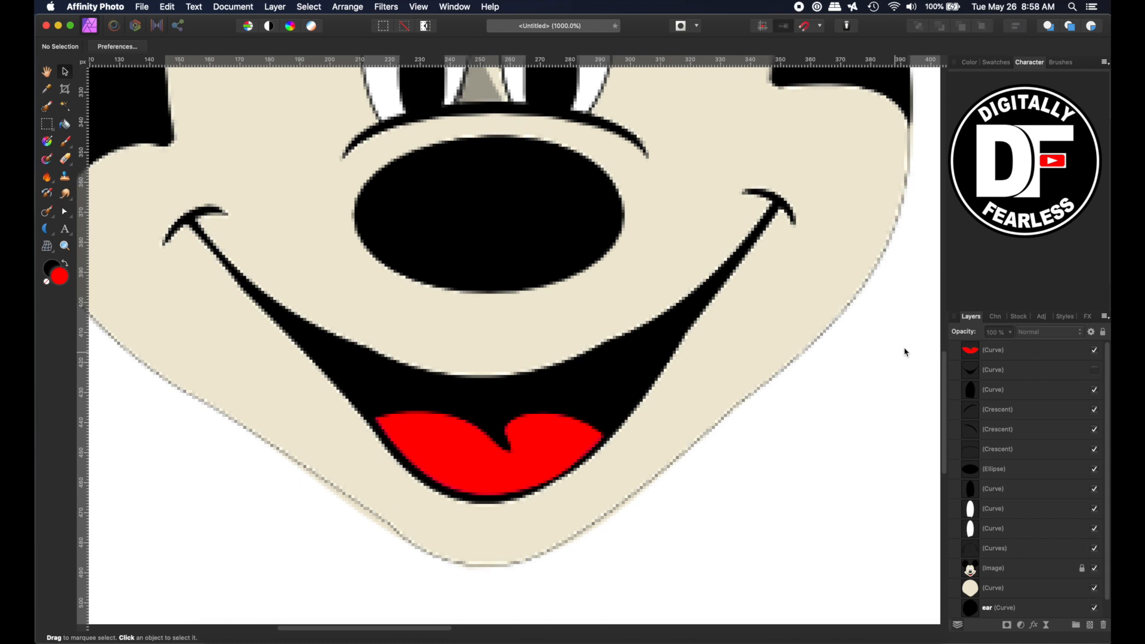
pyautogui.click(1094, 370)
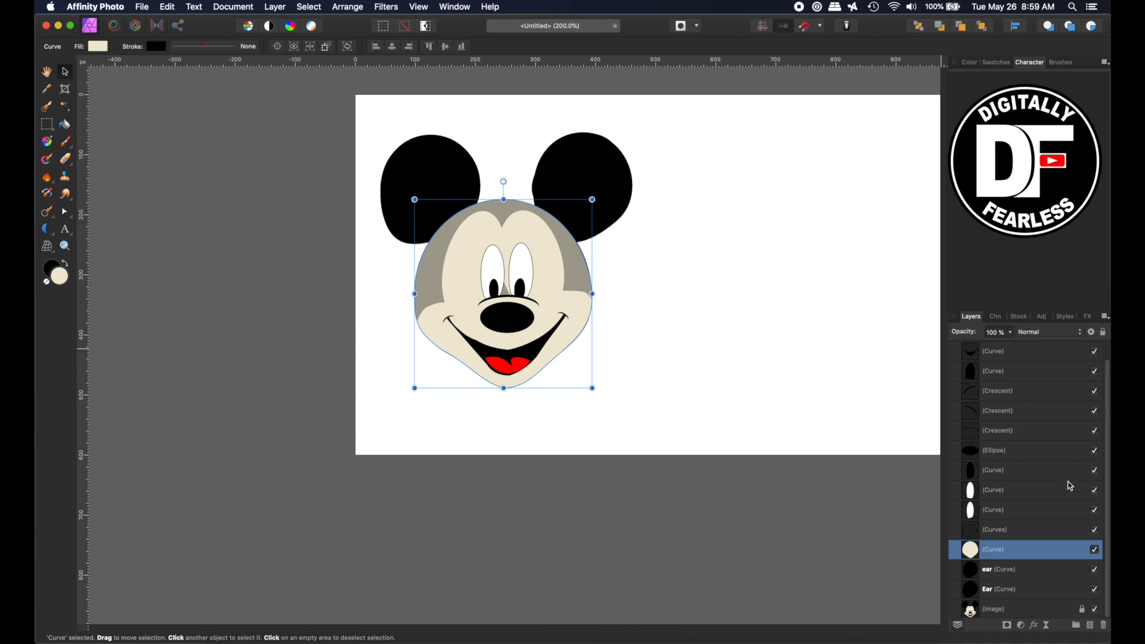
# Step: Select the nose arch and head shapes and adjust the head shape's opacity
pyautogui.click(998, 430)
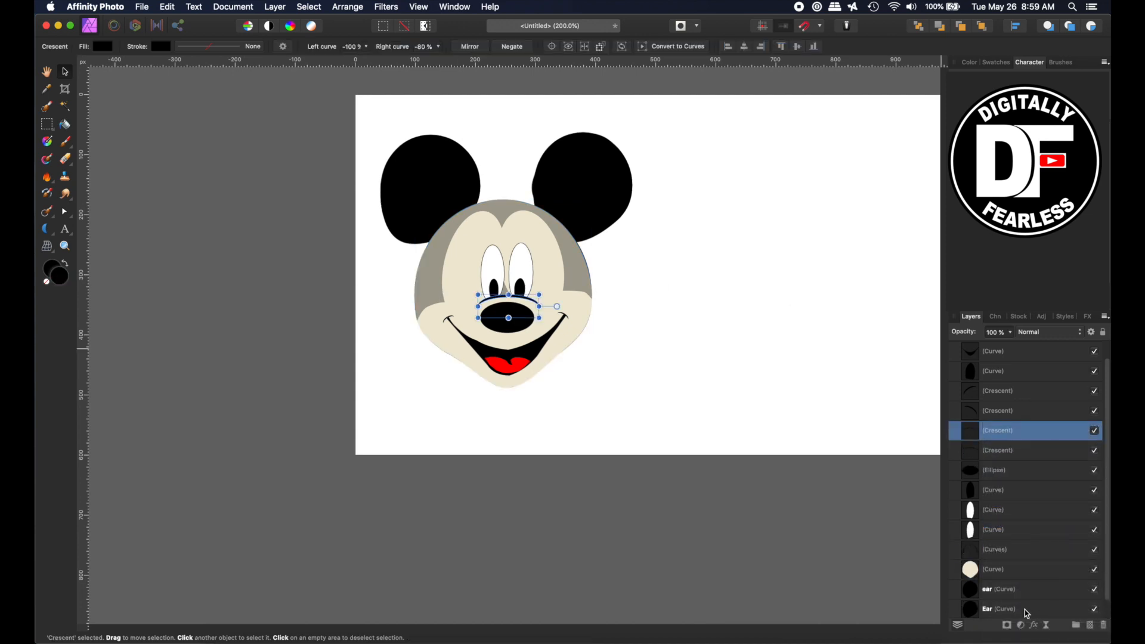
pyautogui.click(1022, 550)
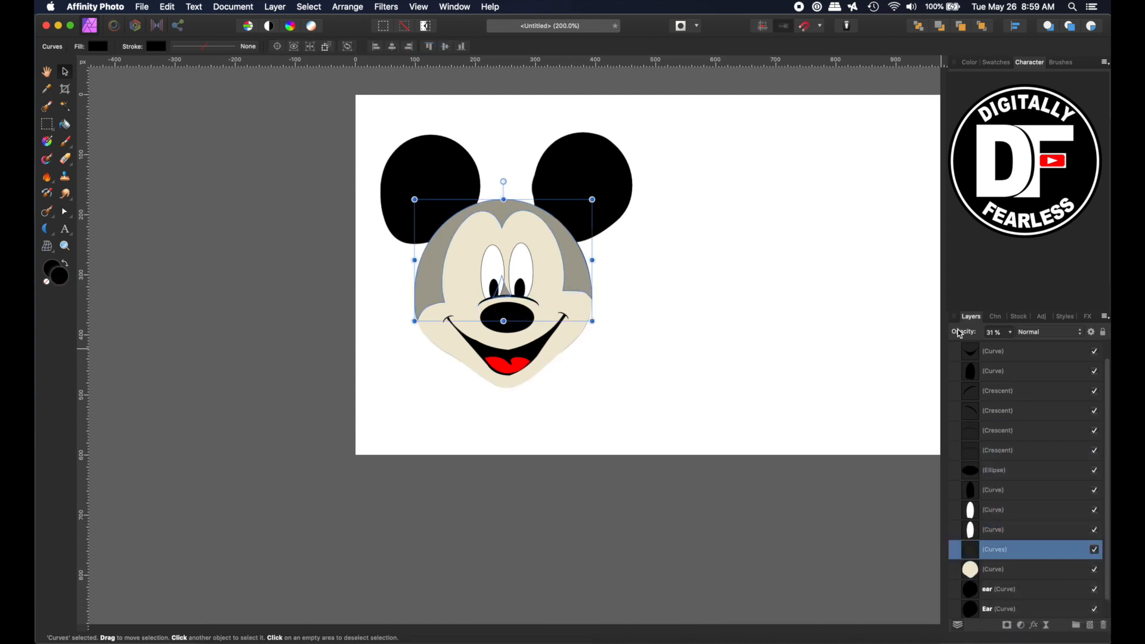
pyautogui.click(331, 102)
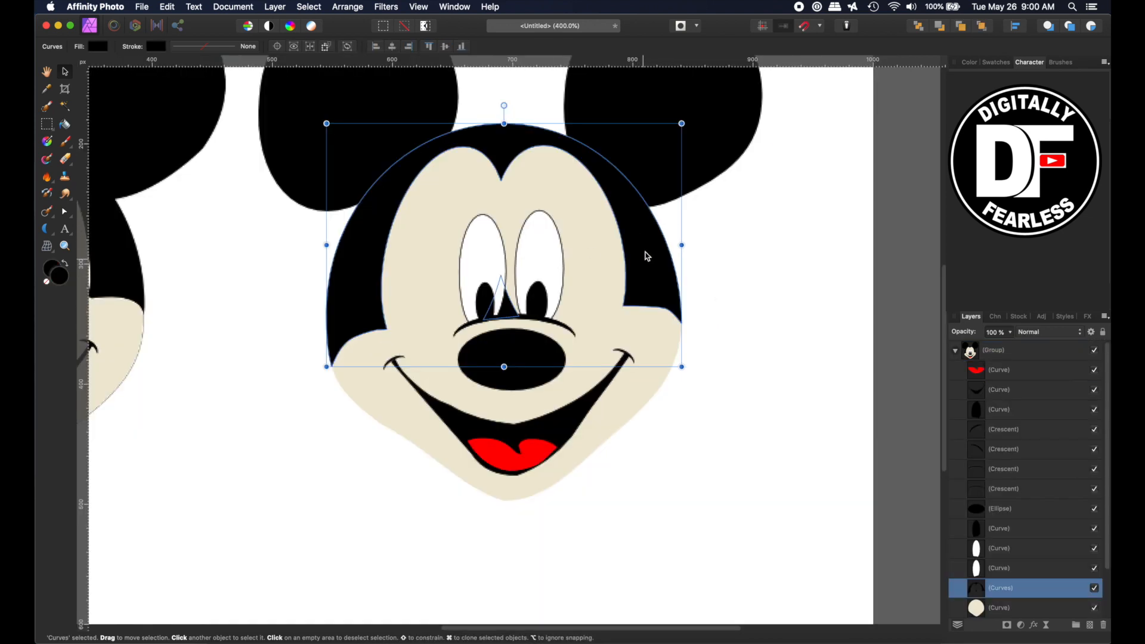
pyautogui.moveTo(501, 320)
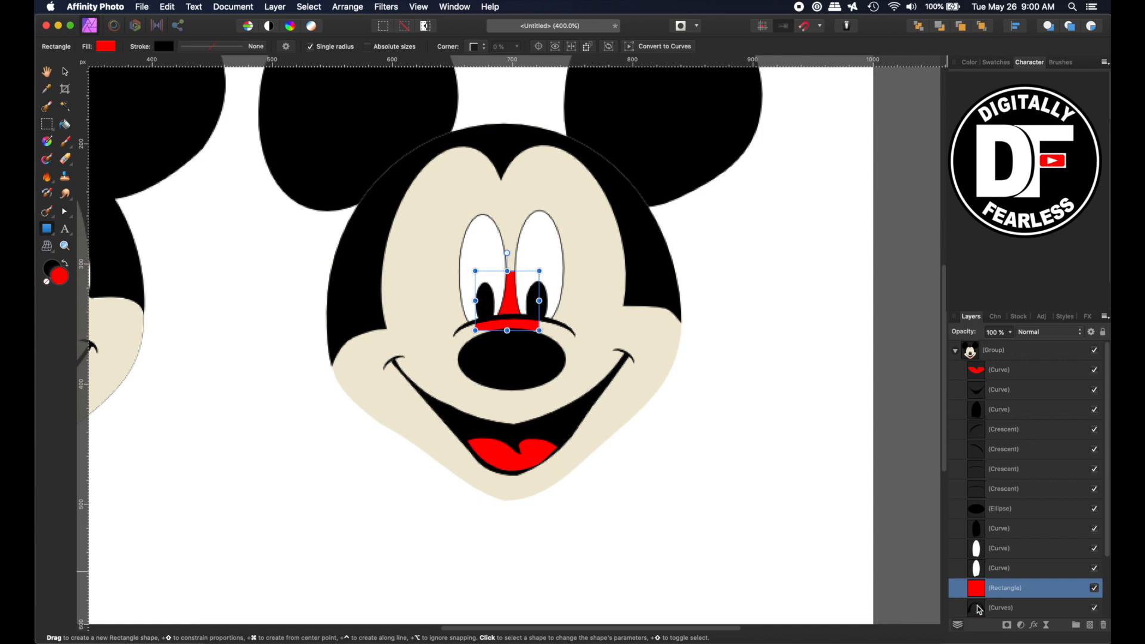
# Step: Add the head shape to the selection and dismiss the Layer menu without merging
pyautogui.click(276, 6)
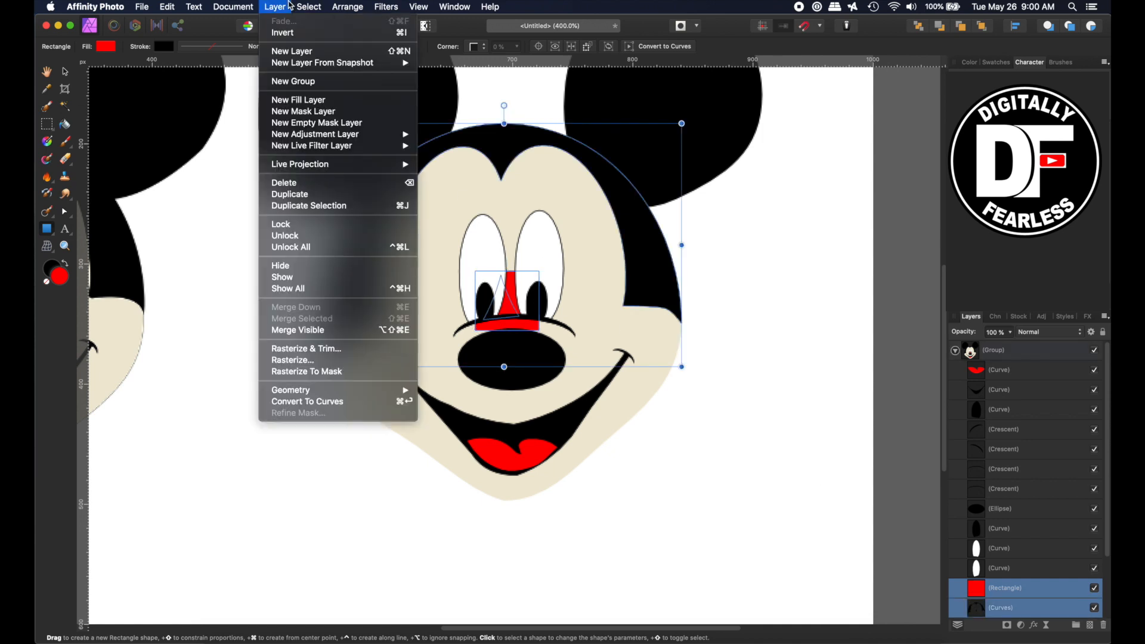
pyautogui.moveTo(297, 329)
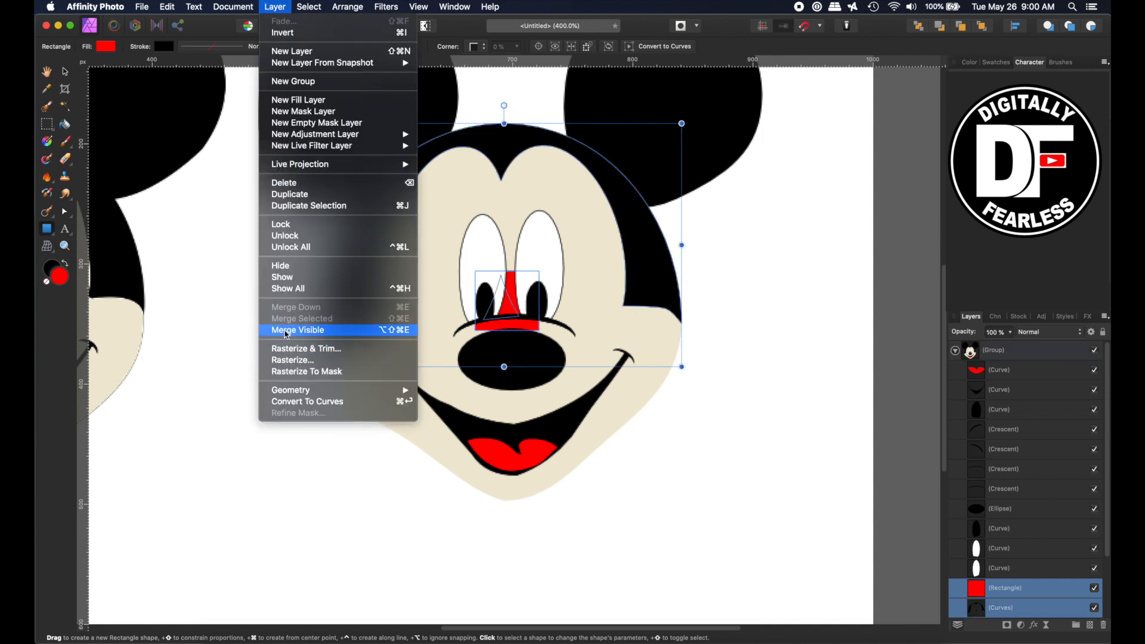
pyautogui.moveTo(303, 429)
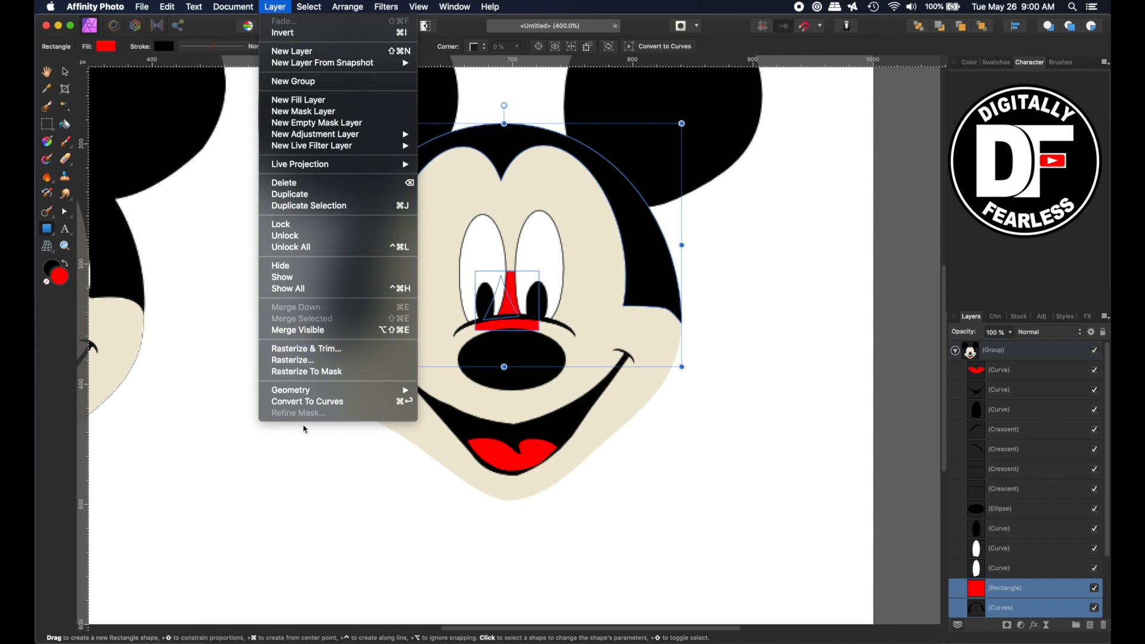
pyautogui.click(284, 183)
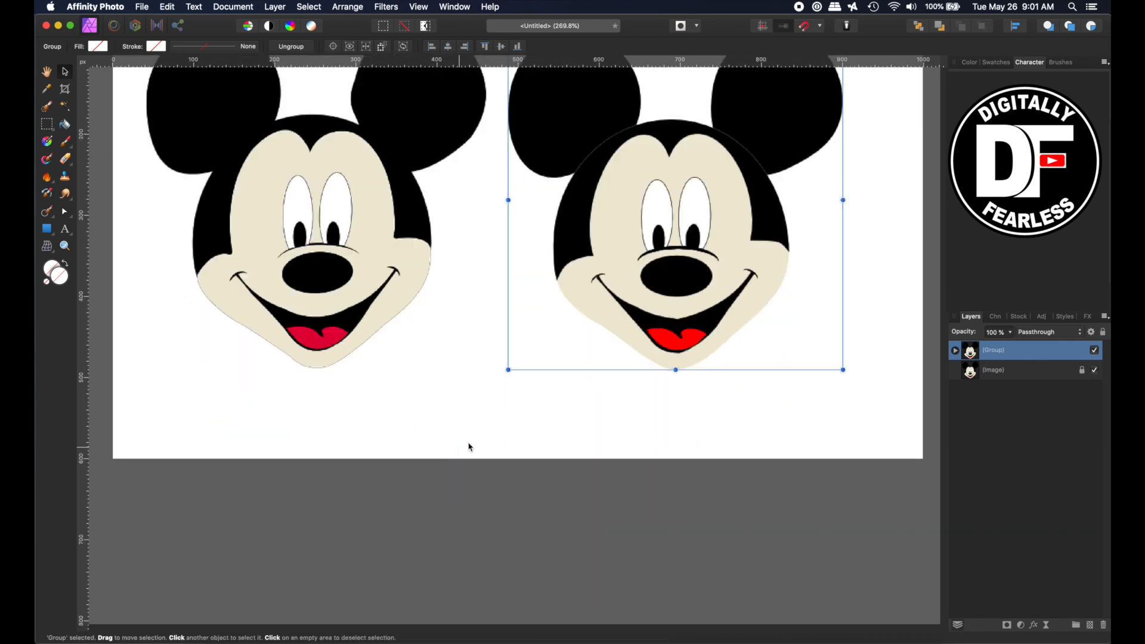
# Step: Give the cream face curve a 0.2 pt dark outline, then deselect
pyautogui.click(956, 350)
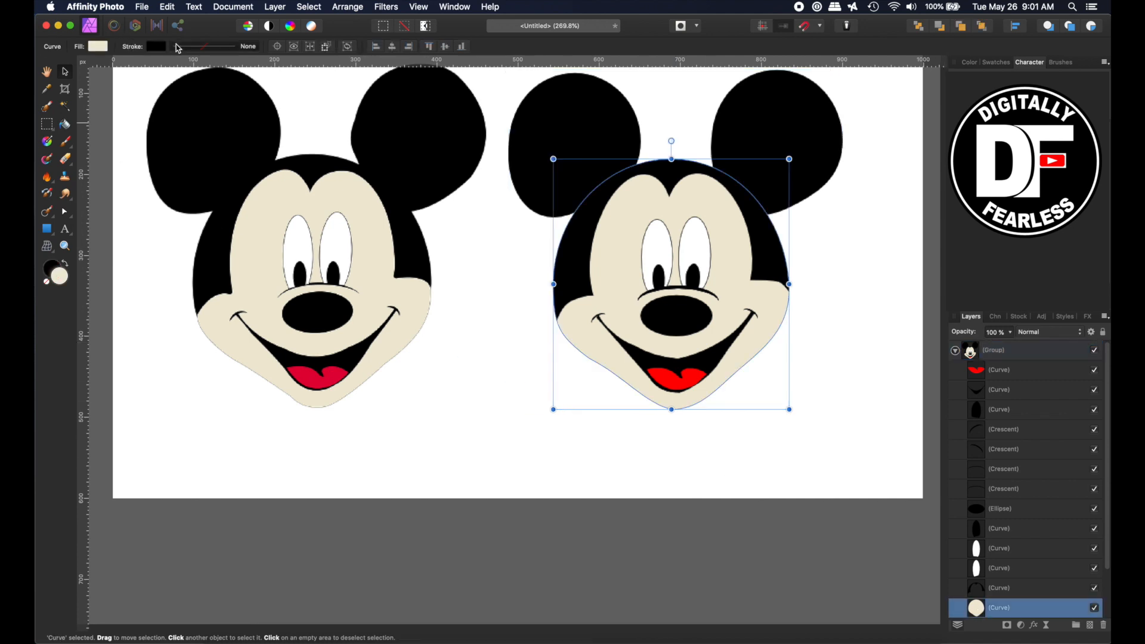
pyautogui.click(156, 46)
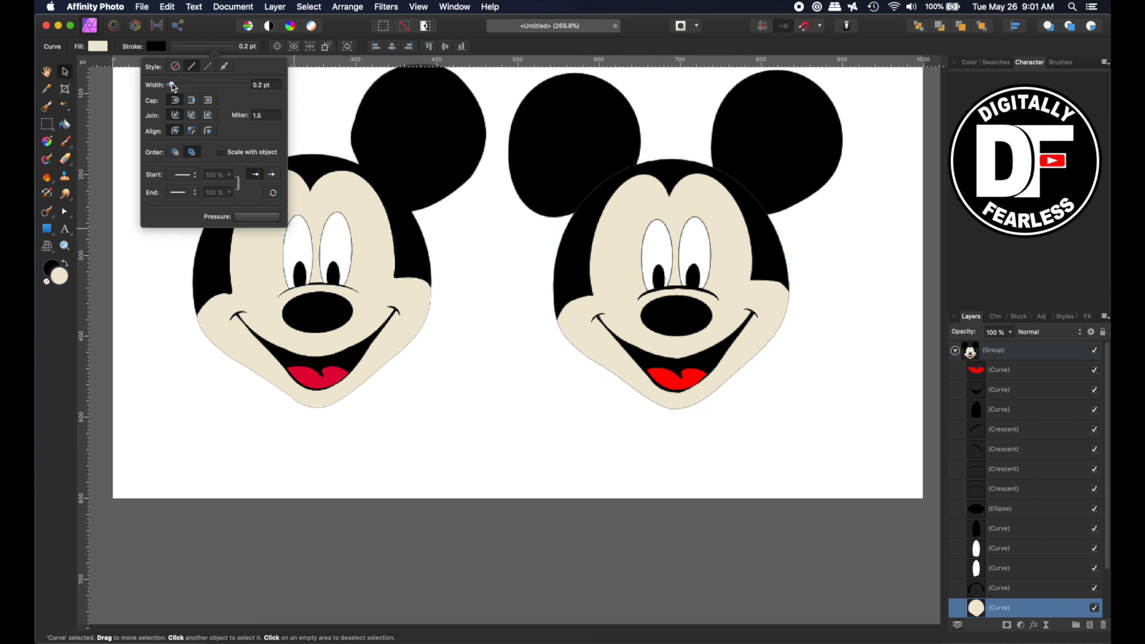
pyautogui.click(671, 286)
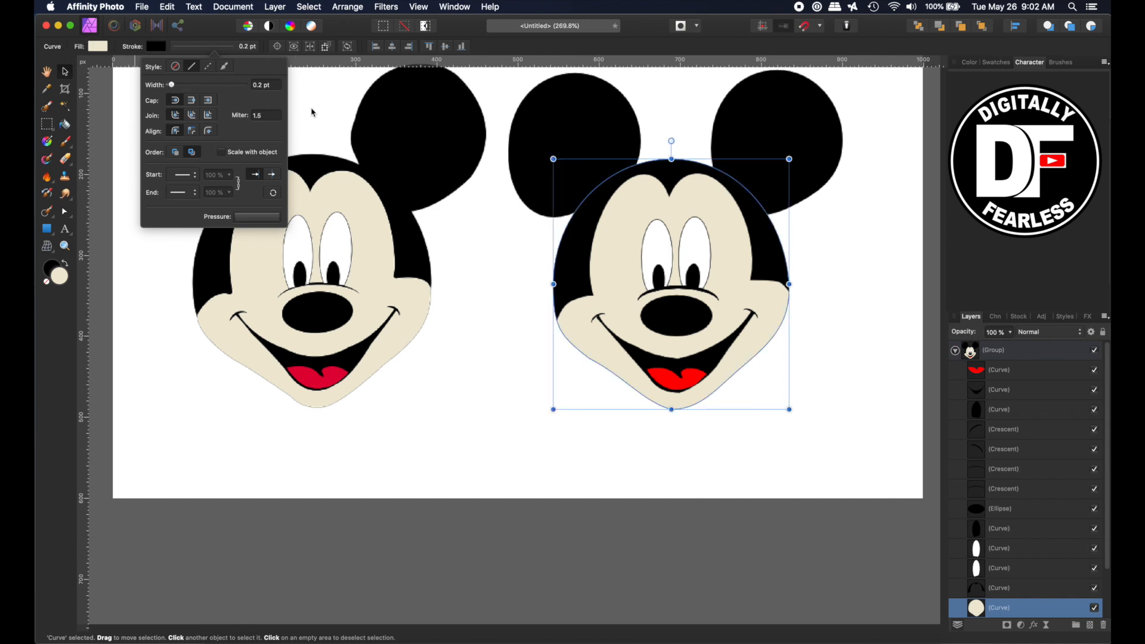
pyautogui.click(522, 339)
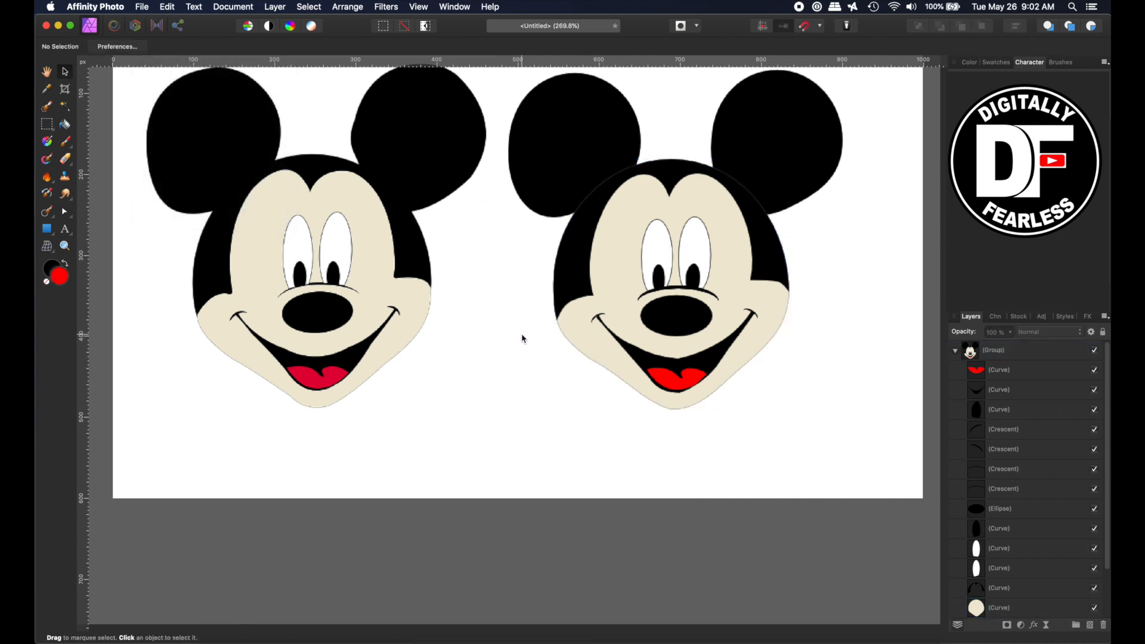